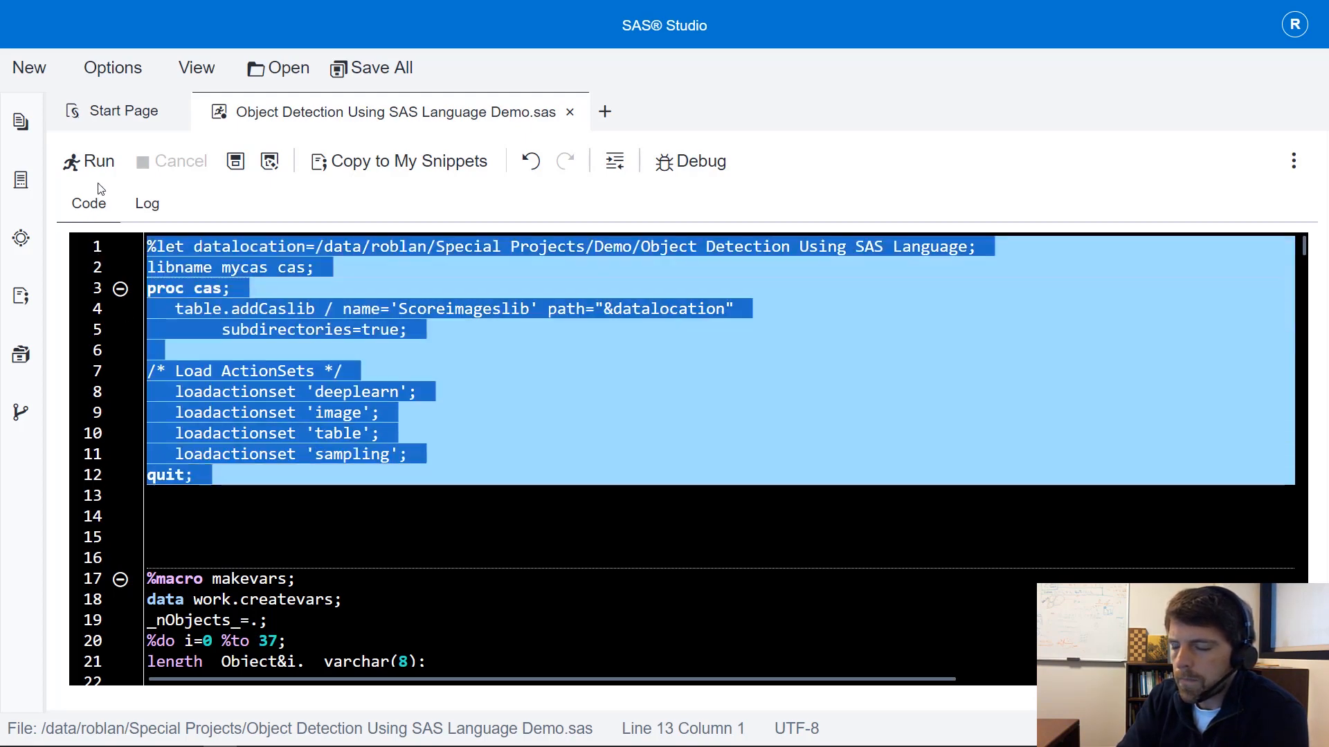
- Run the setup code adding caslib Scoreimageslib and loading the deeplearn, image, table and sampling action sets
left_click(97, 161)
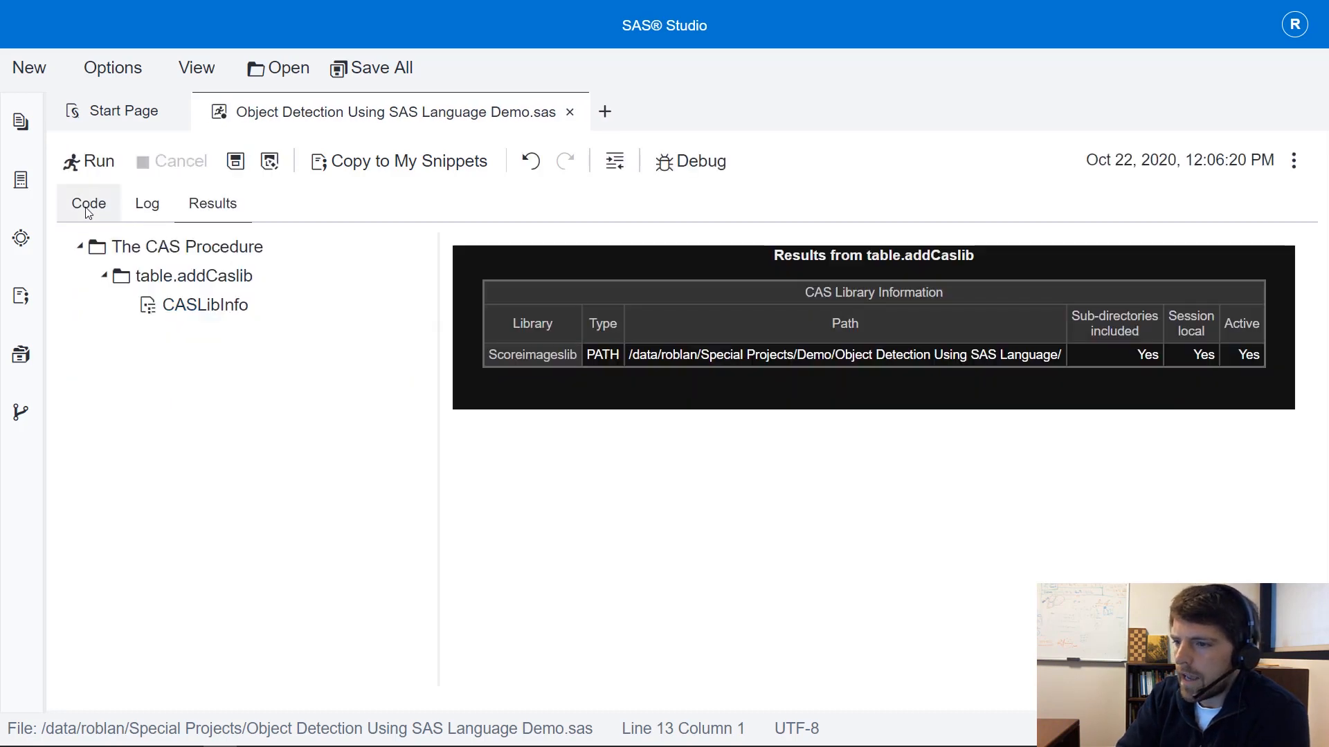
left_click(88, 203)
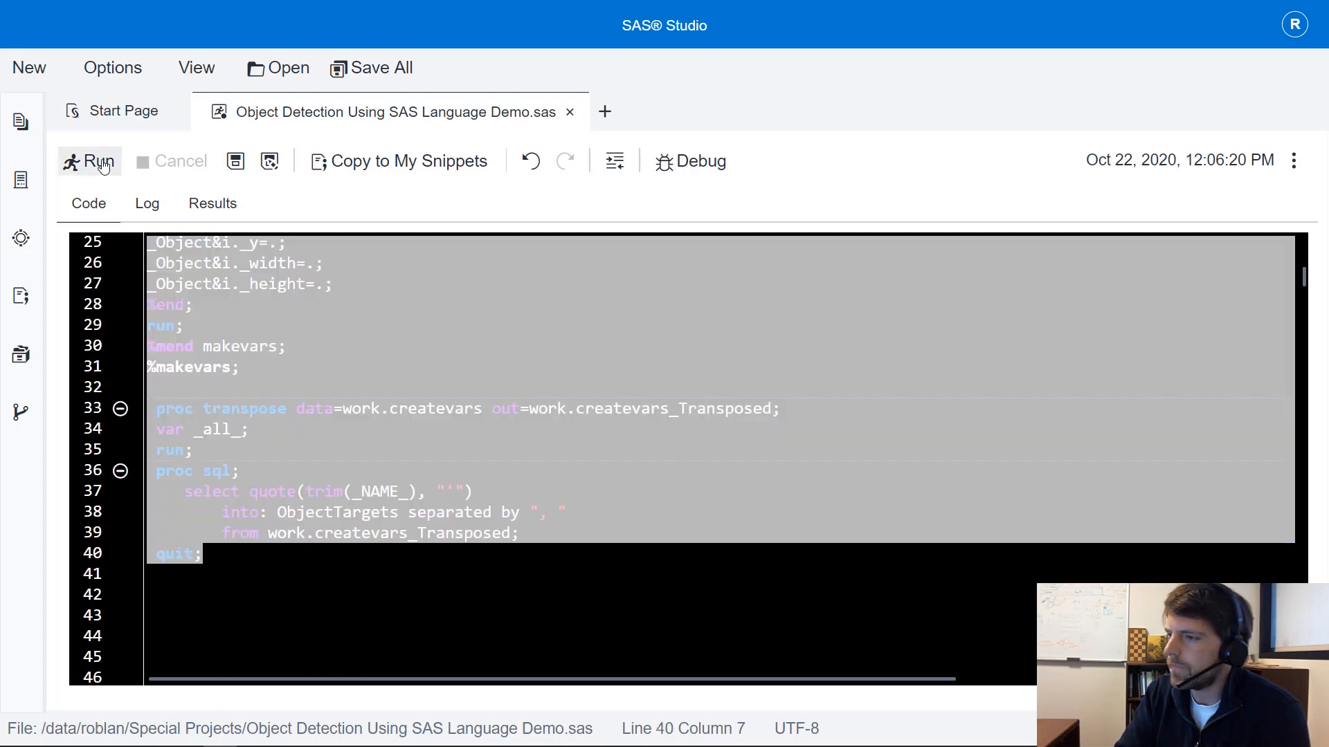
- Run the makevars macro, PROC TRANSPOSE and PROC SQL, checking target names through _Object37_height
left_click(90, 161)
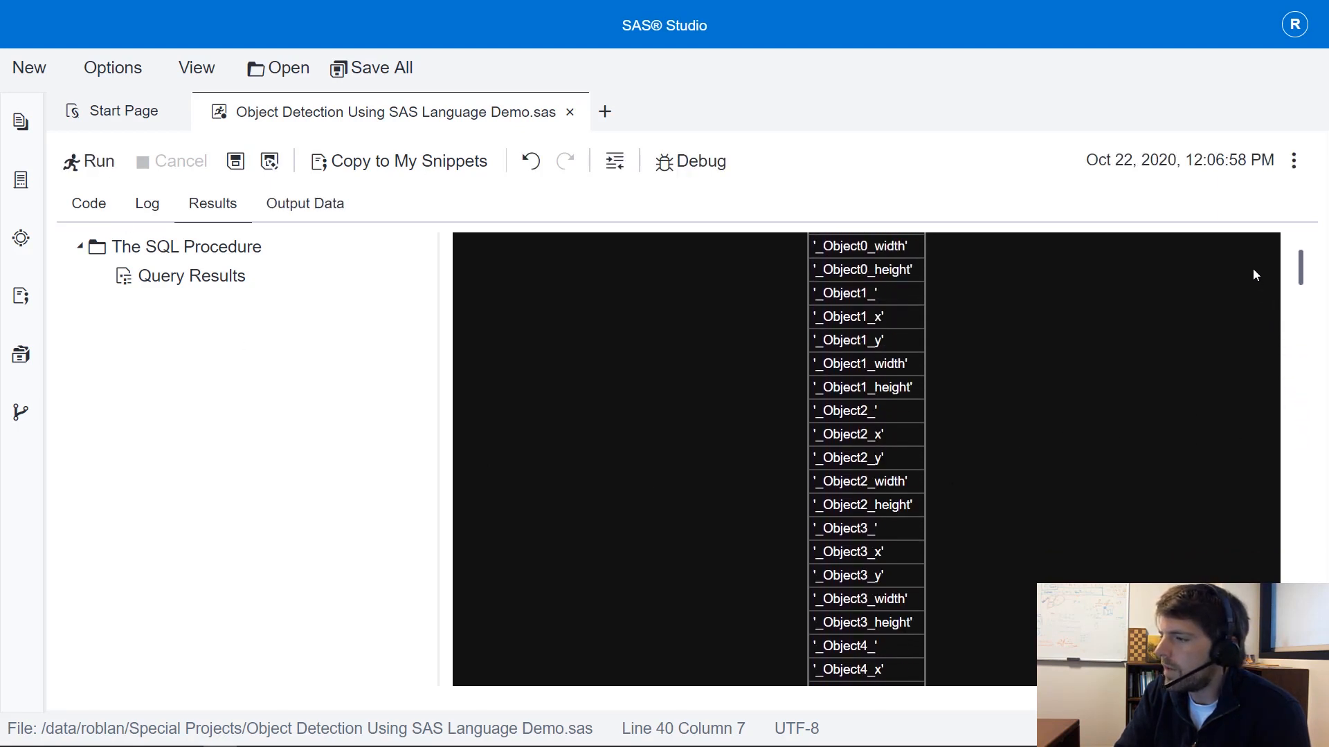
scroll("up", 3)
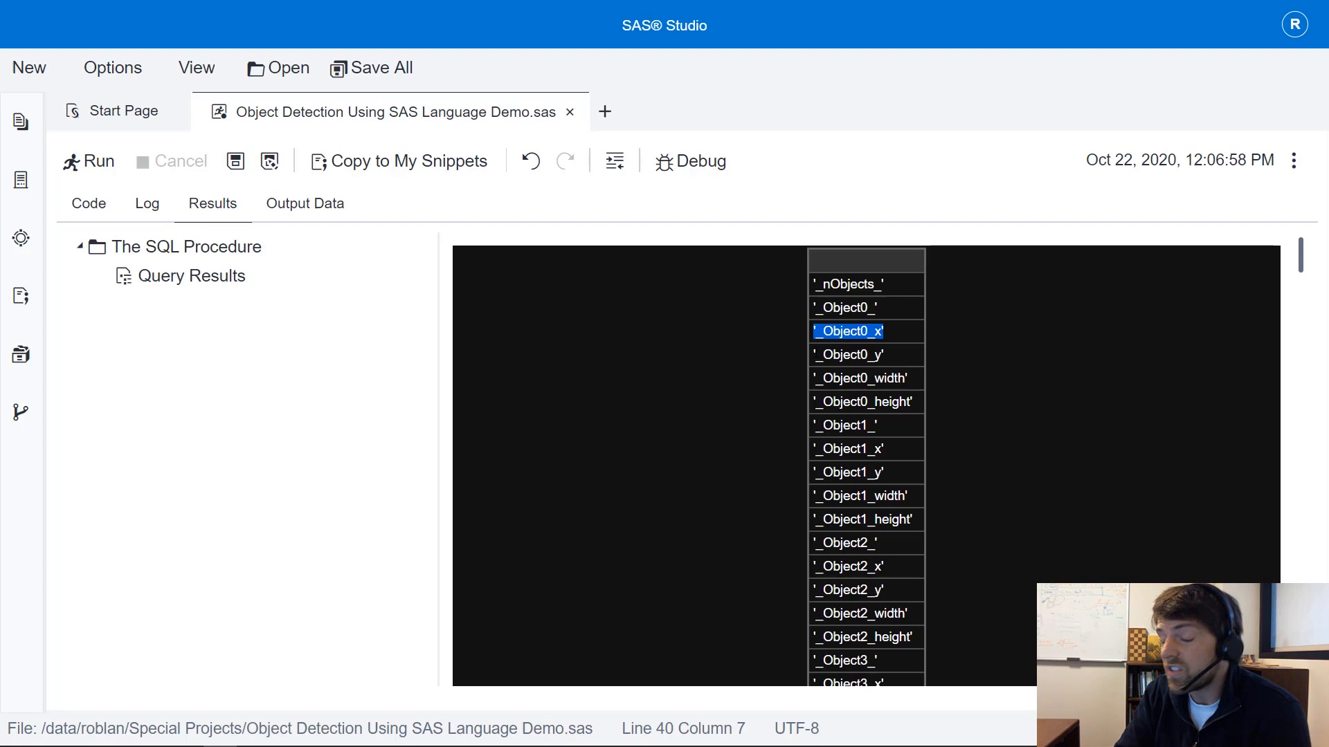
left_click(849, 354)
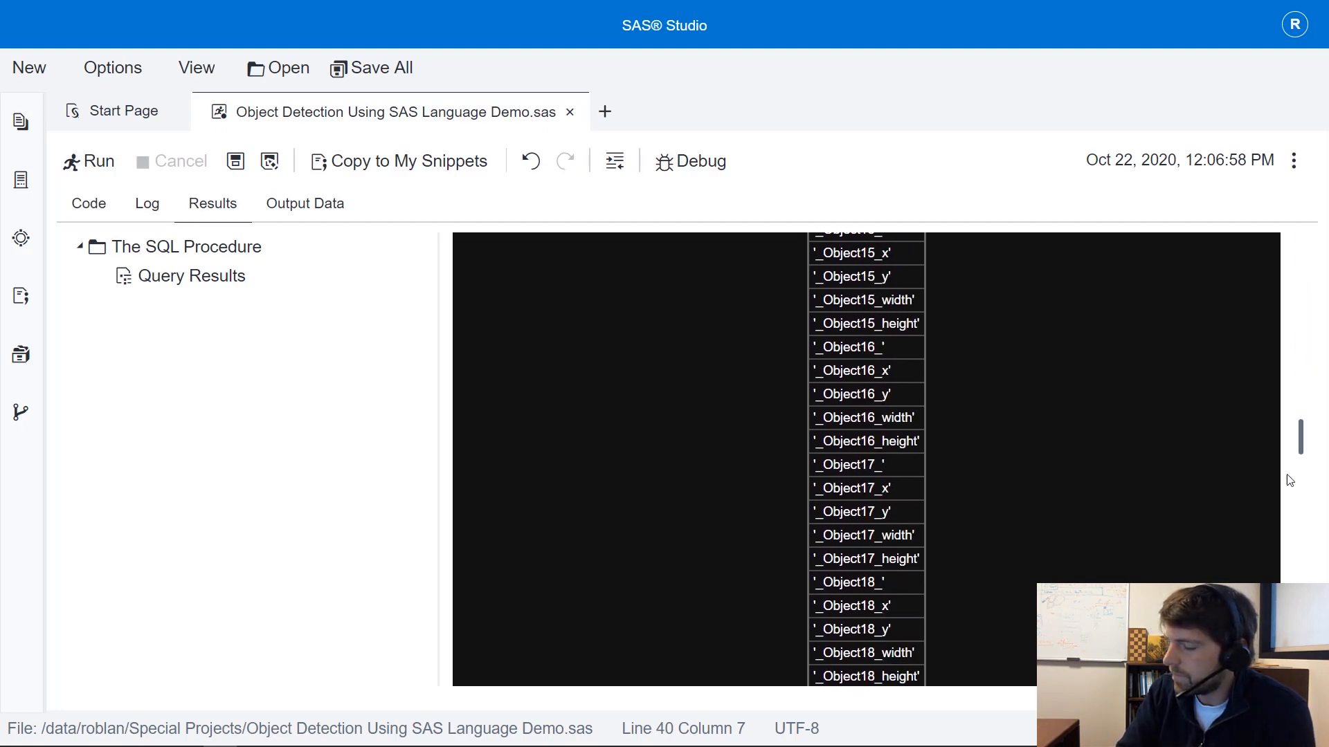
scroll("down", 3)
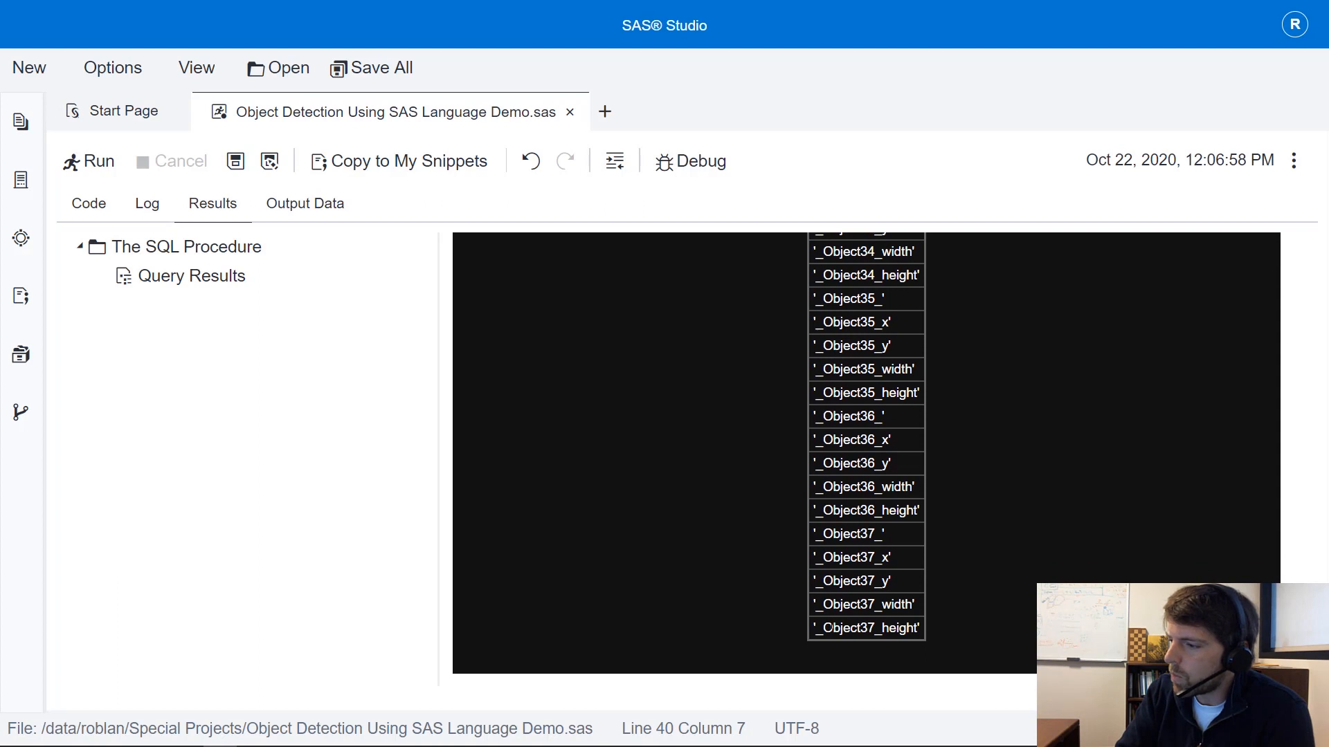
double_click(865, 628)
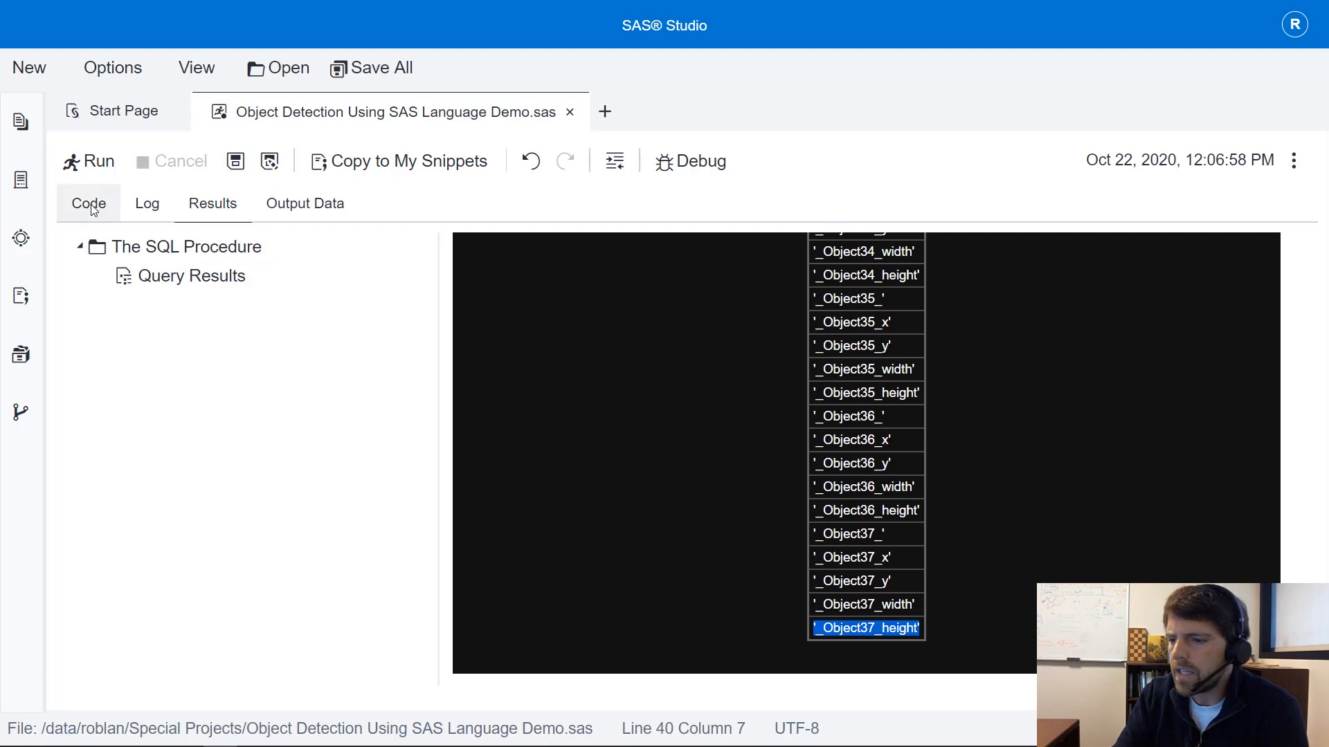
left_click(88, 204)
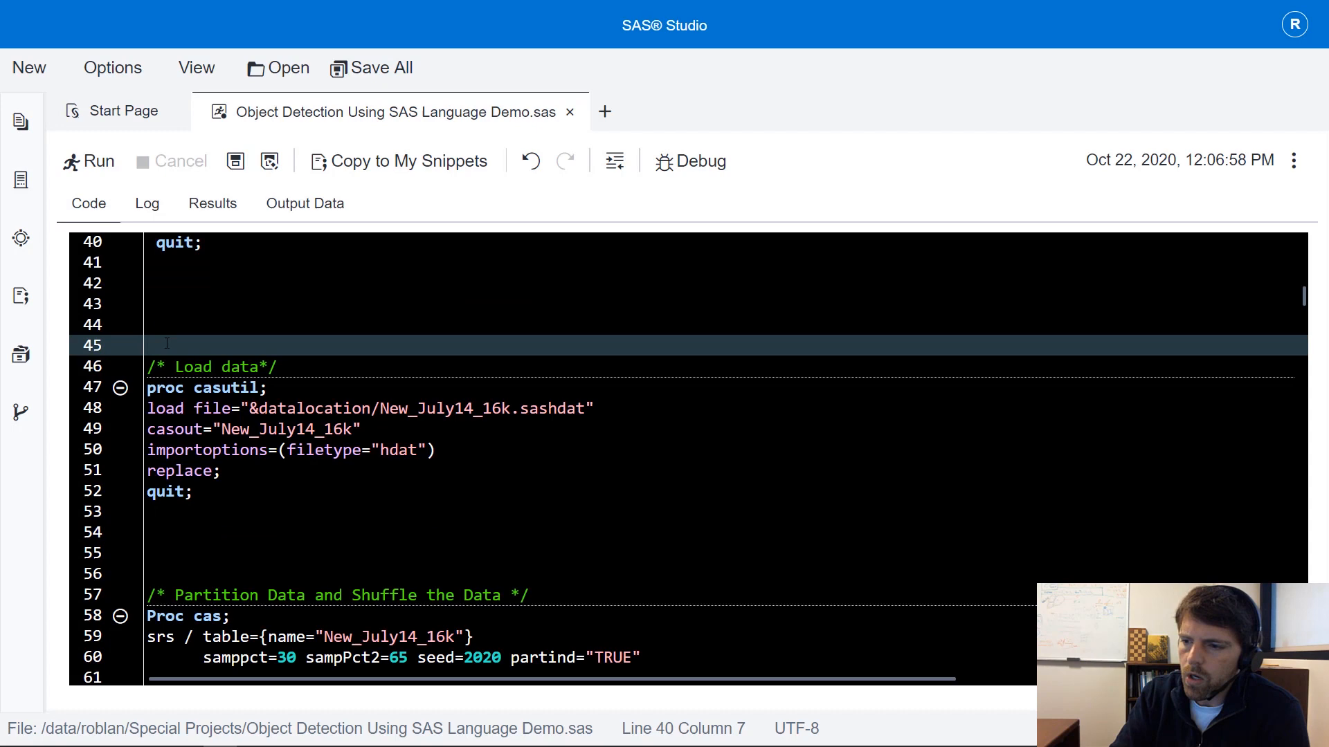
- Run the PROC CASUTIL block loading NEW_JULY14_16K into Scoreimageslib and review the log notes
left_click_drag(165, 345, 192, 491)
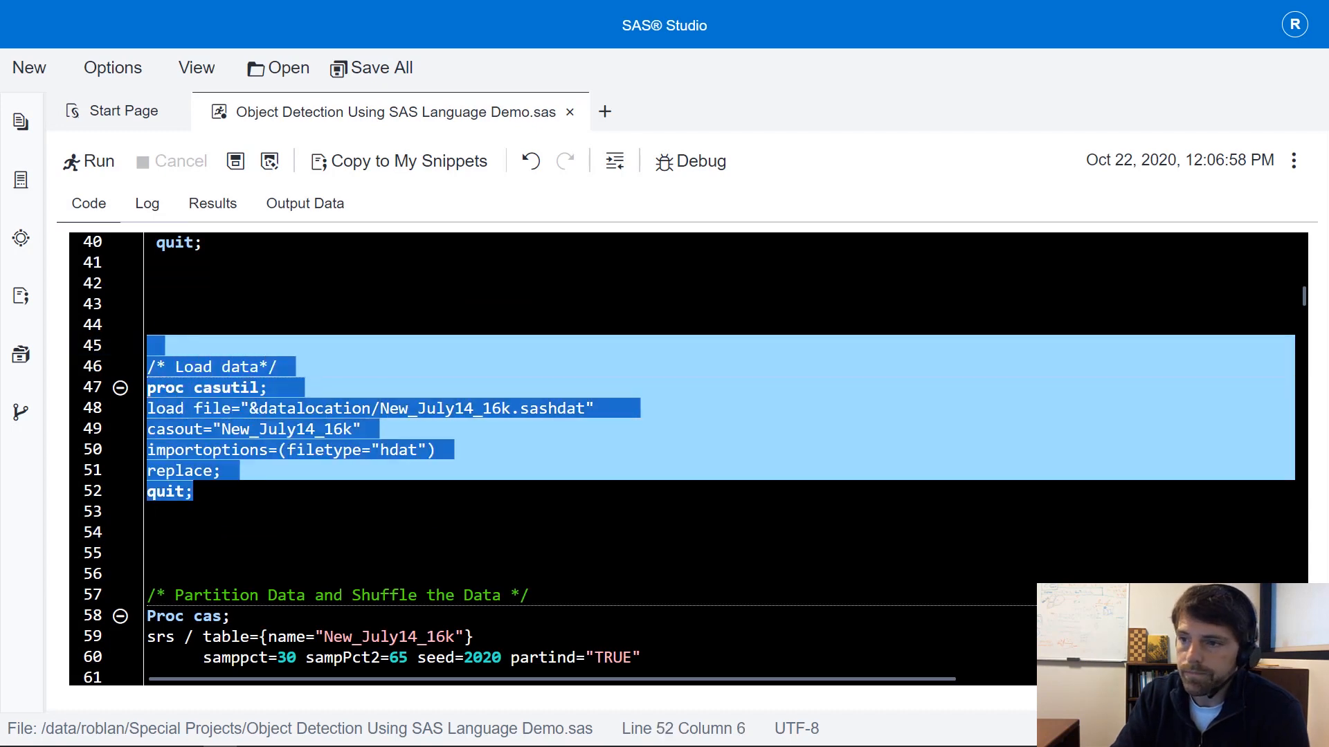
left_click(97, 161)
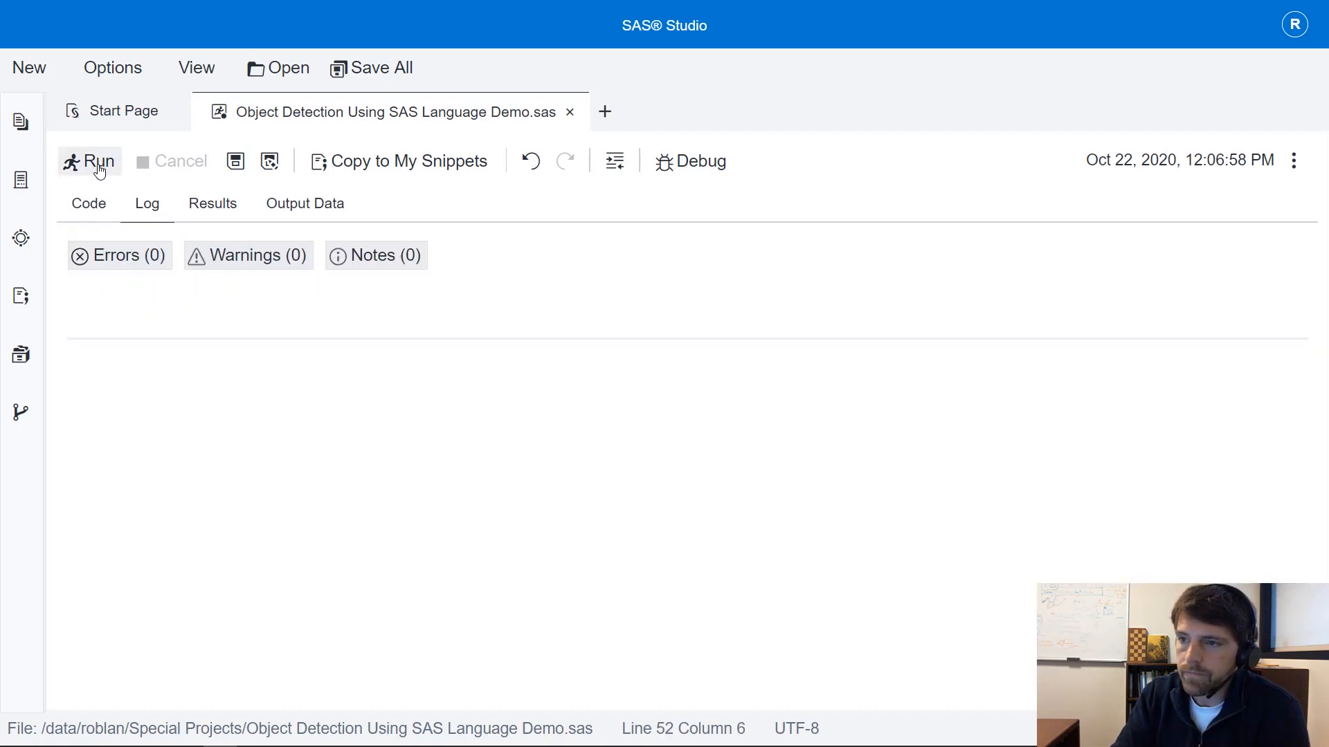
left_click(95, 161)
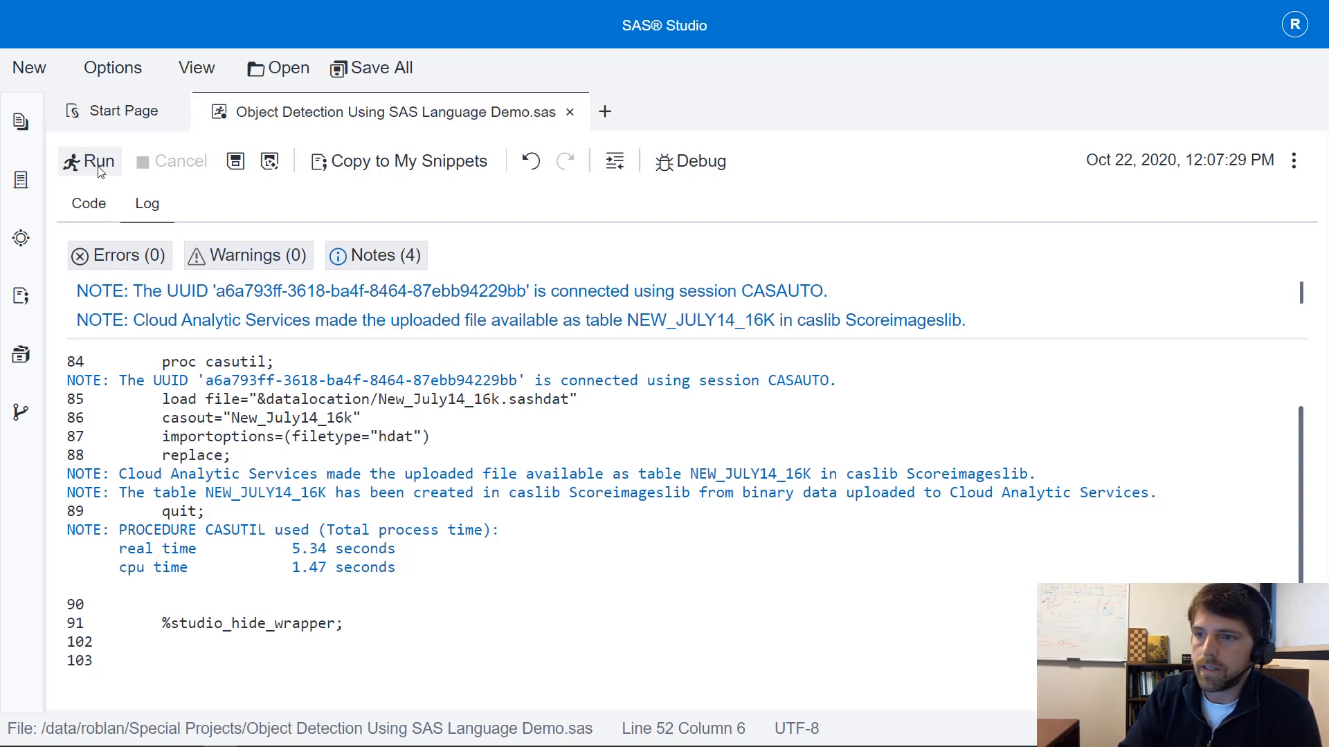
left_click(88, 203)
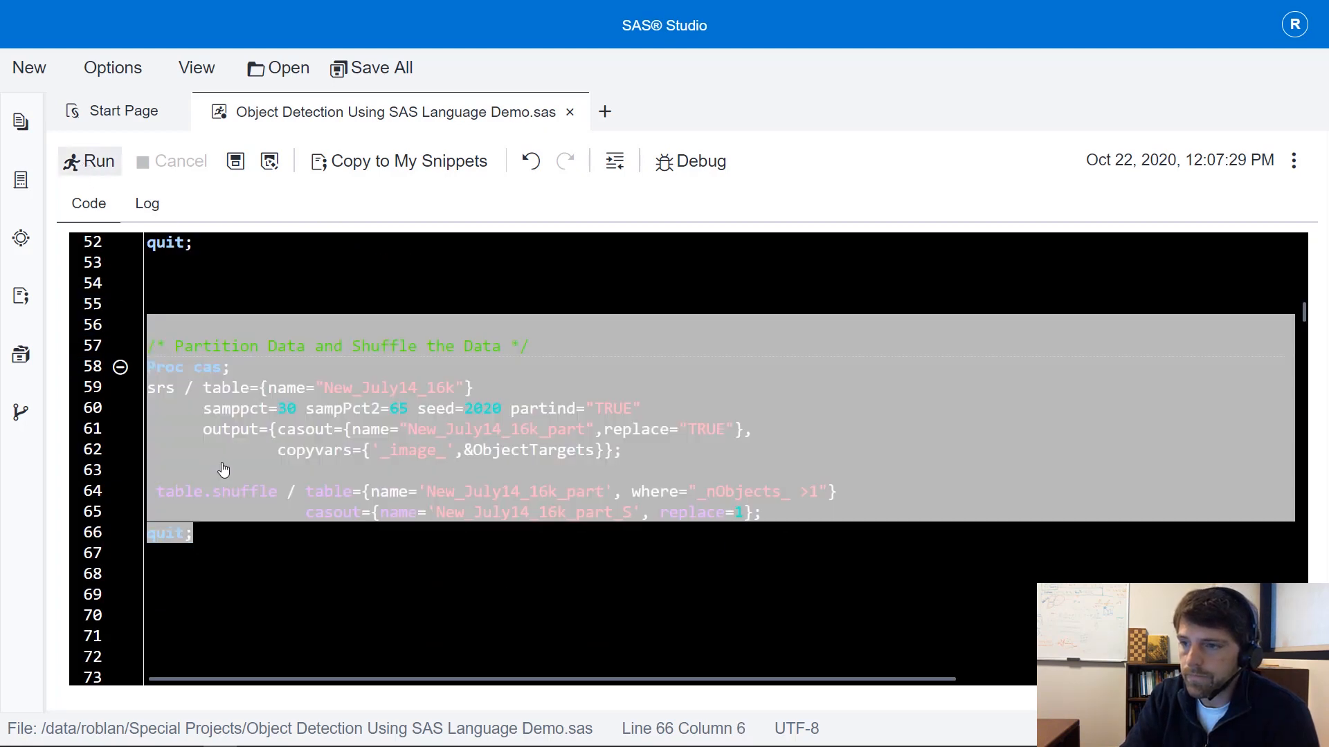
- Run the srs and table.shuffle code, confirming 16204 observations in New_July14_16k_part
left_click(89, 161)
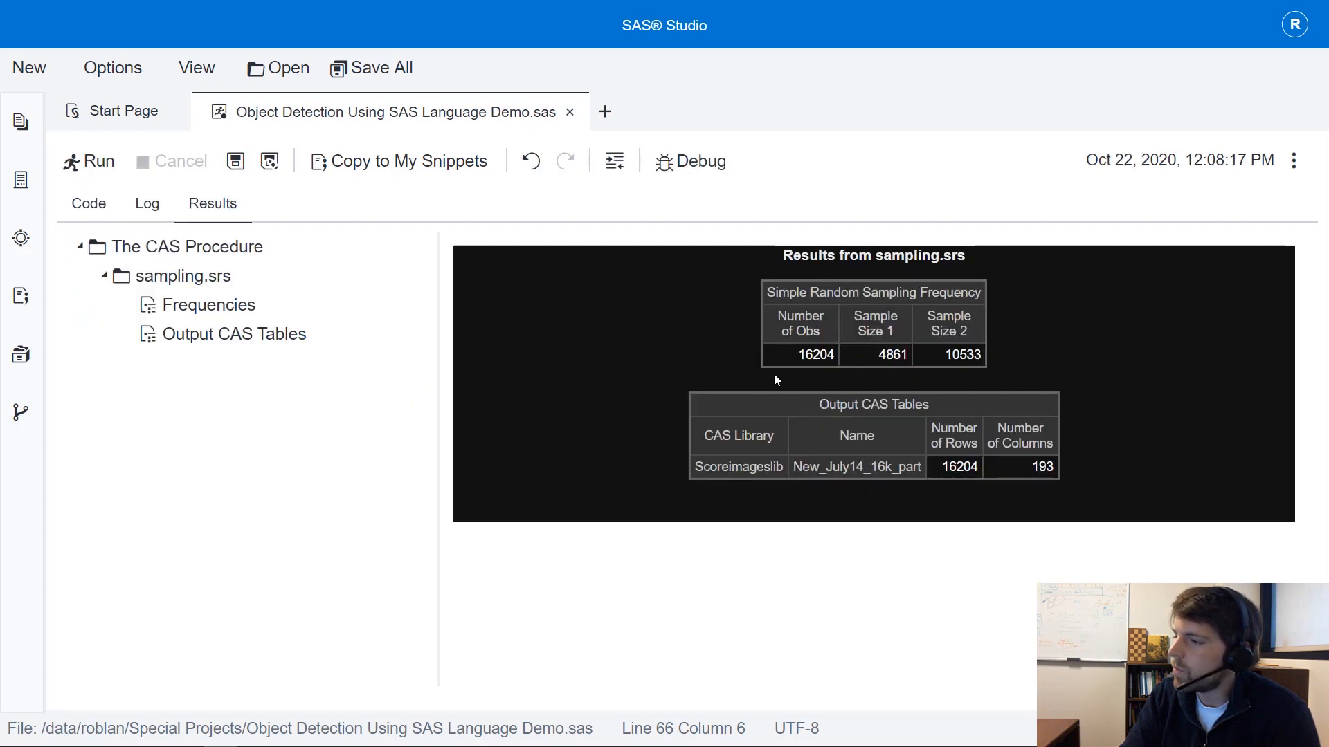
double_click(816, 354)
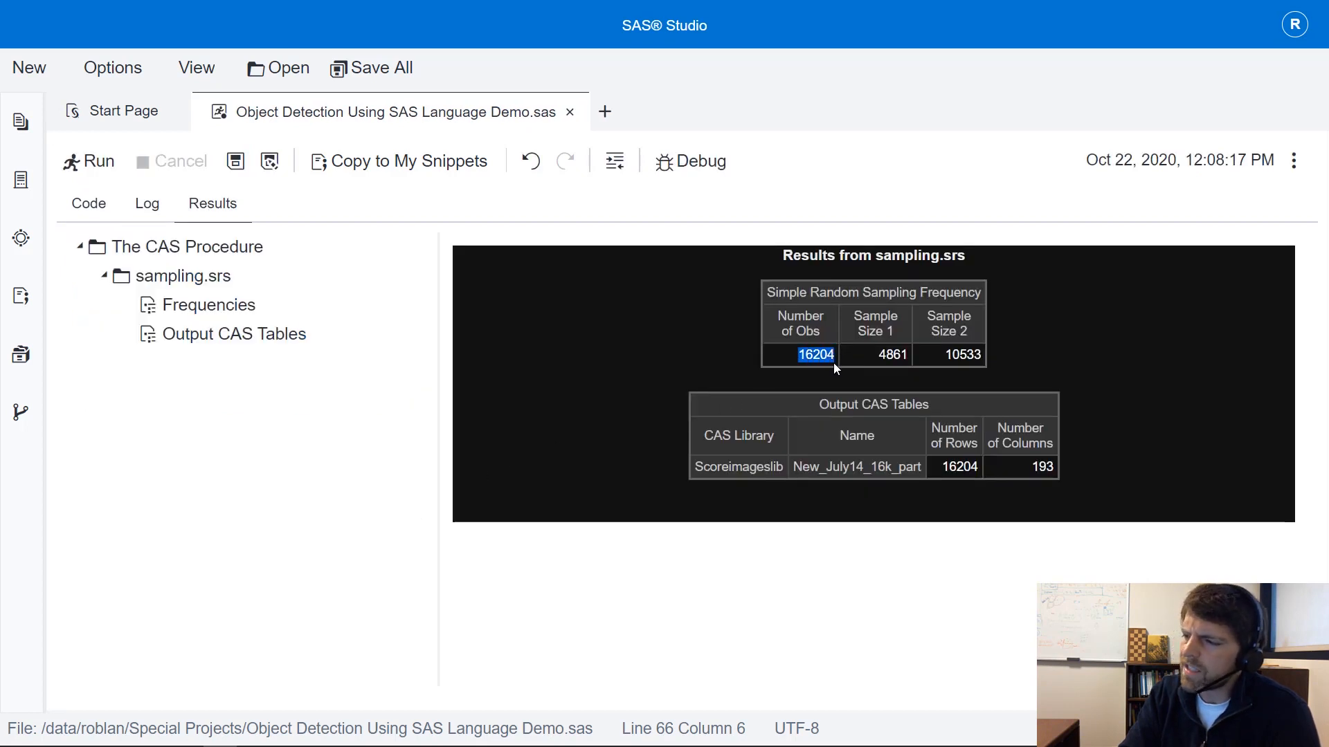
mouse_move(932, 366)
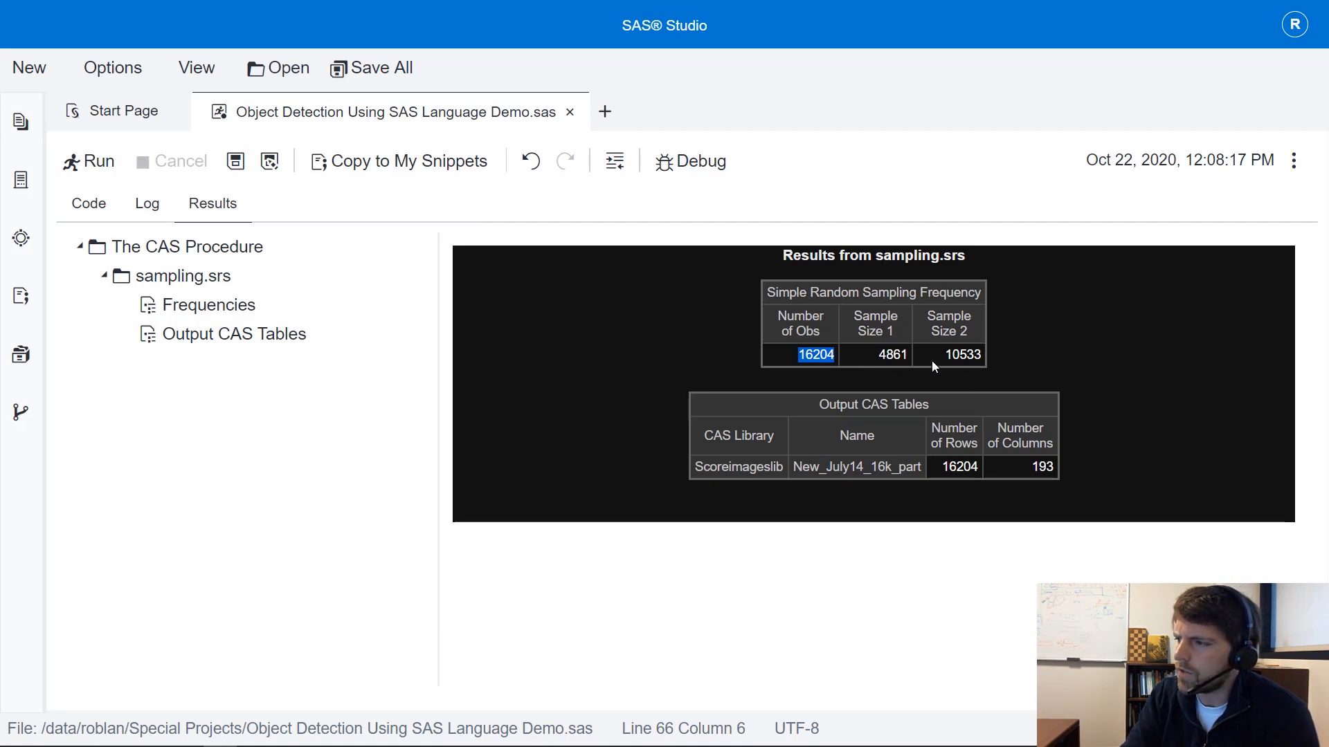
mouse_move(922, 360)
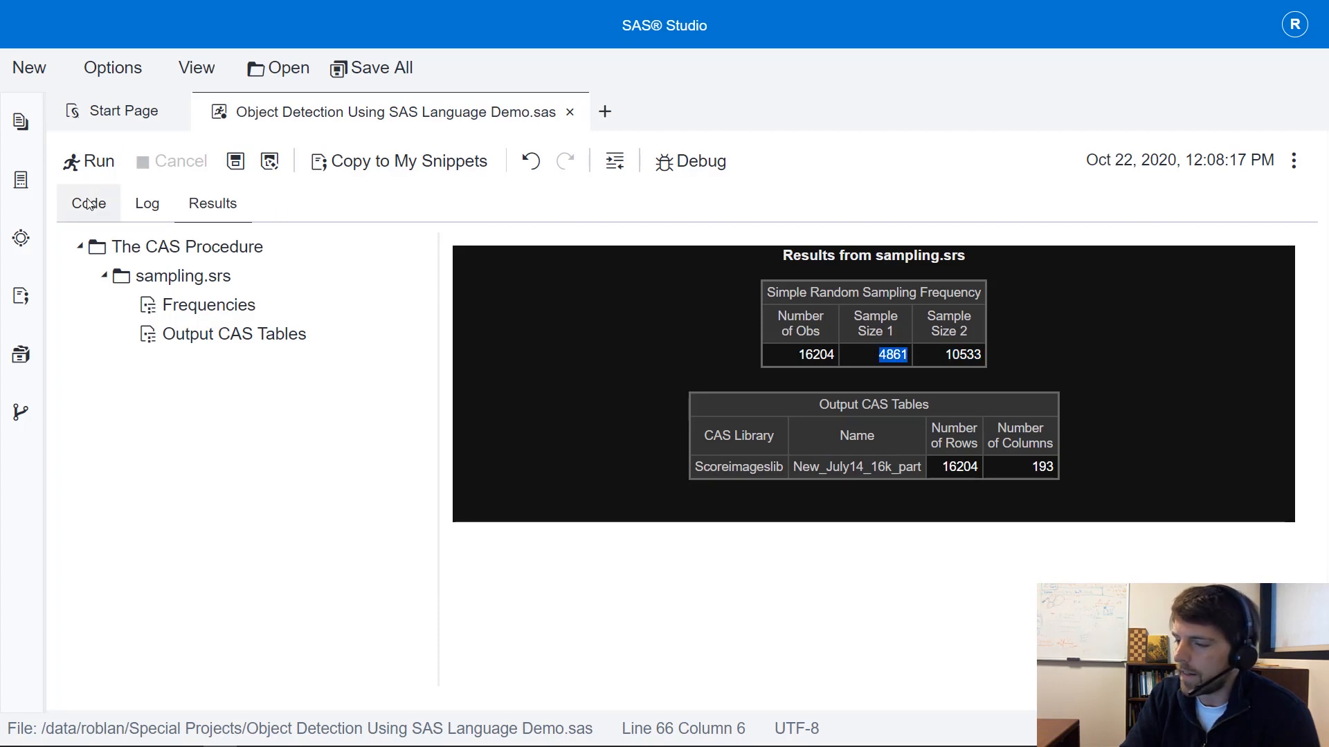
left_click(88, 203)
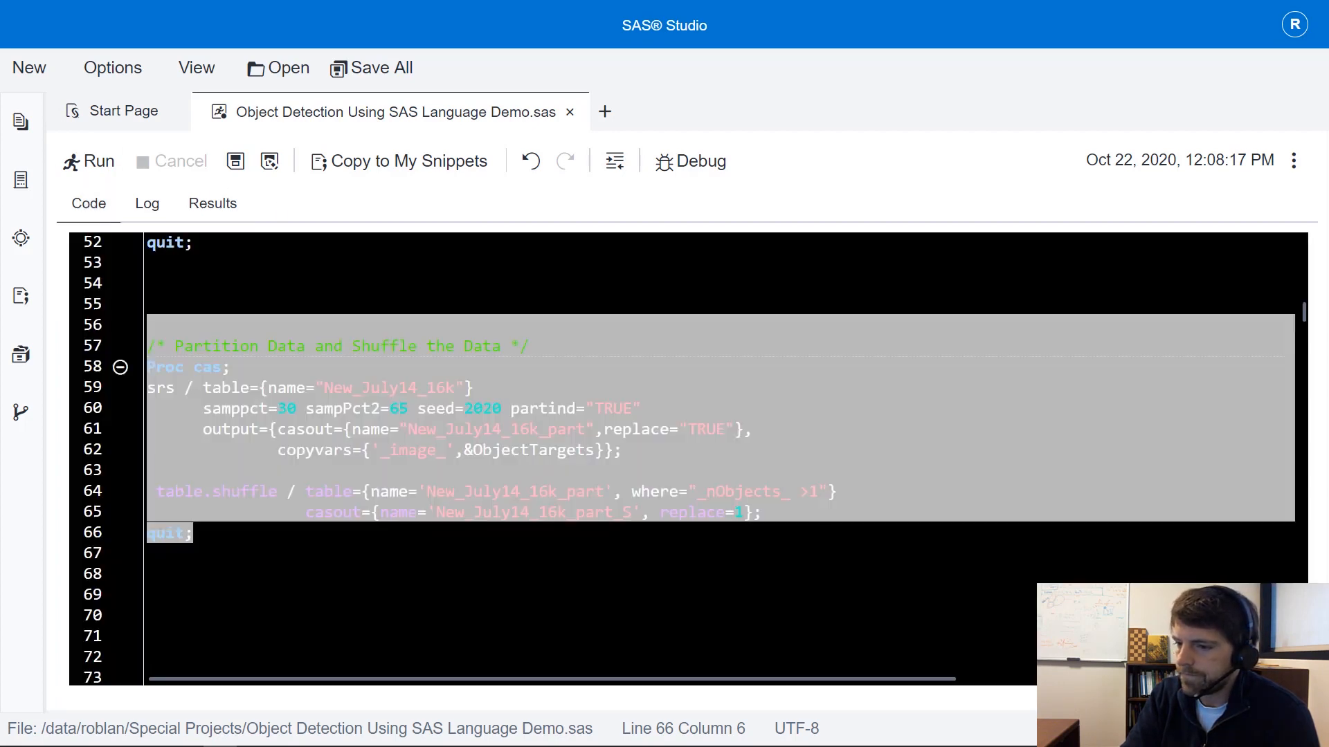
scroll("down", 3)
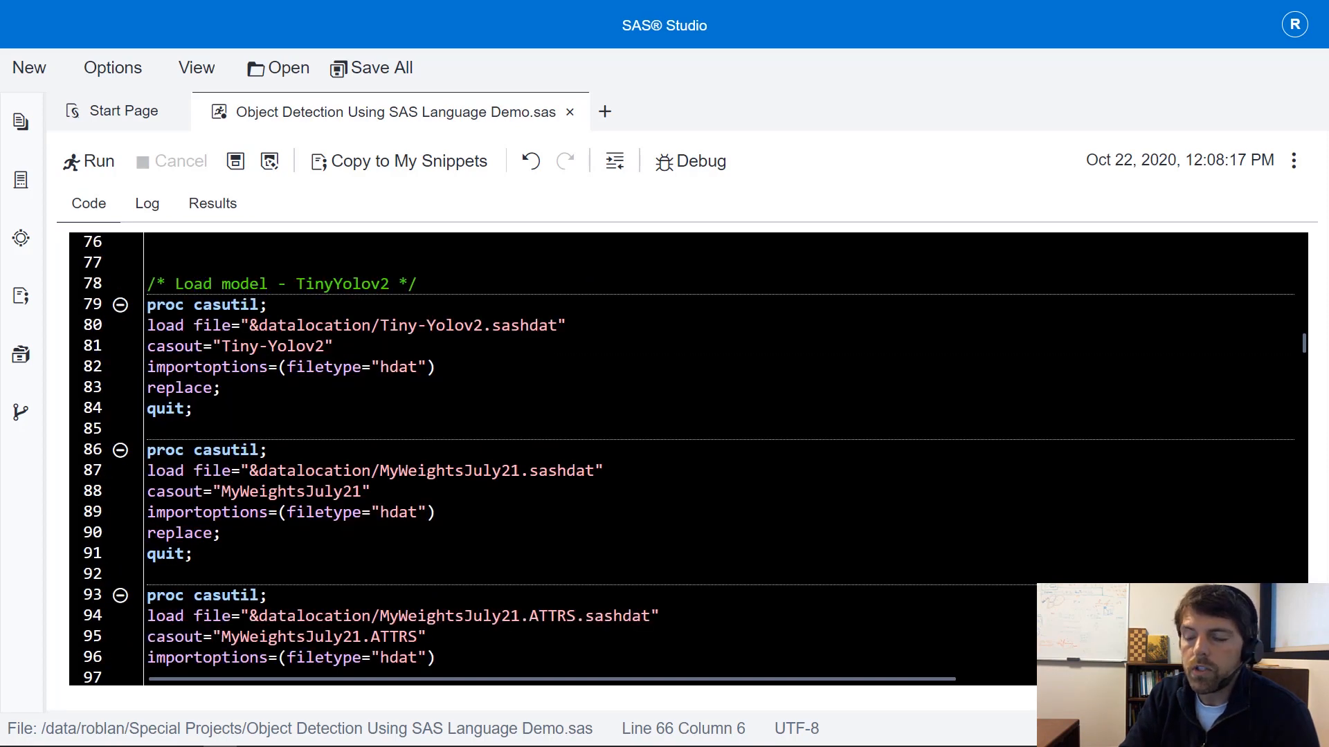
- Run lines 77–107 loading Tiny-Yolov2 and MyWeightsJuly21, then browse the architecture table
left_click(254, 262)
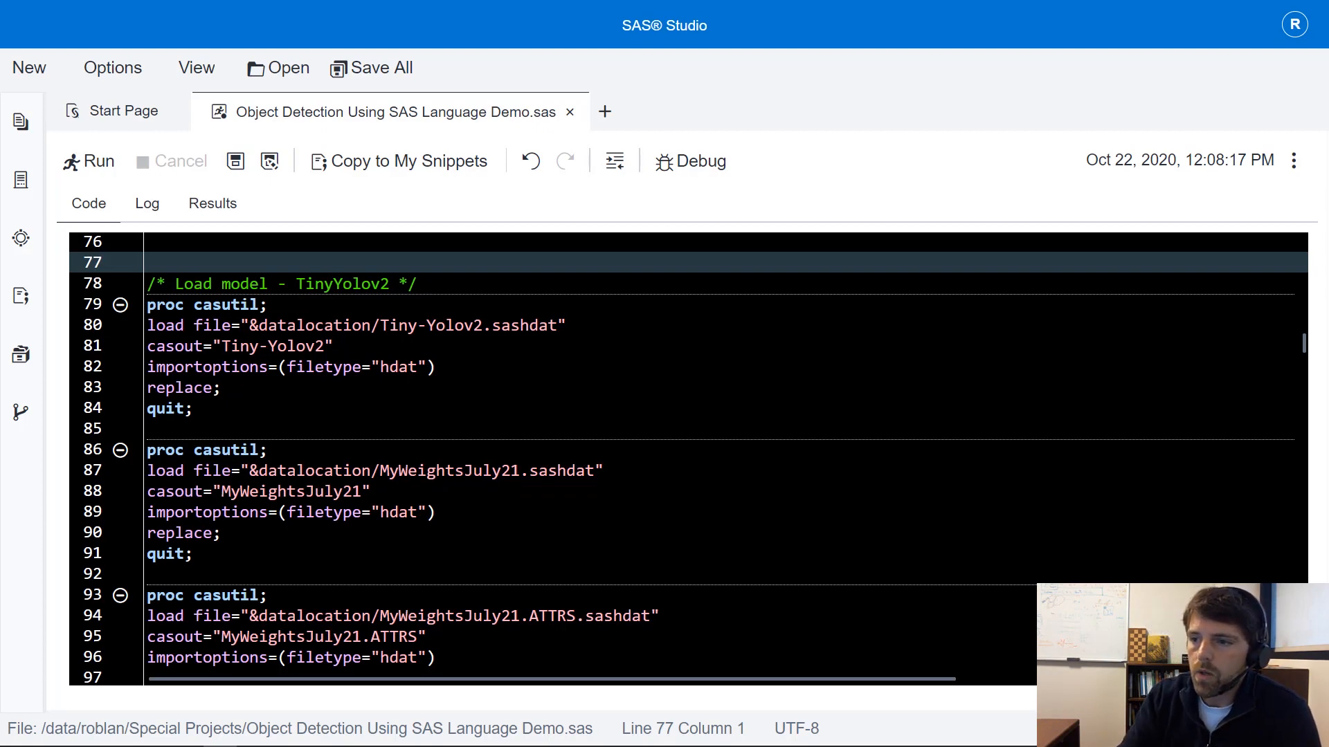
left_click_drag(152, 262, 192, 409)
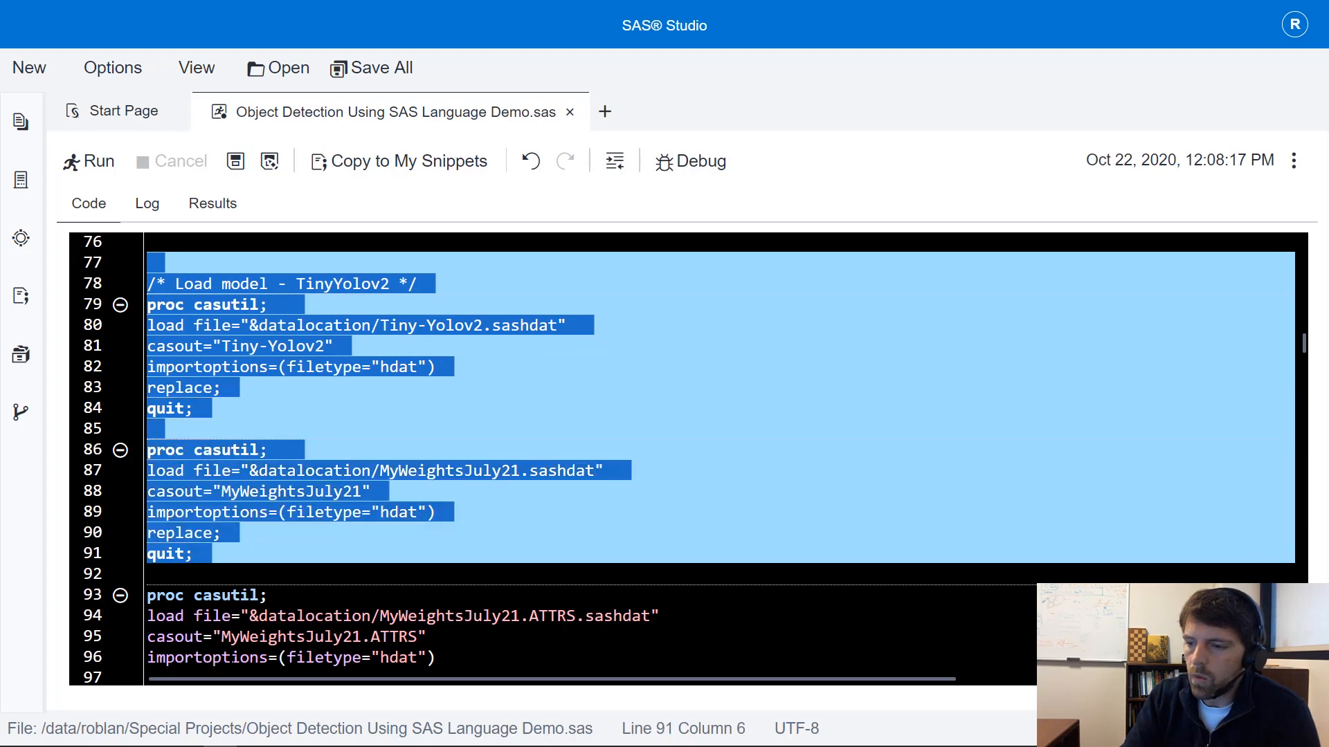
scroll("down", 3)
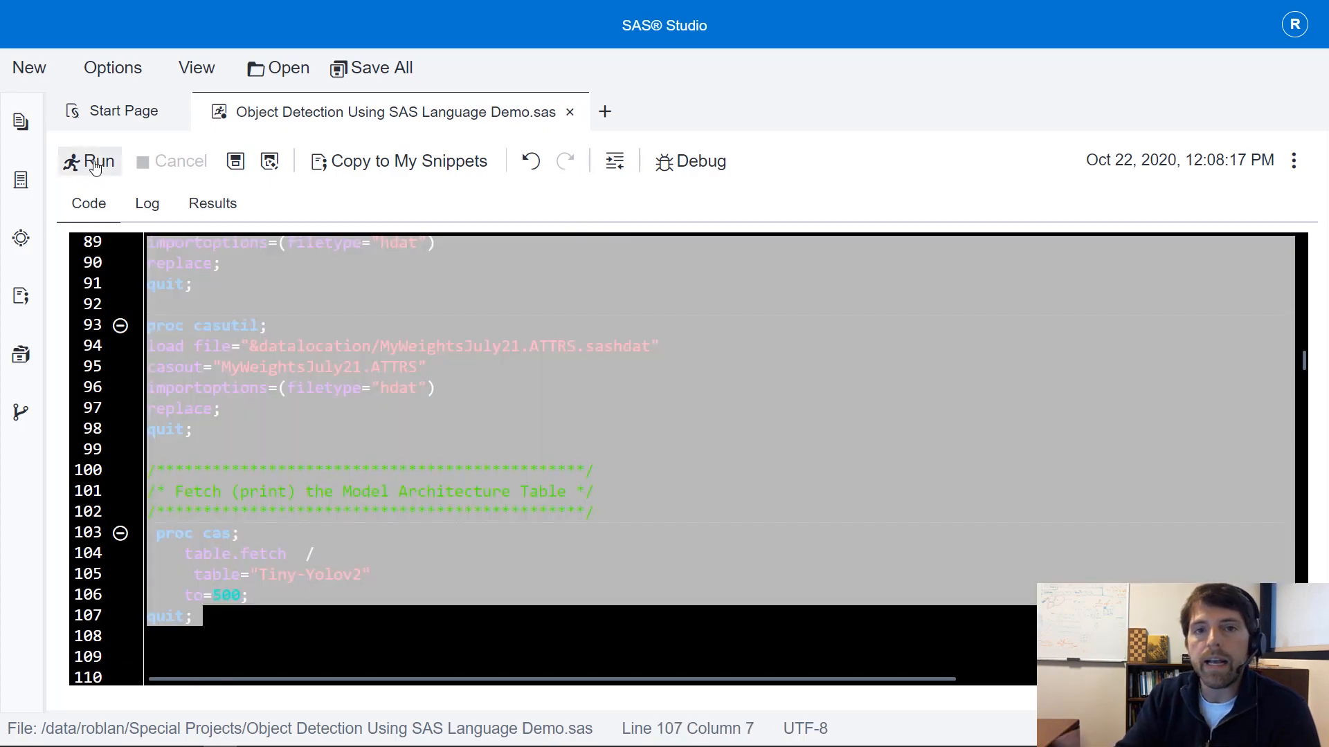
left_click(90, 162)
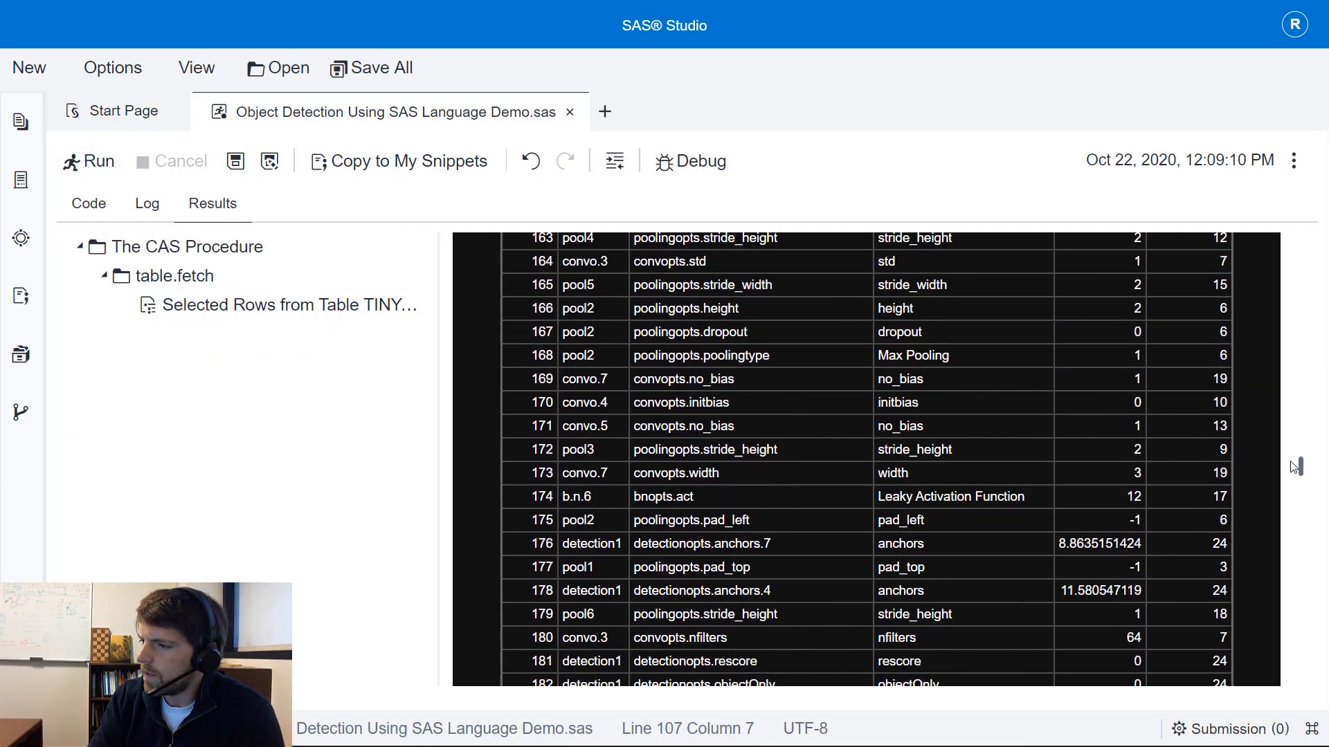
scroll("up", 3)
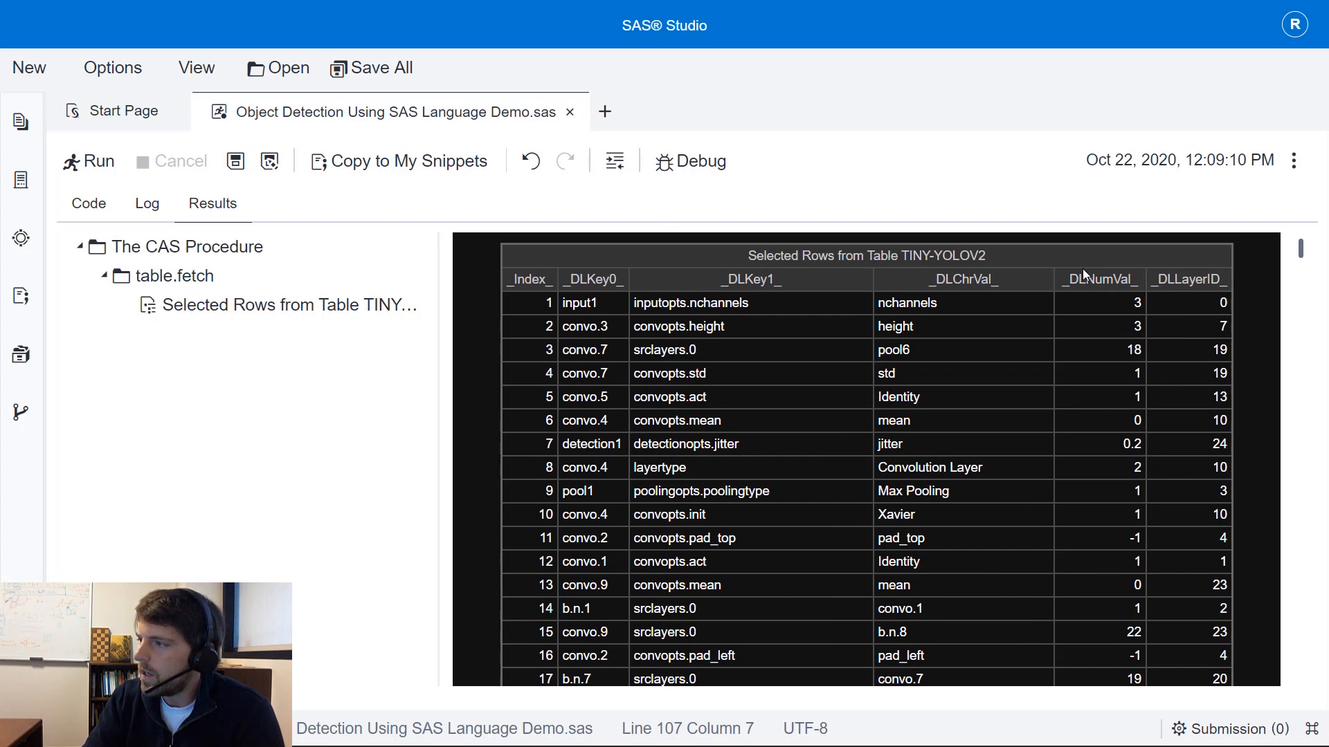
left_click(1099, 280)
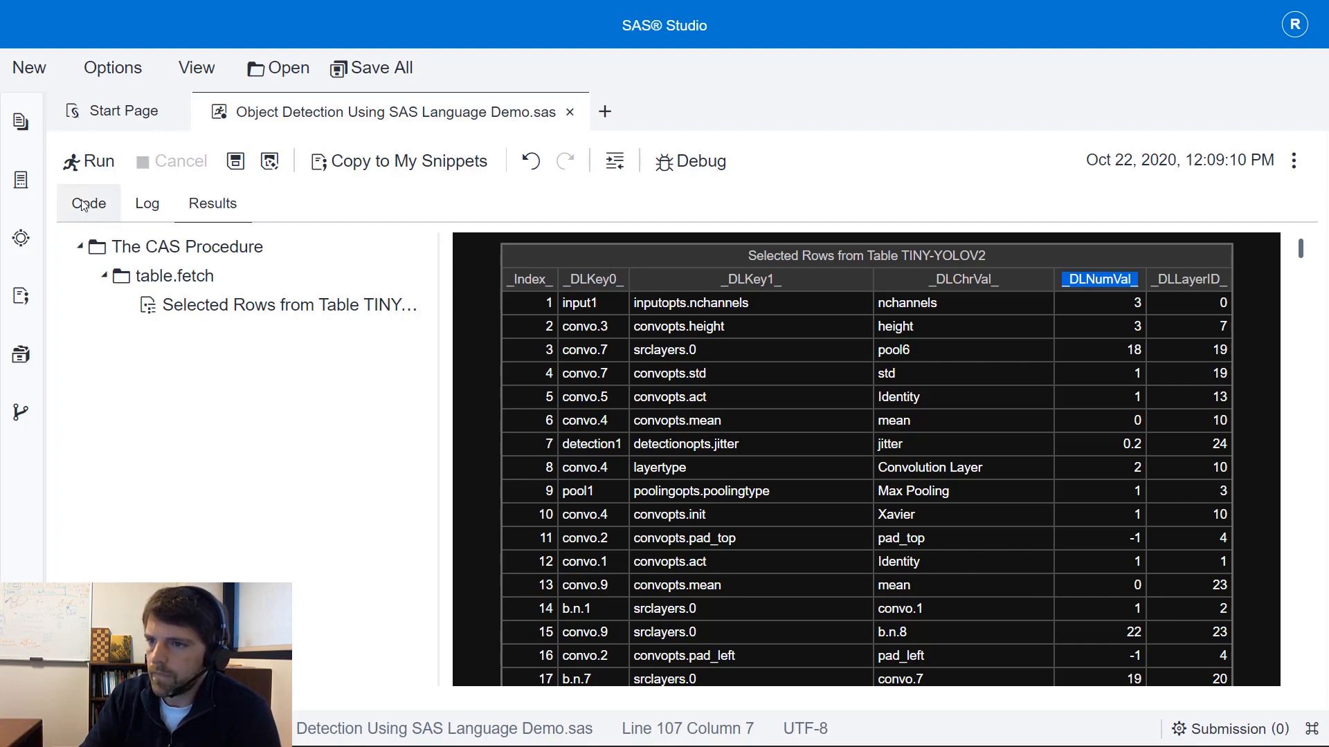
- Run the removeLayer PROC CAS block dropping detection1 from the Tiny-Yolov2 model table
left_click(88, 203)
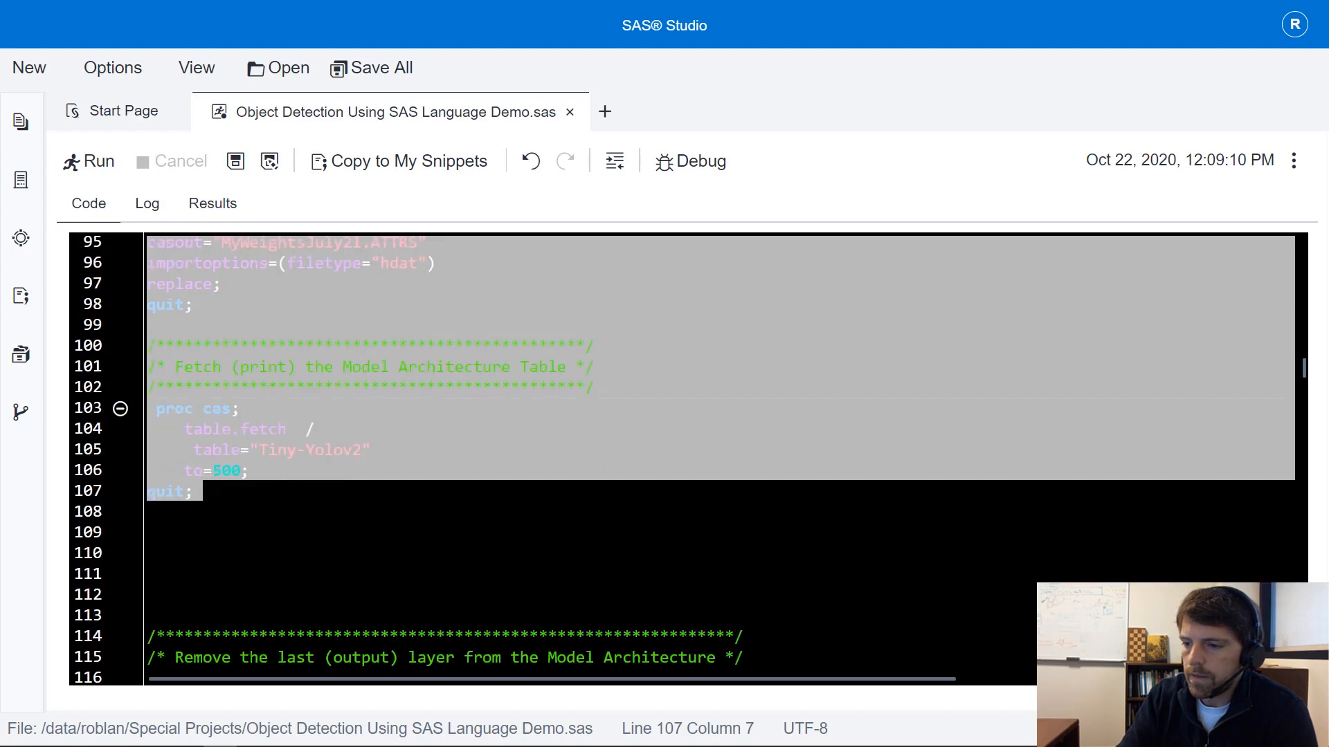
scroll("down", 3)
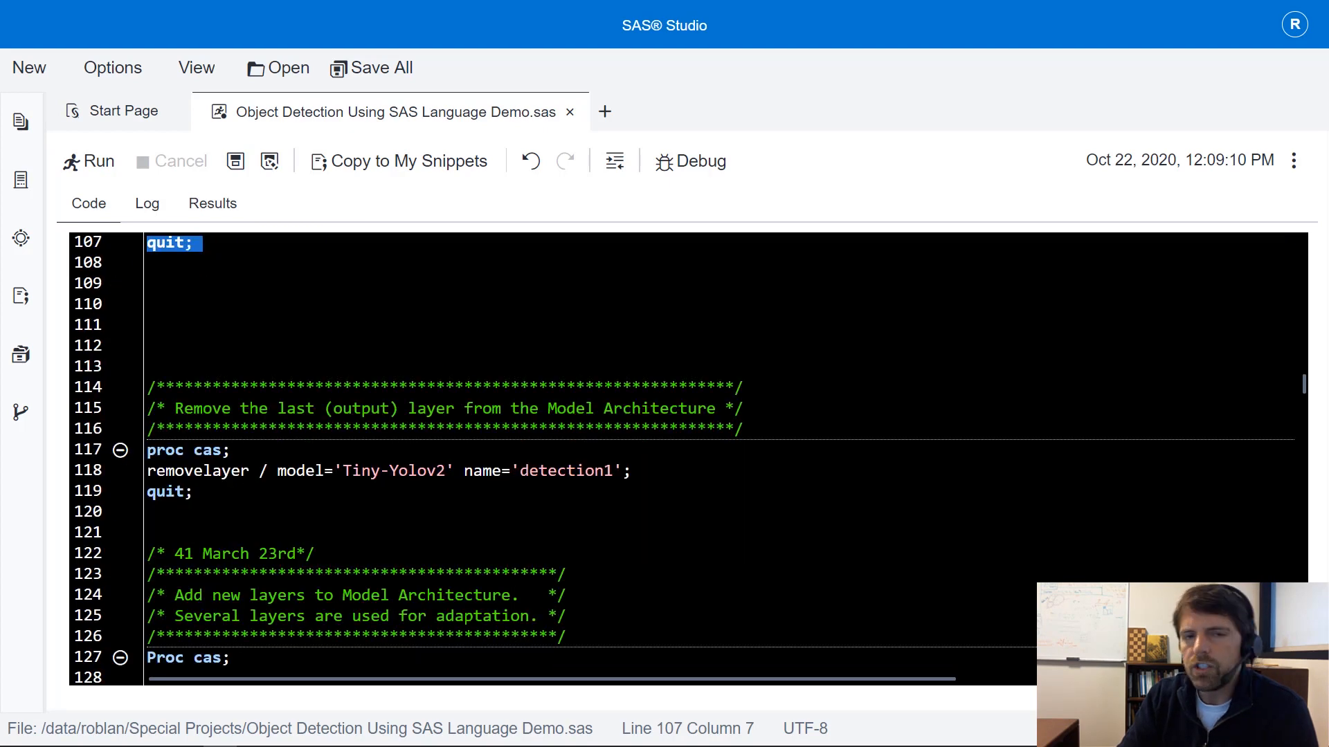
left_click(161, 366)
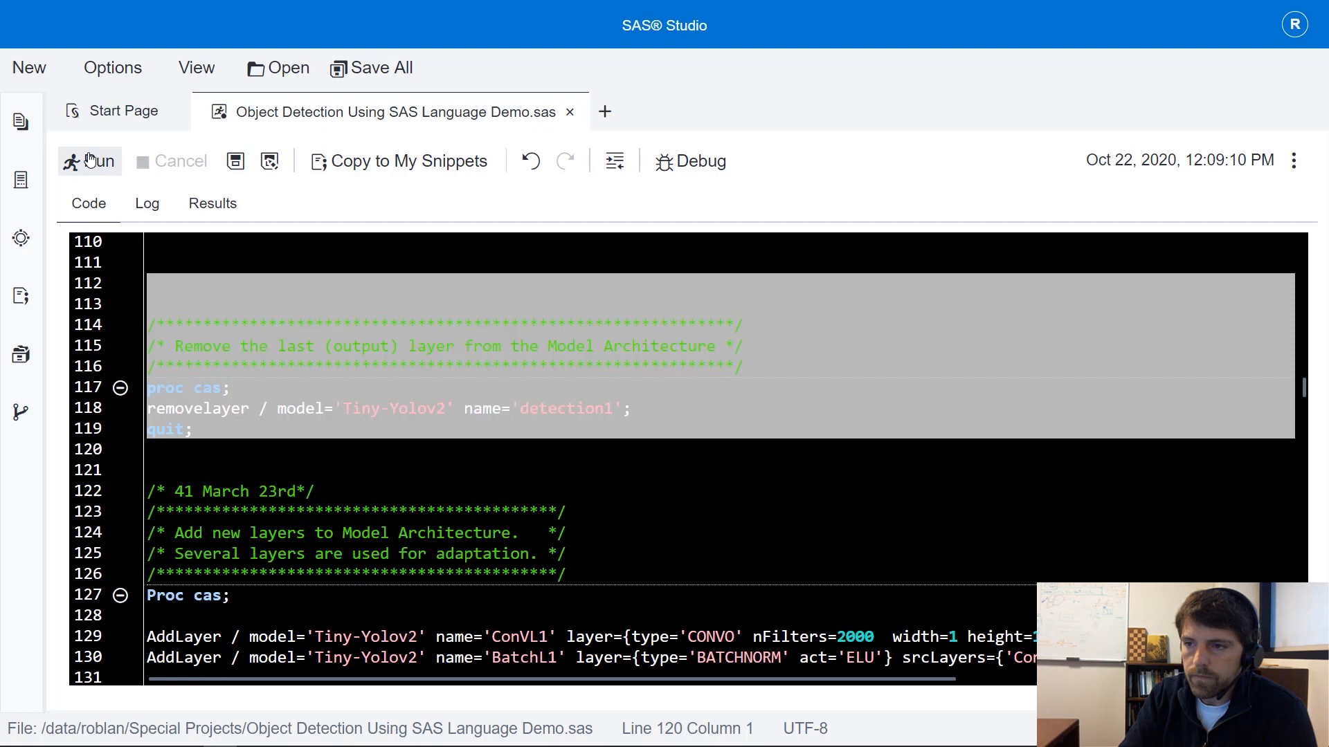
left_click(88, 161)
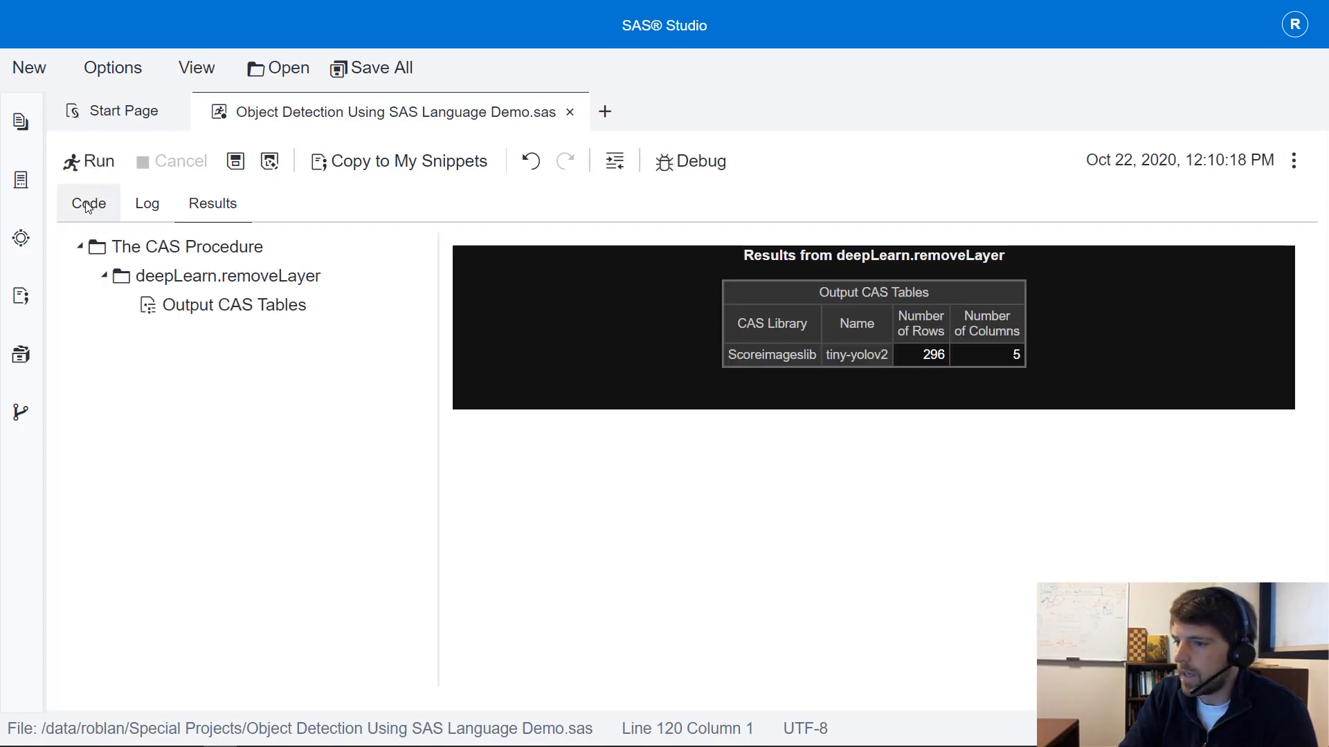
- Review and select the AddLayer statements for new ConVL and BatchL layers and the detection1 YOLOV2 layer
left_click(88, 203)
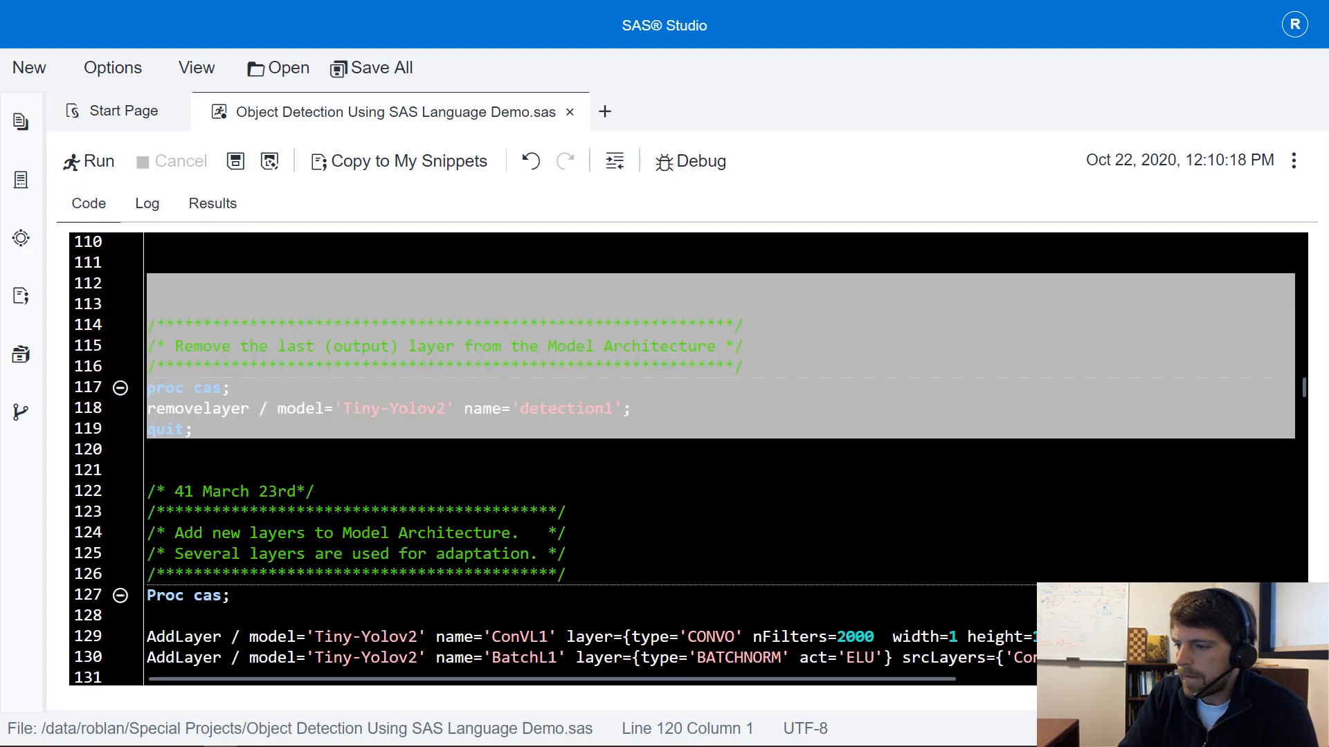
scroll("down", 3)
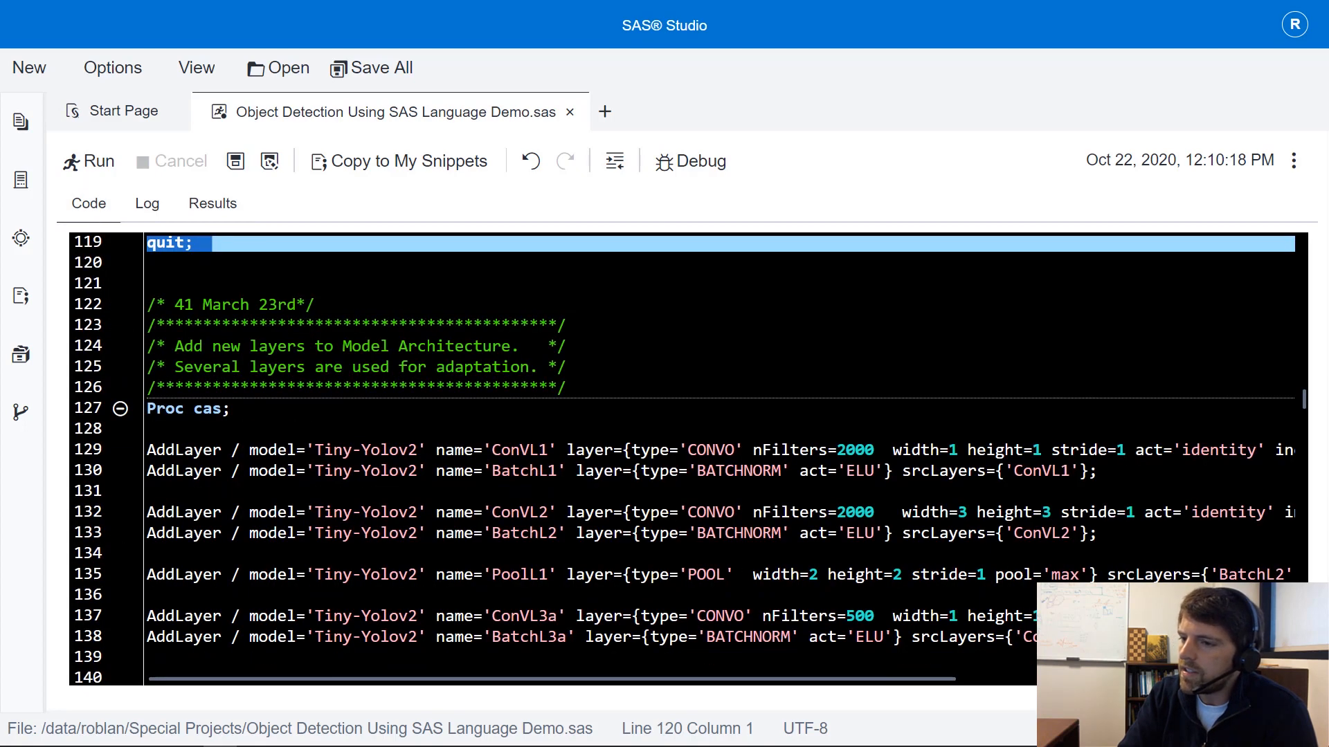
scroll("down", 3)
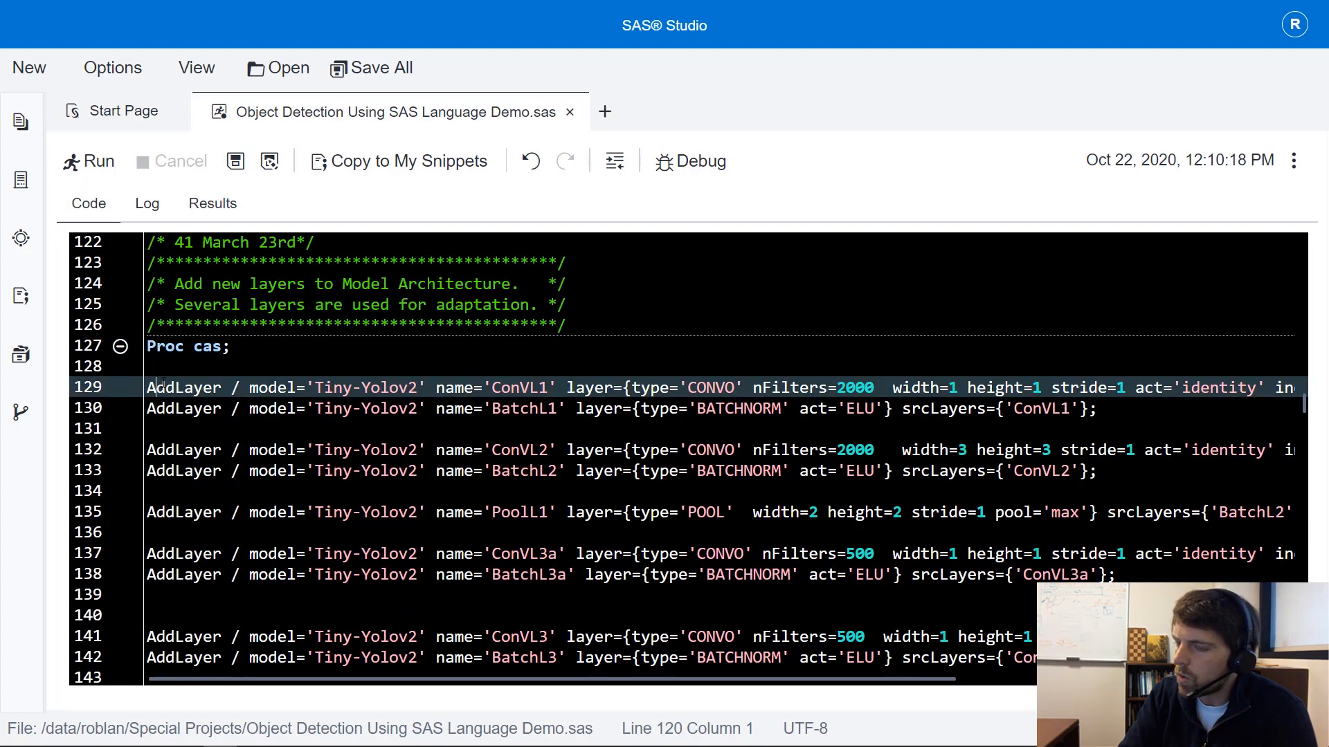
left_click(170, 408)
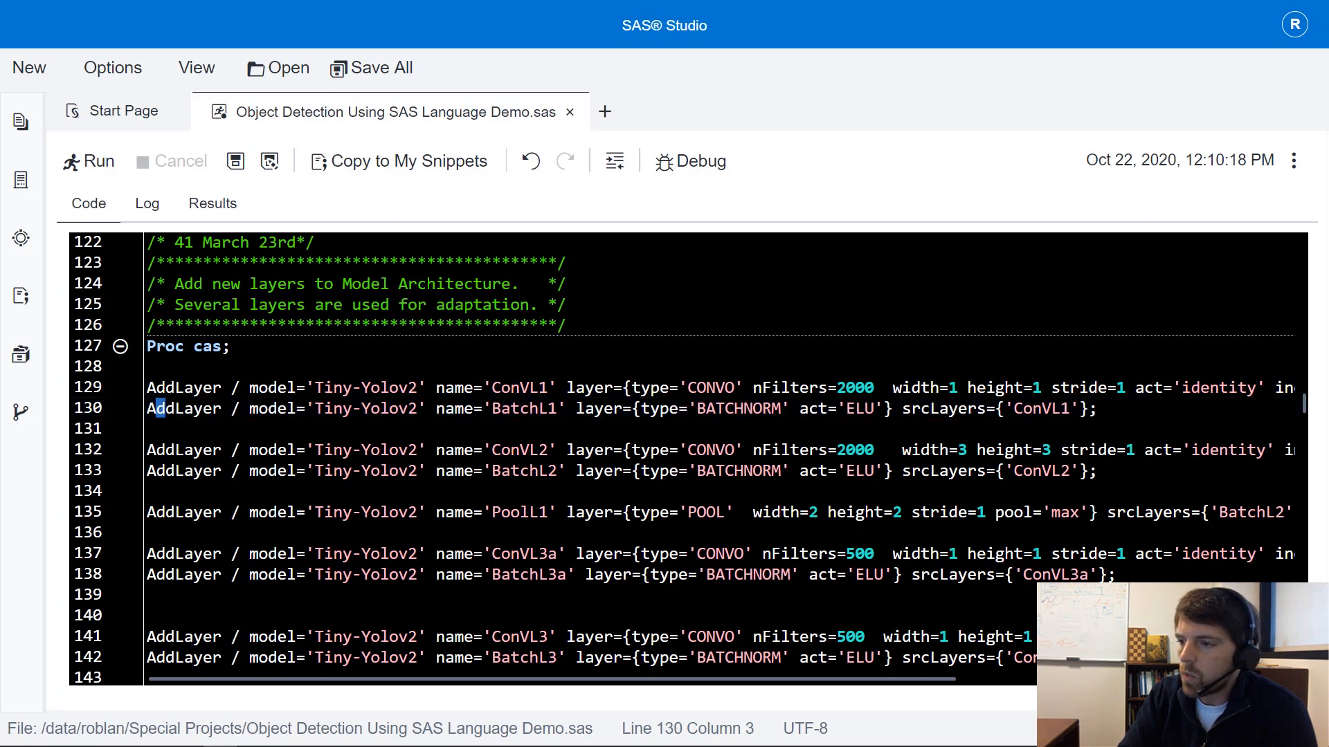
scroll("down", 3)
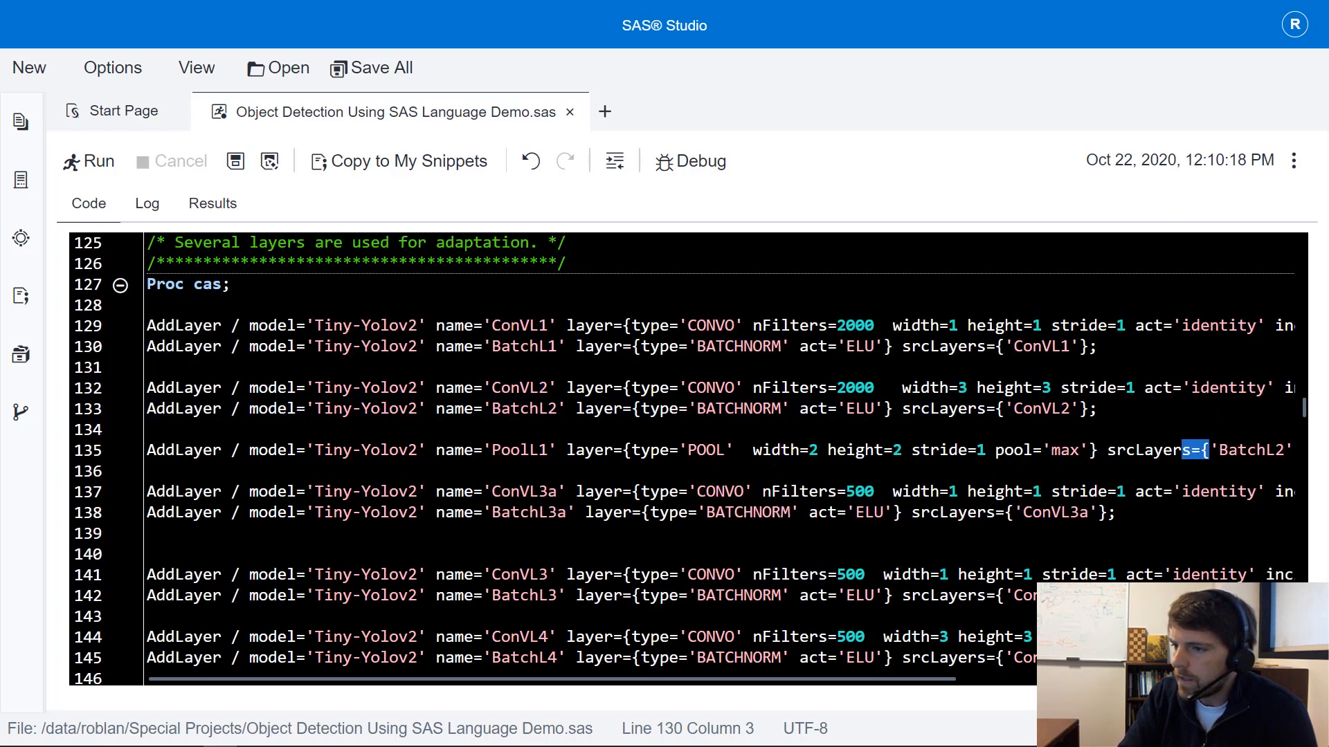
left_click_drag(1195, 450, 1098, 450)
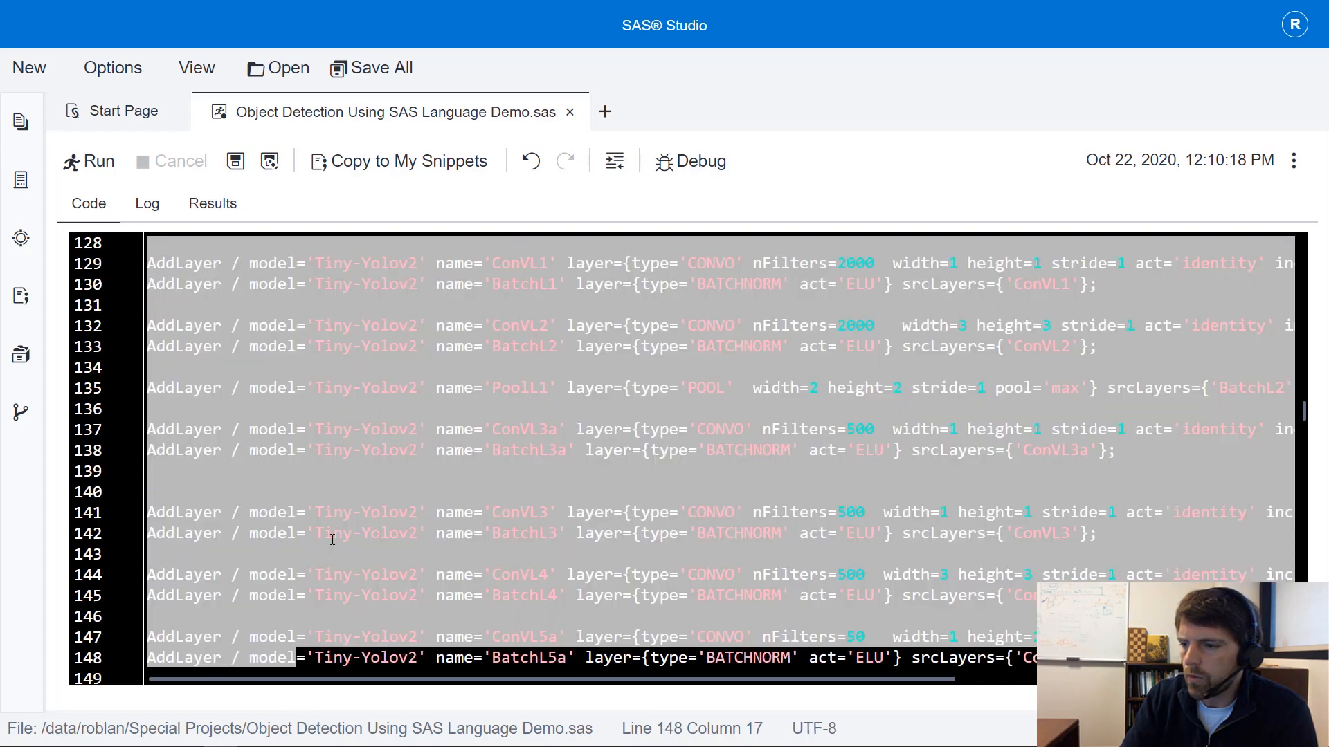
scroll("down", 3)
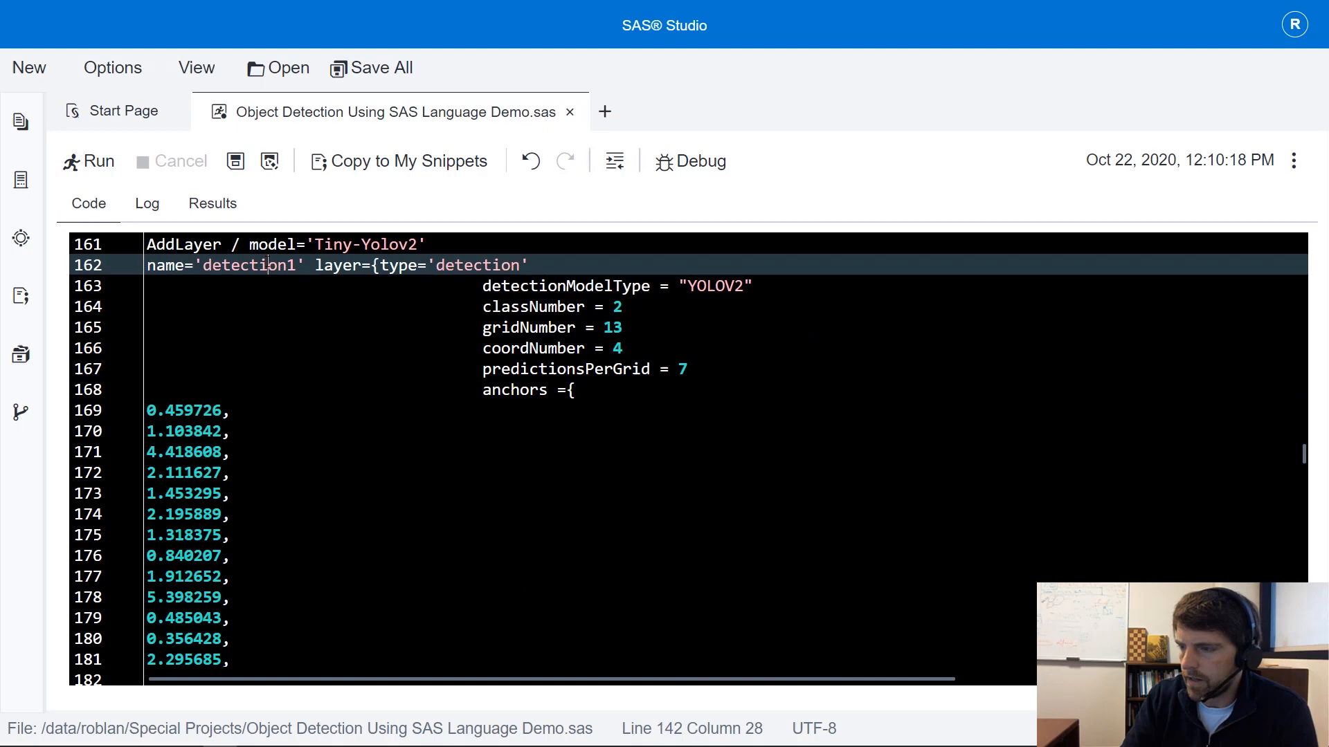
double_click(248, 265)
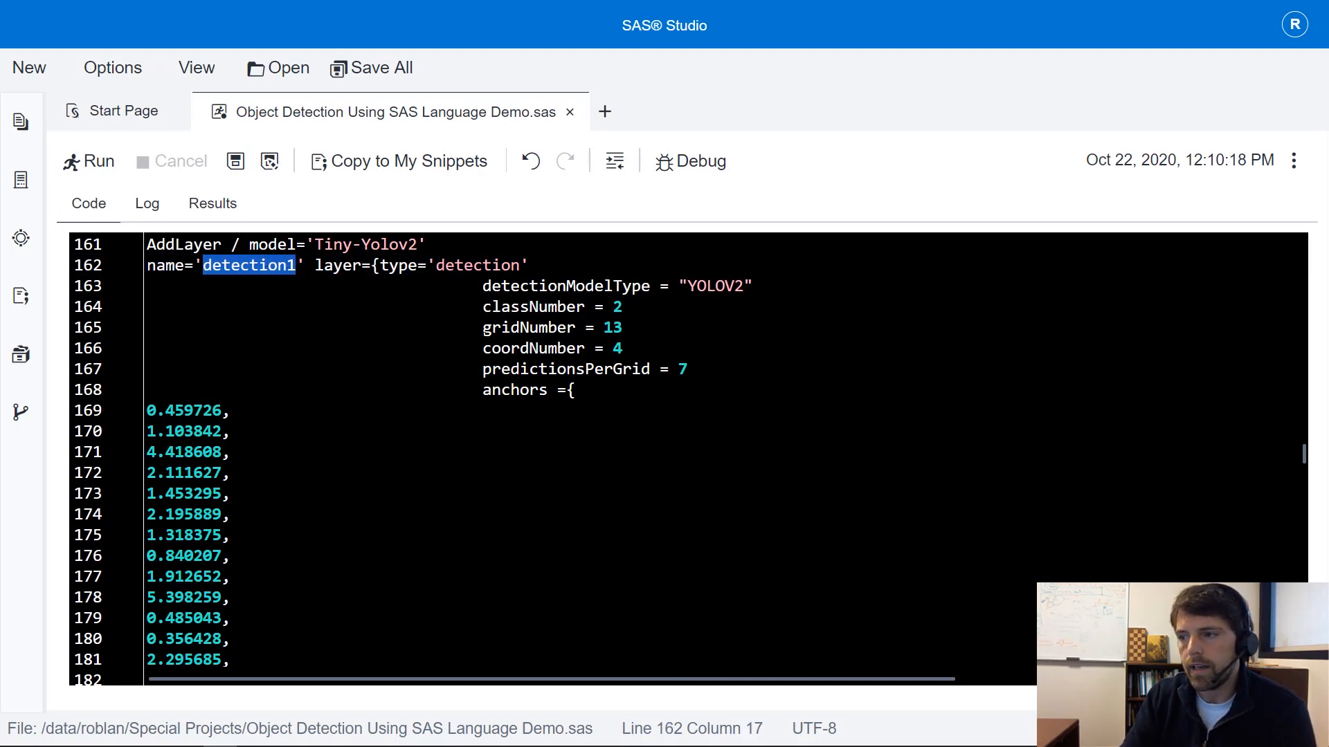
scroll("down", 3)
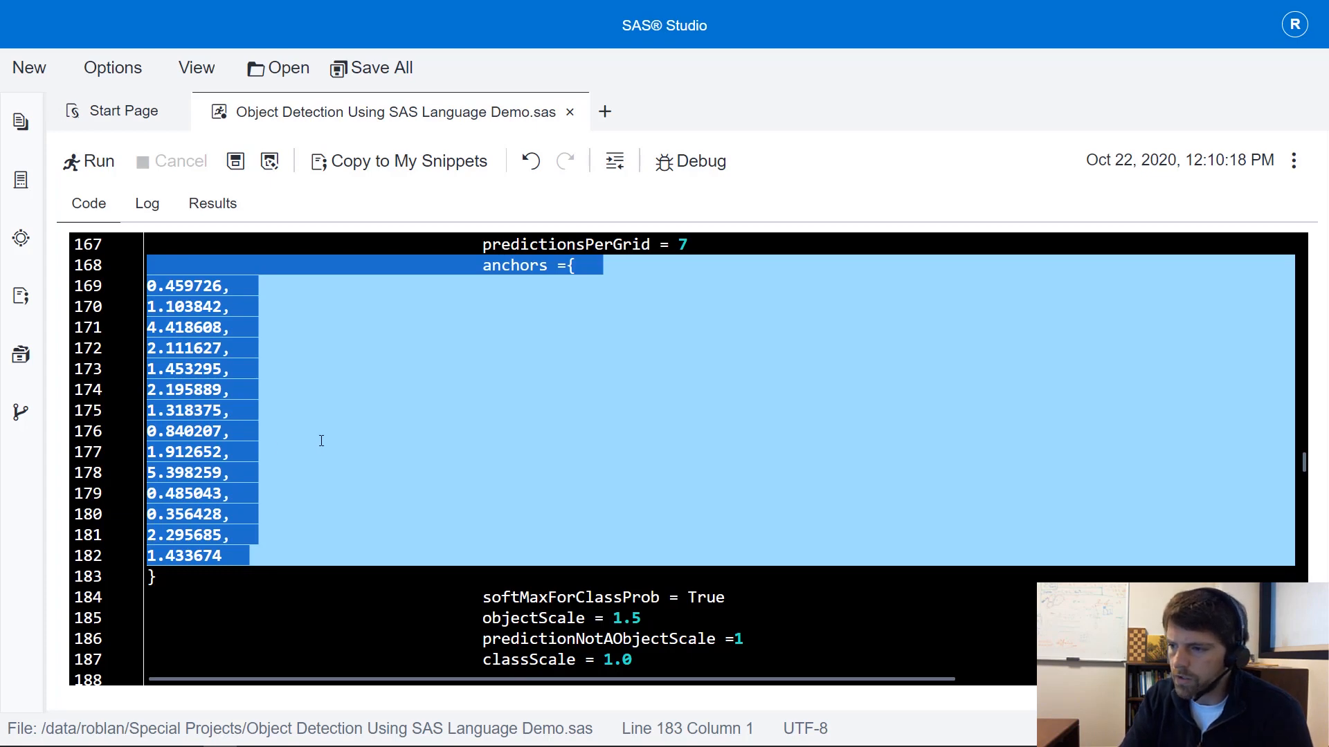
scroll("down", 3)
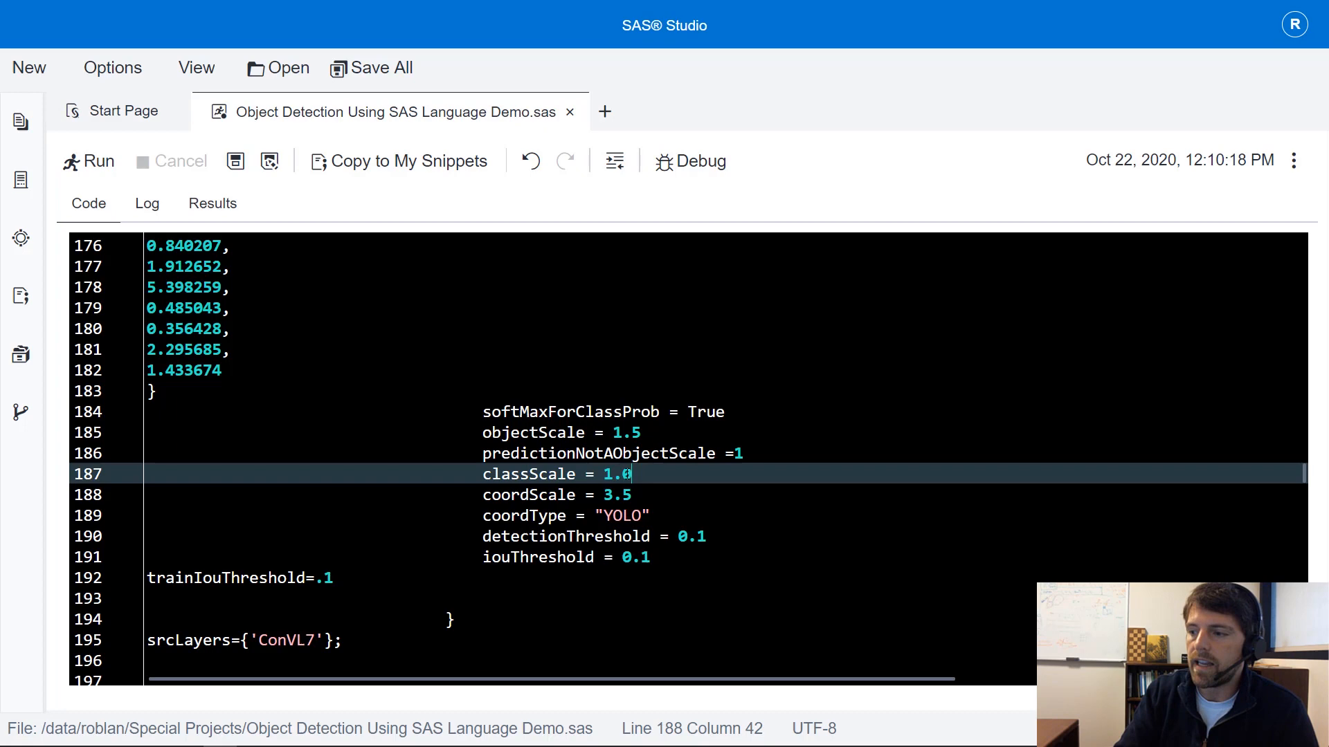
double_click(616, 473)
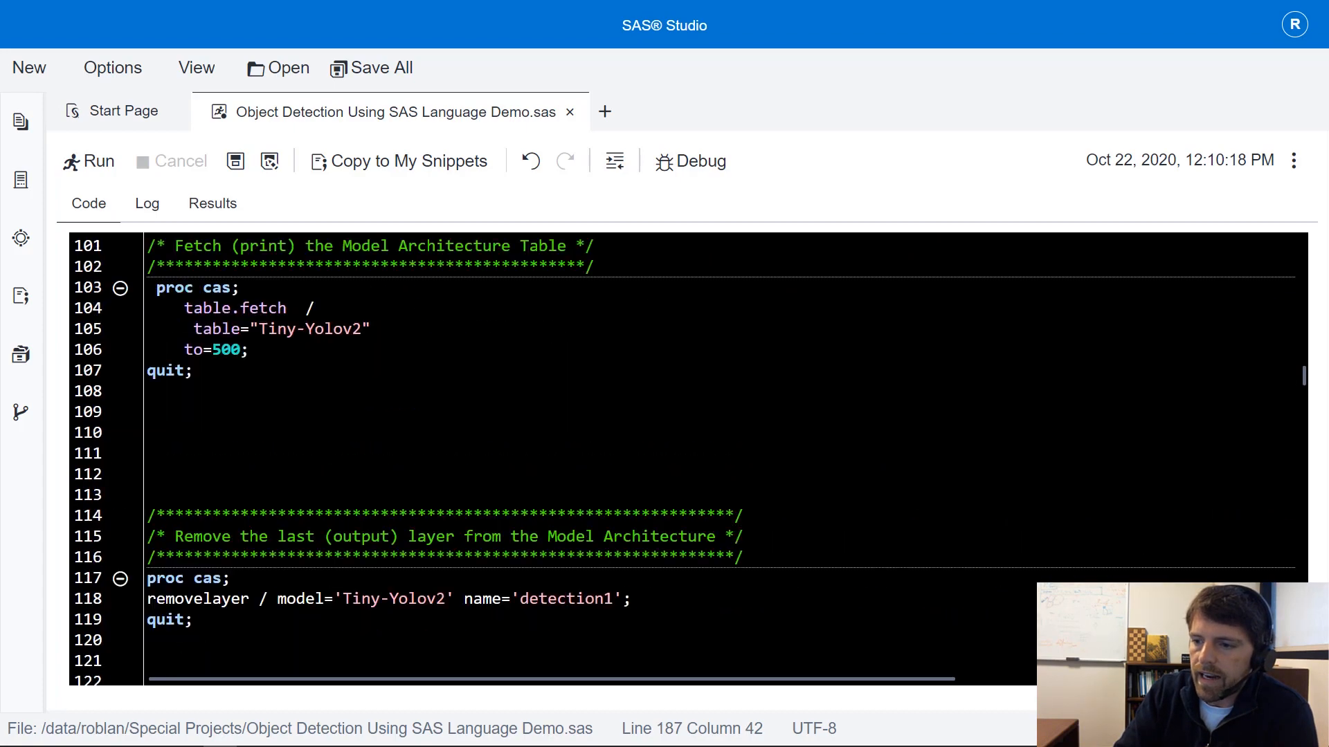
scroll("down", 3)
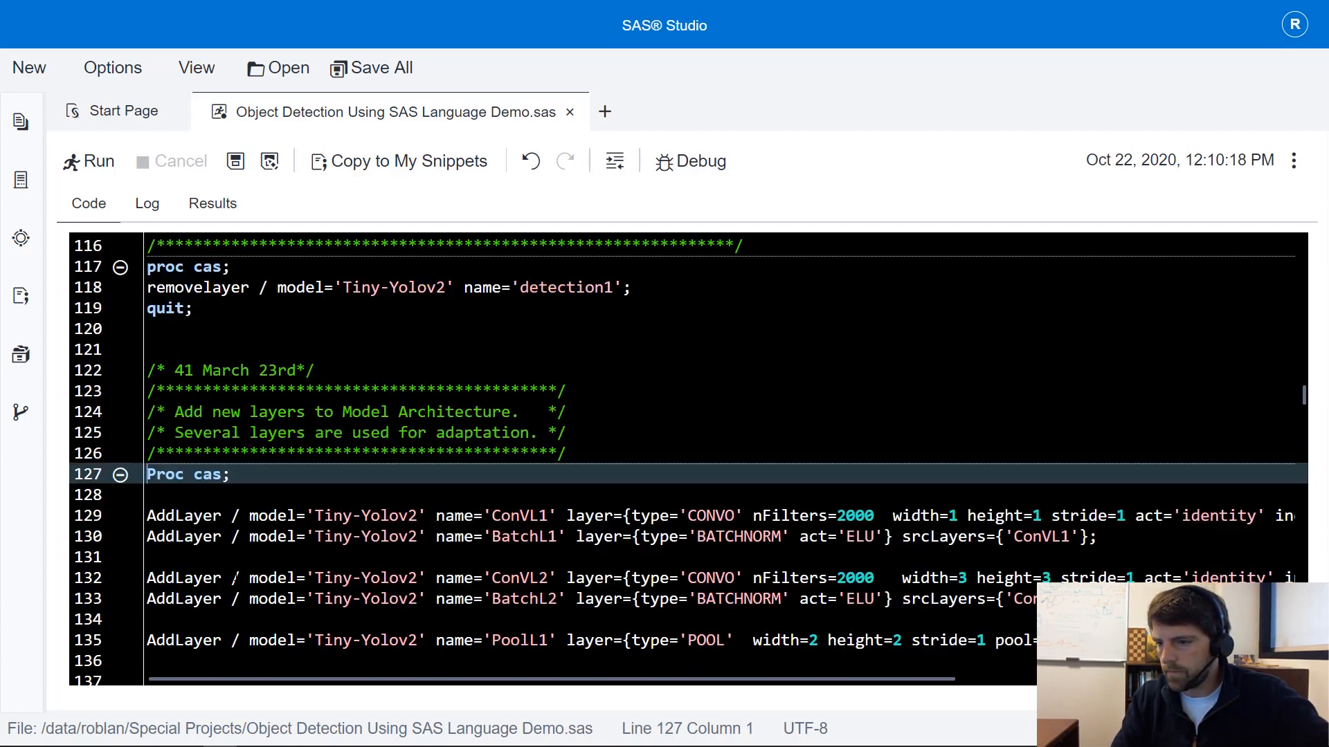
scroll("down", 3)
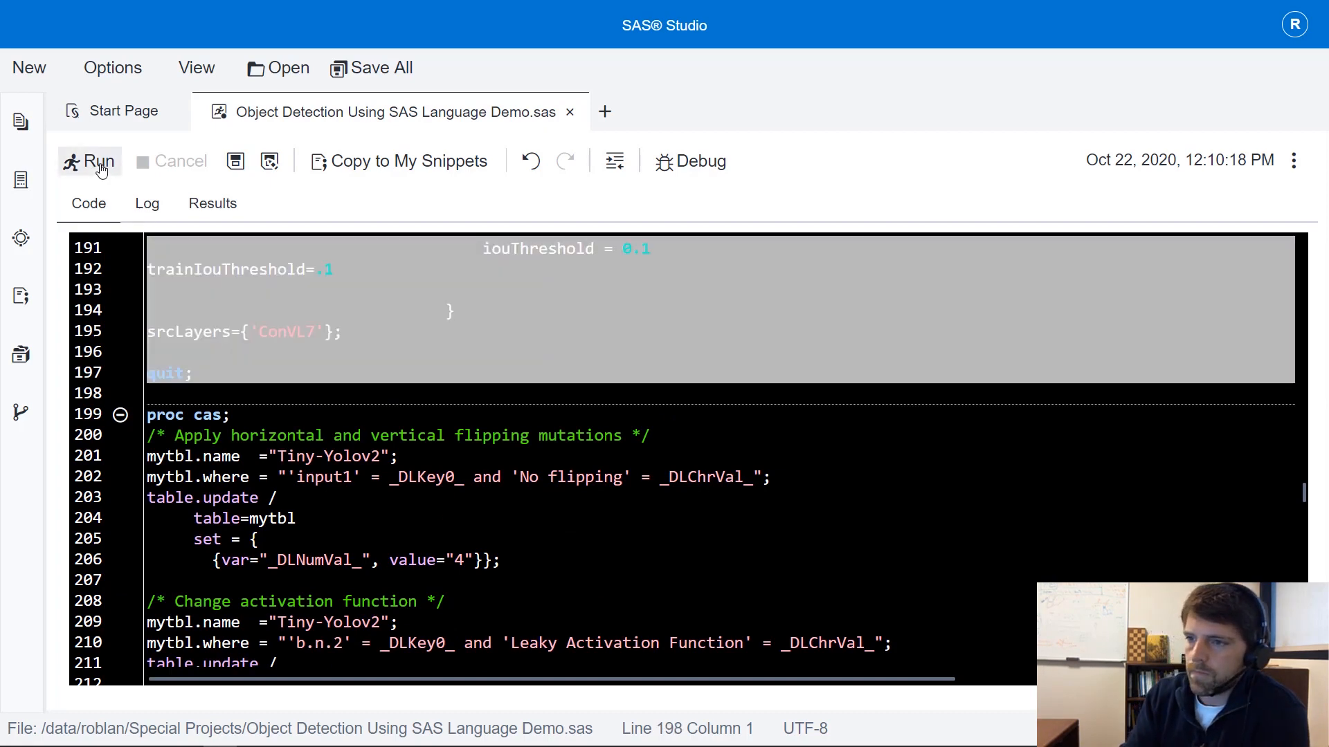
- Run the AddLayer PROC CAS block and review model row counts growing from 316 to 355
left_click(90, 161)
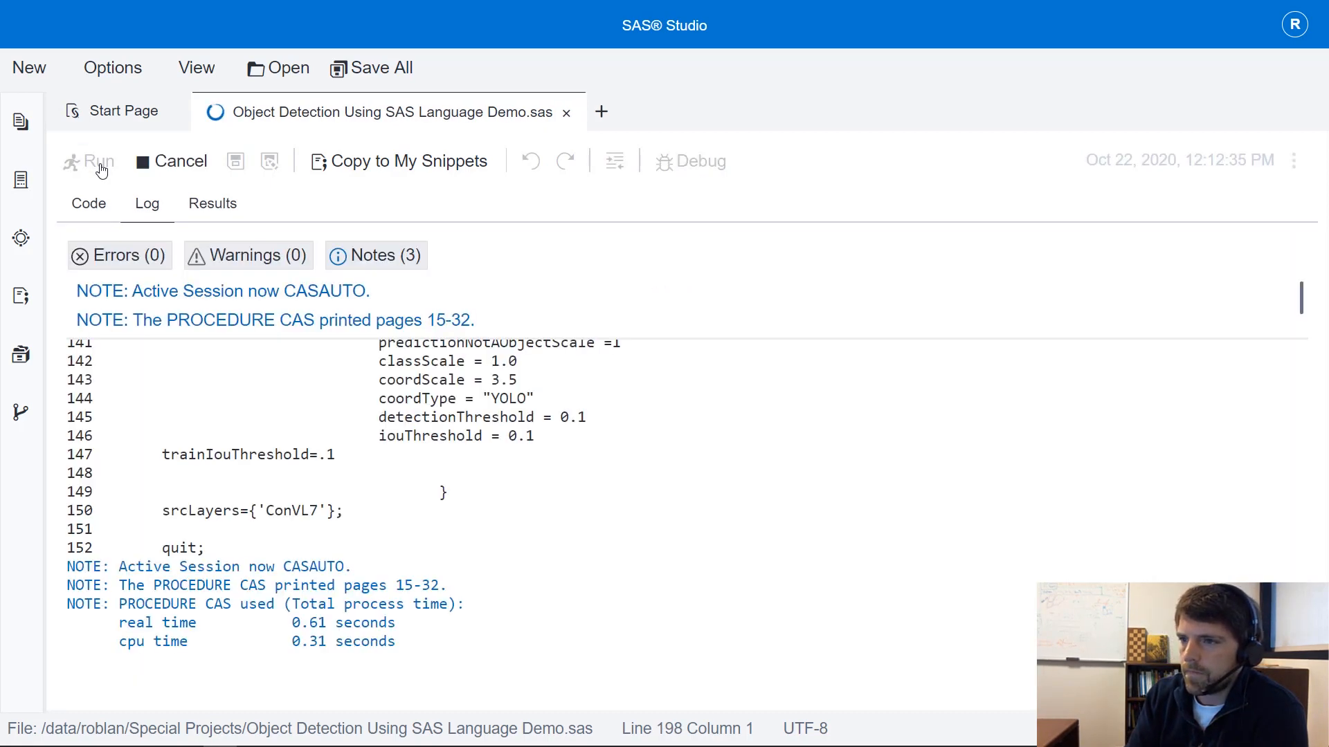
left_click(213, 203)
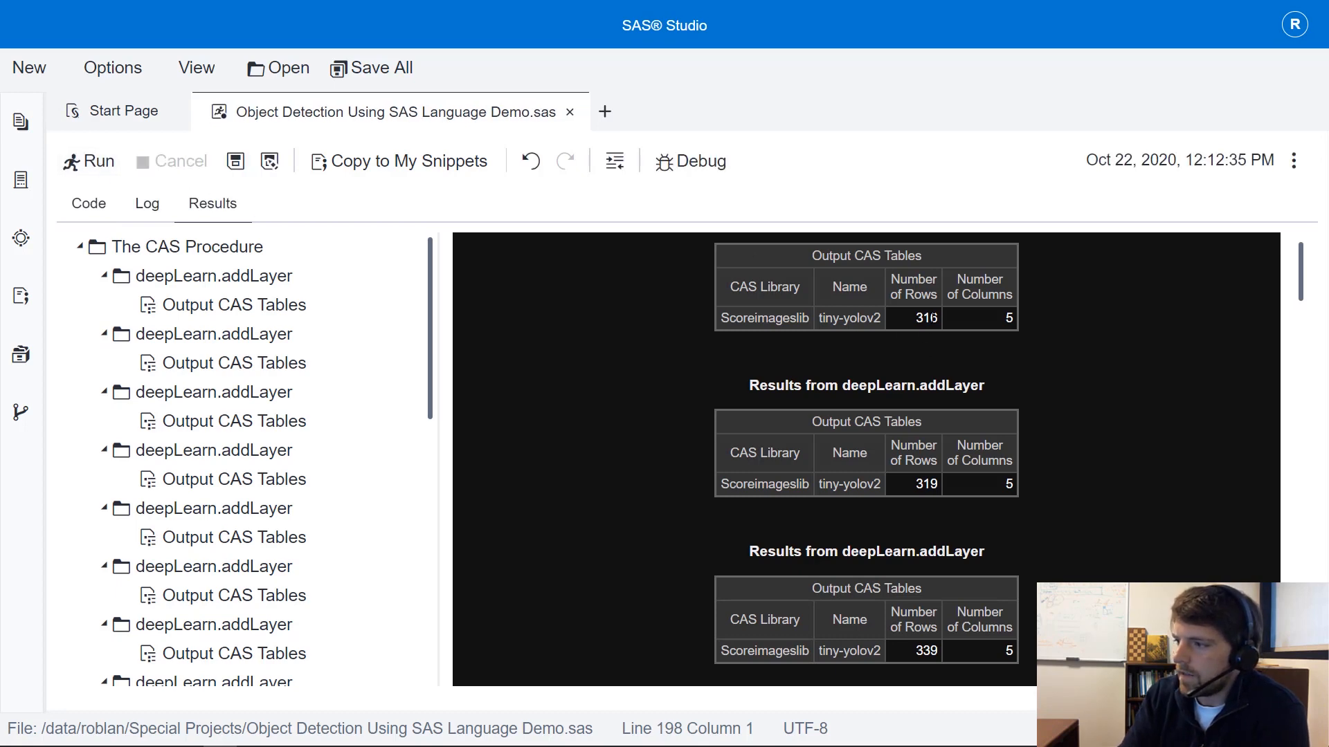
double_click(913, 476)
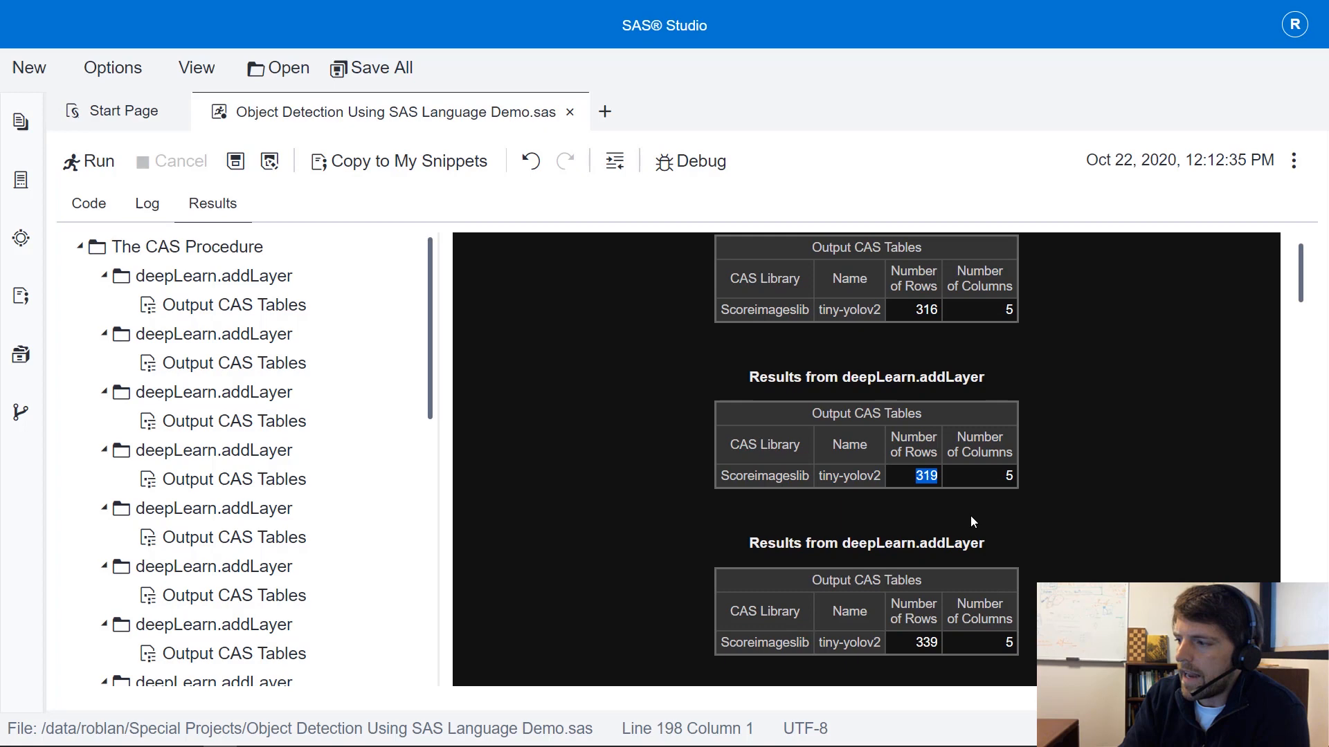
scroll("down", 3)
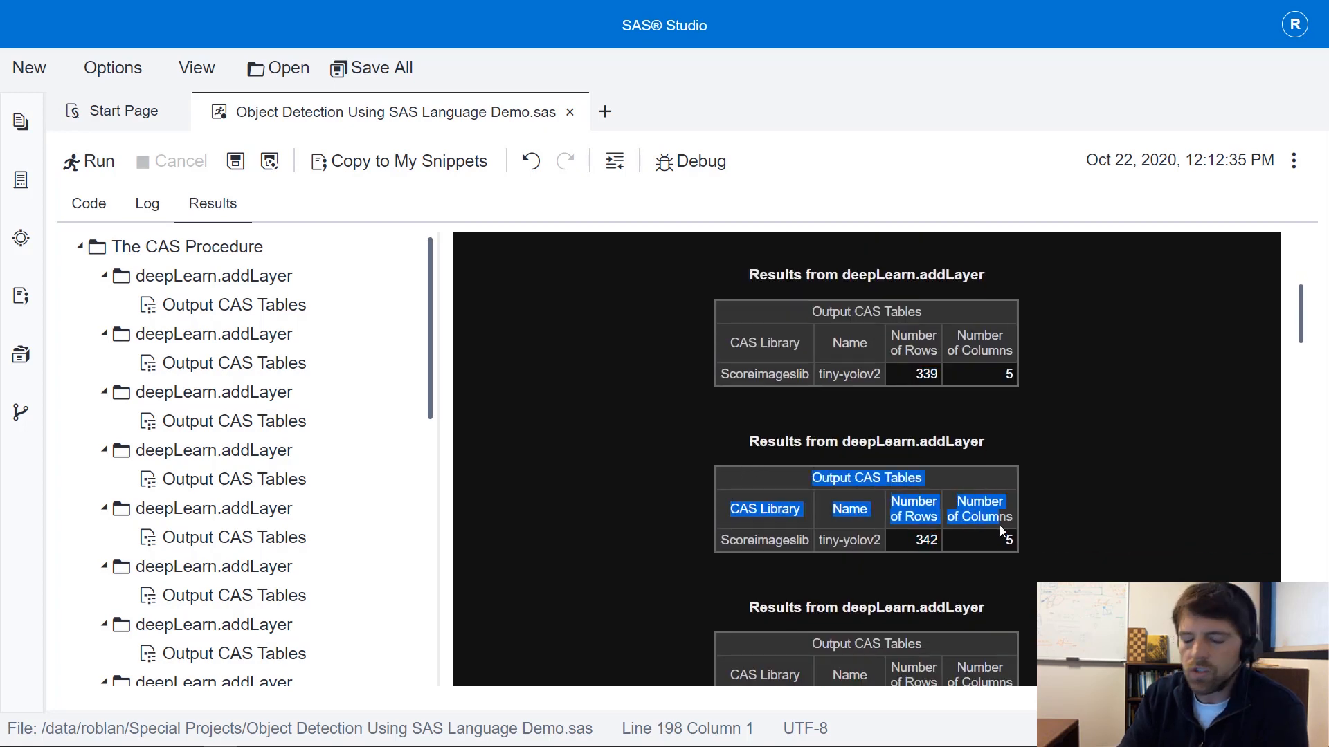
scroll("down", 3)
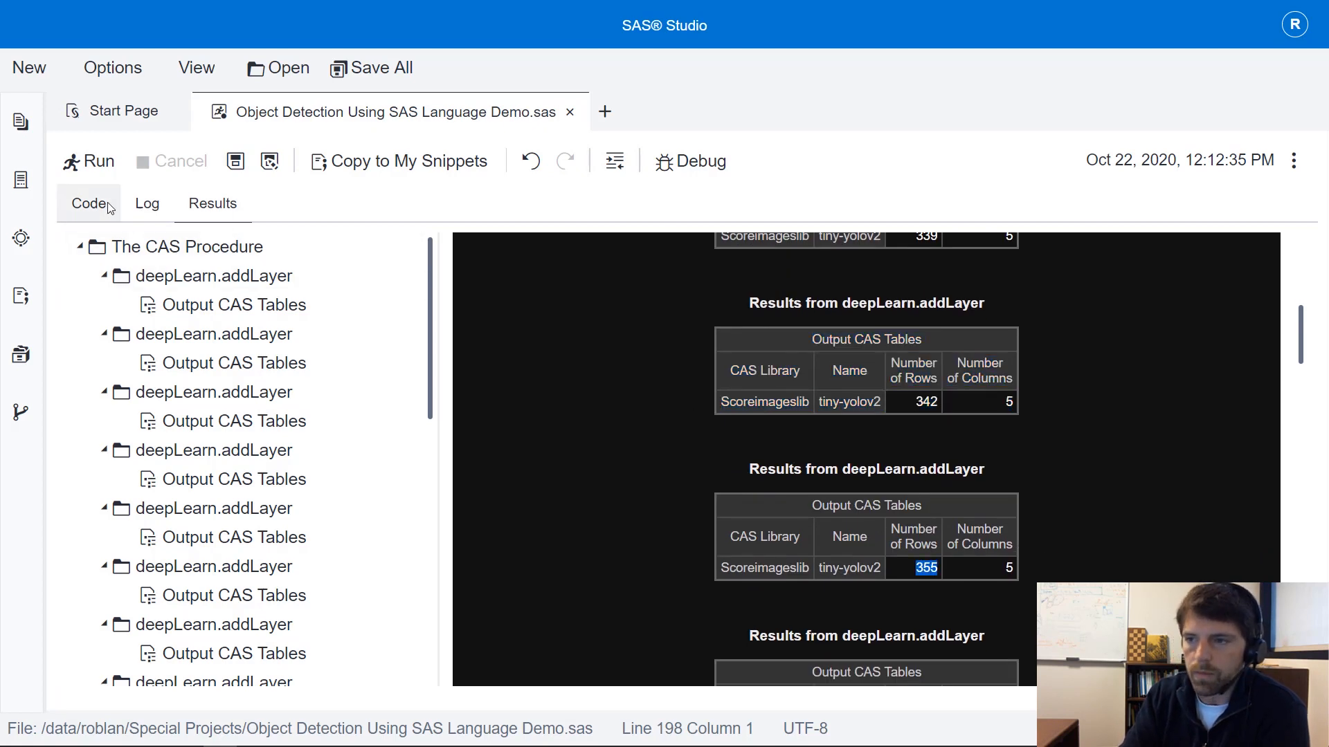
left_click(88, 203)
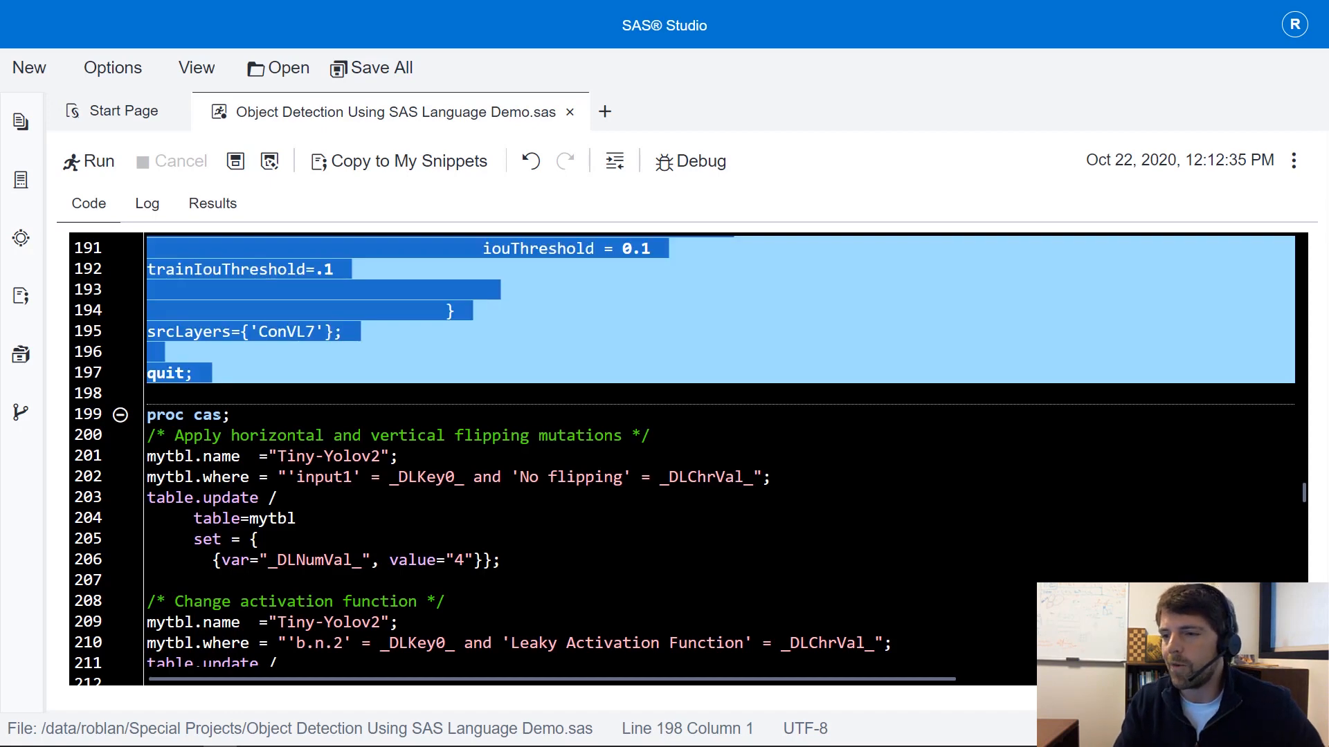
left_click(182, 393)
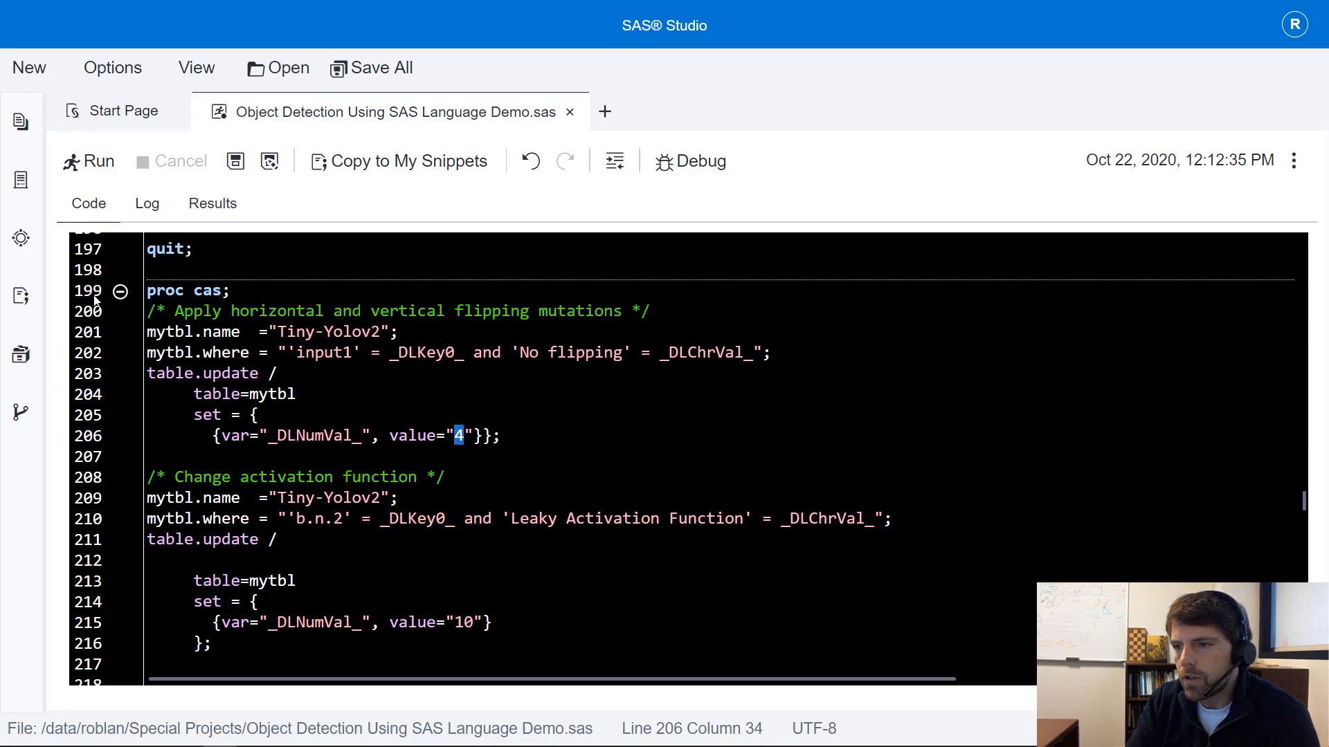
left_click_drag(148, 291, 500, 435)
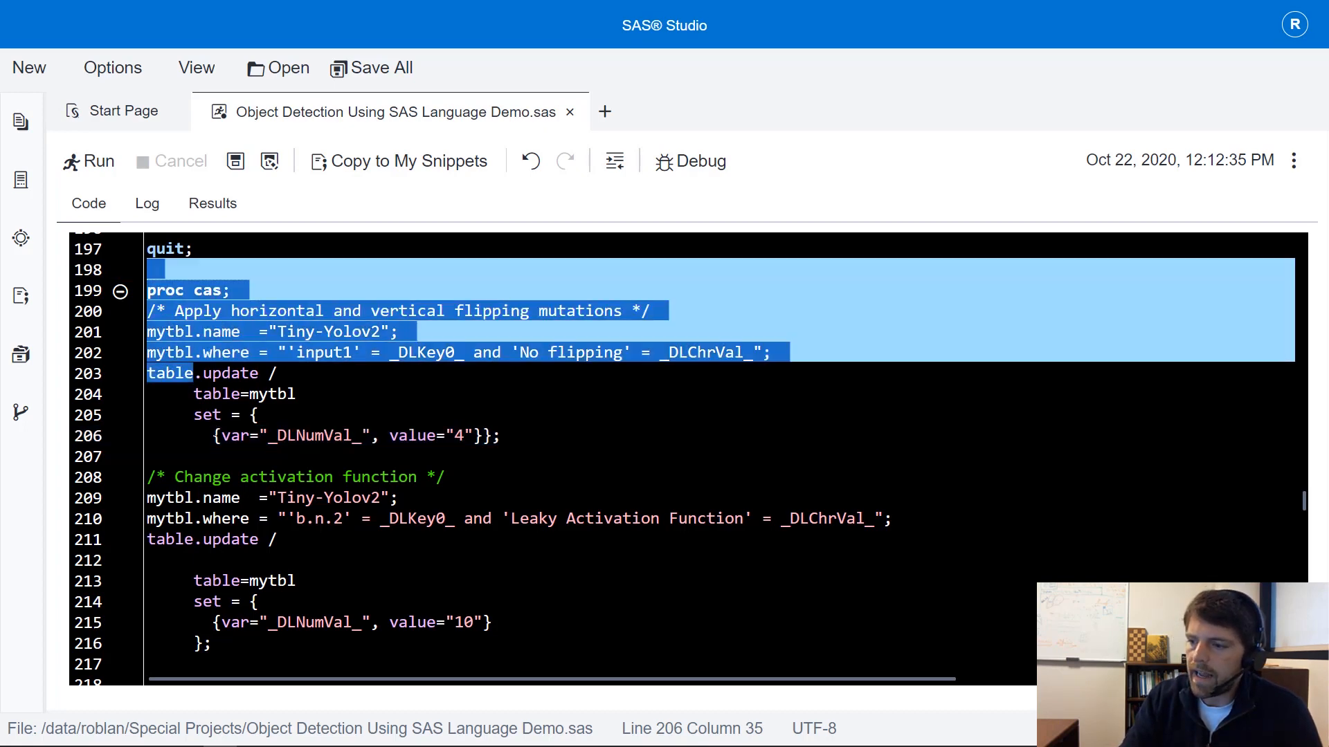
scroll("down", 3)
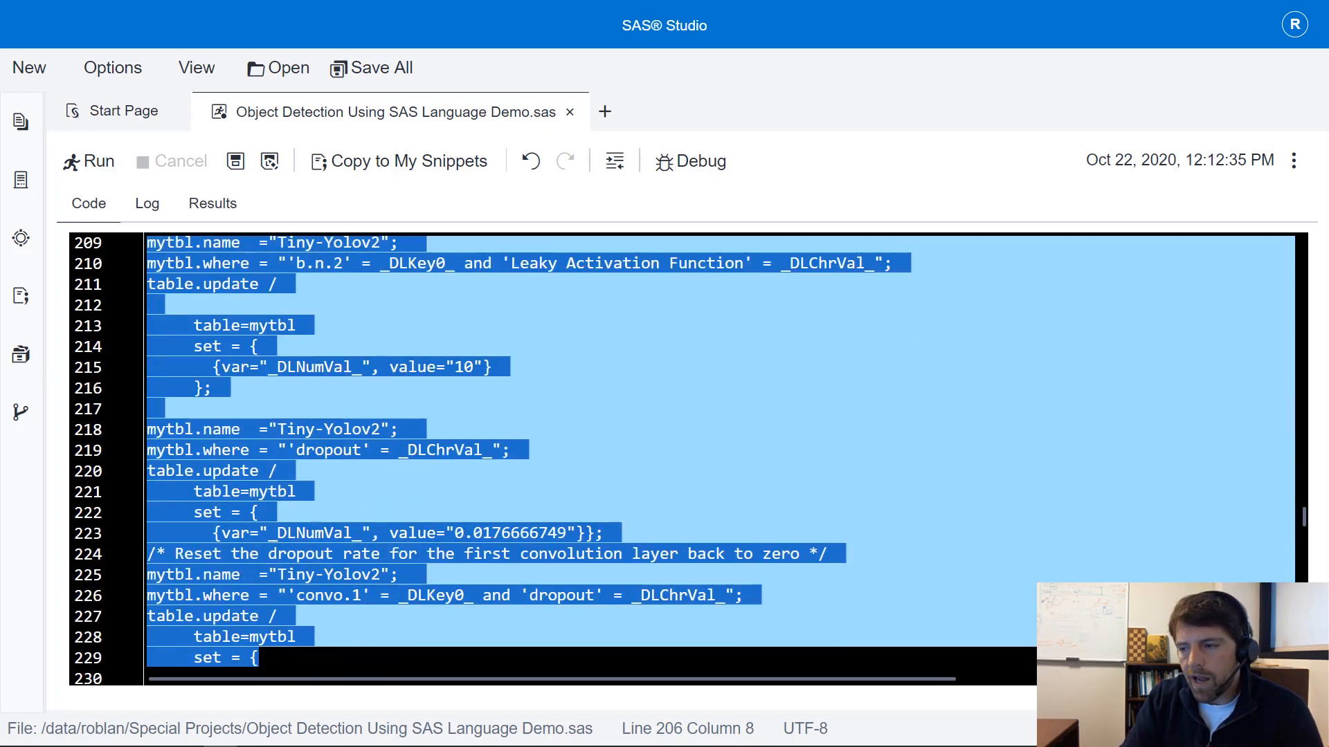
scroll("down", 3)
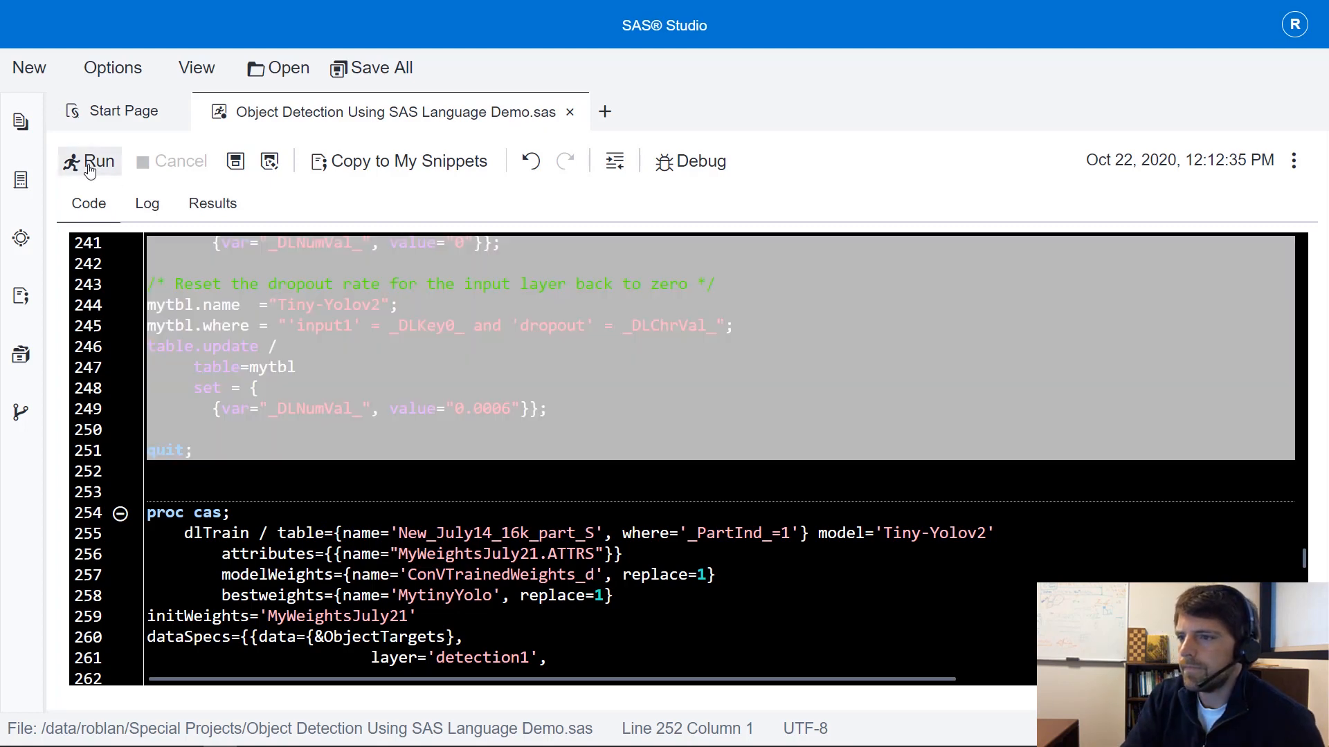
left_click(98, 161)
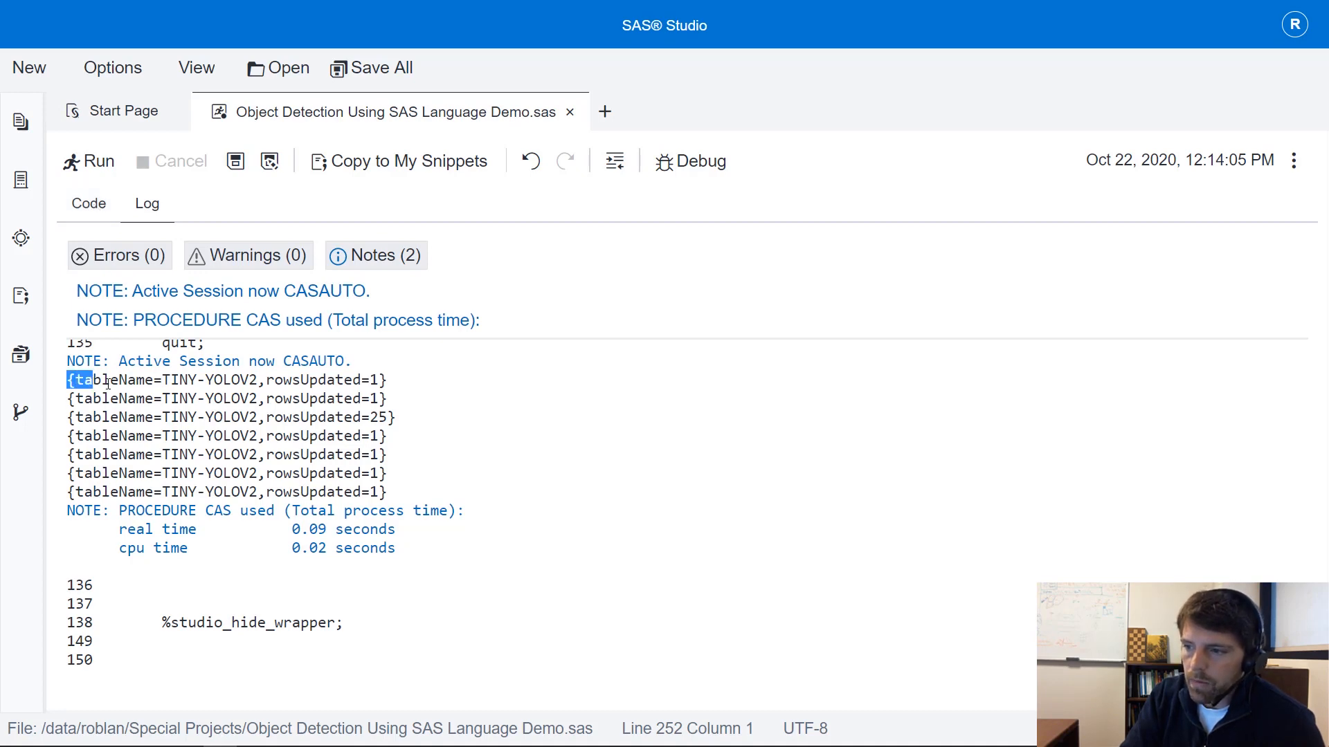
left_click_drag(71, 380, 385, 492)
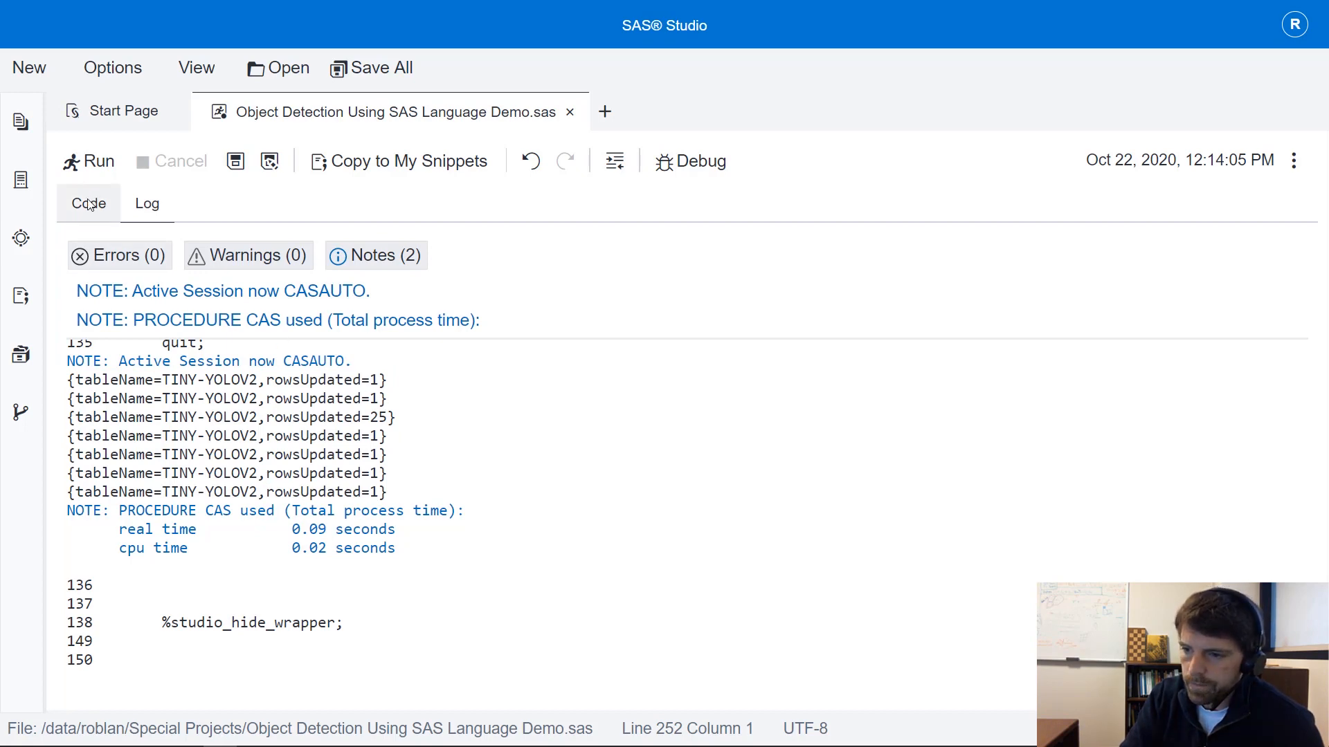
left_click(88, 204)
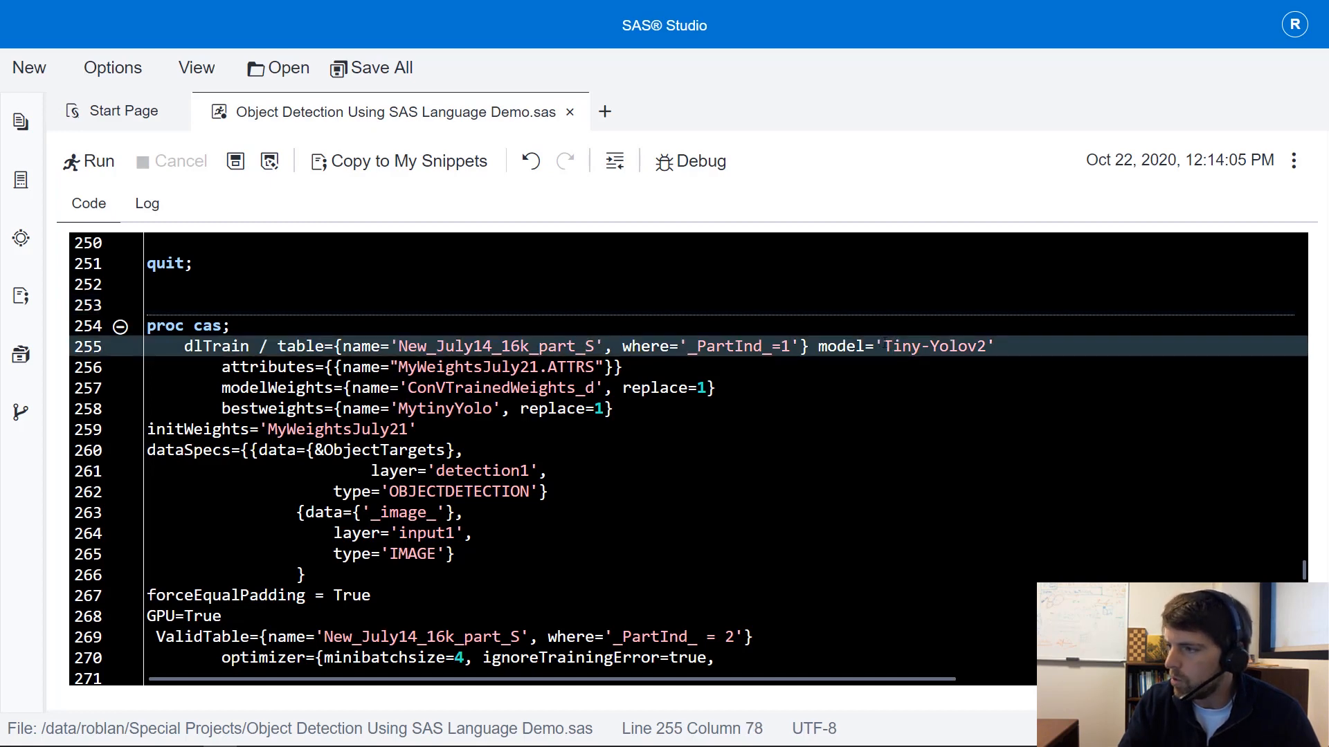
- Select and run the dlTrain block, following the log through 10 epochs as loss drops to about 20
double_click(932, 346)
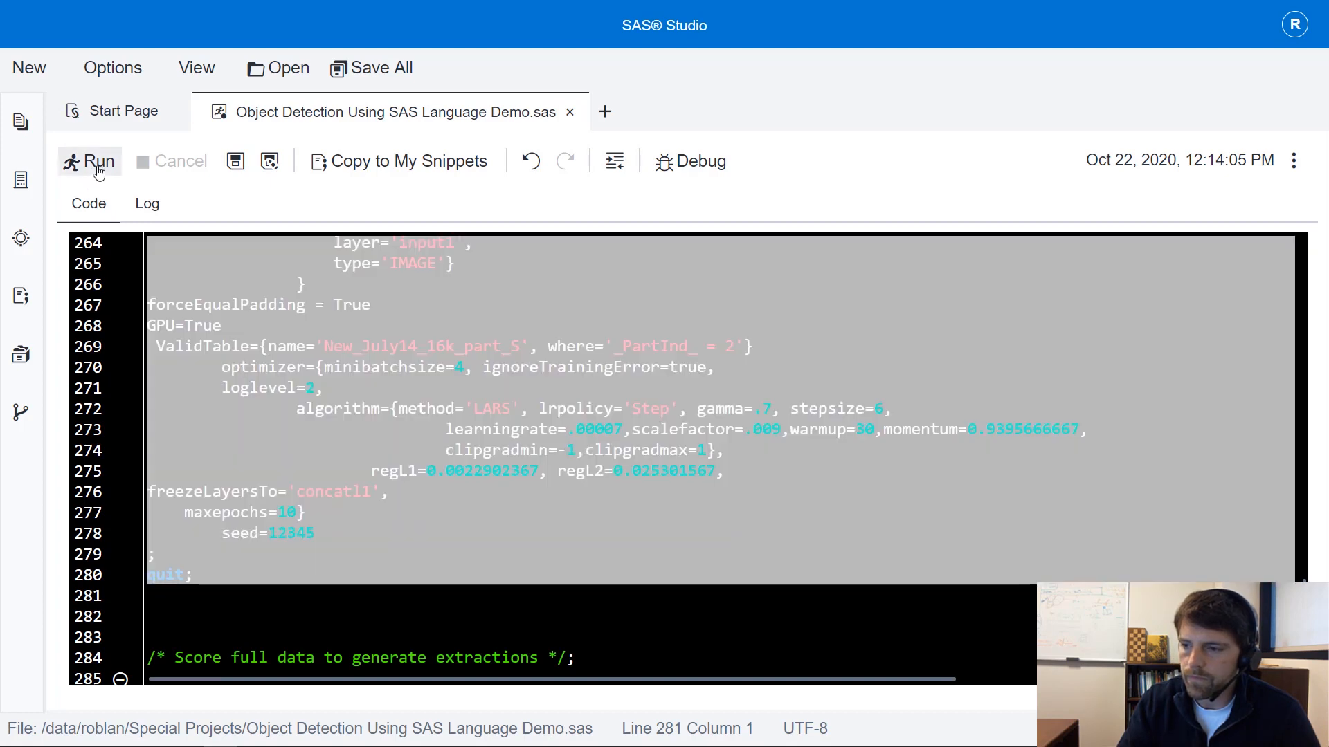
left_click(98, 161)
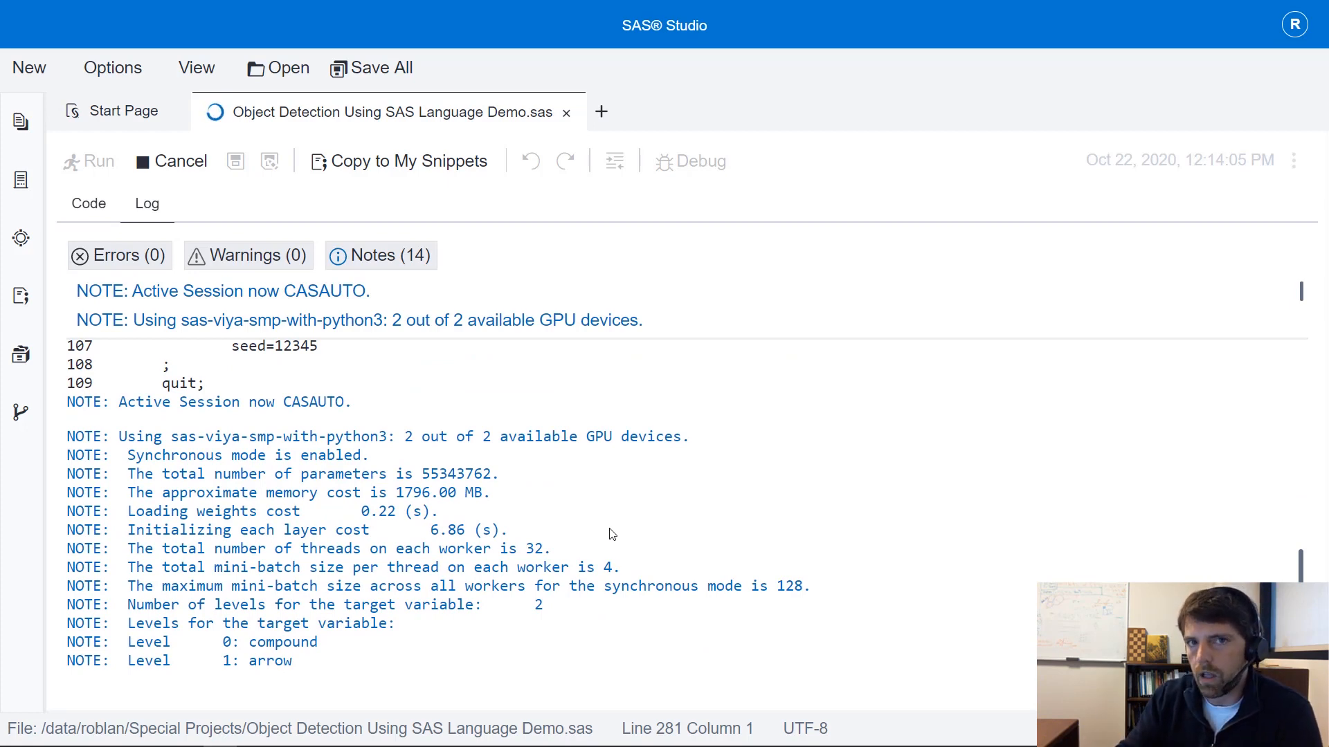
mouse_move(1061, 579)
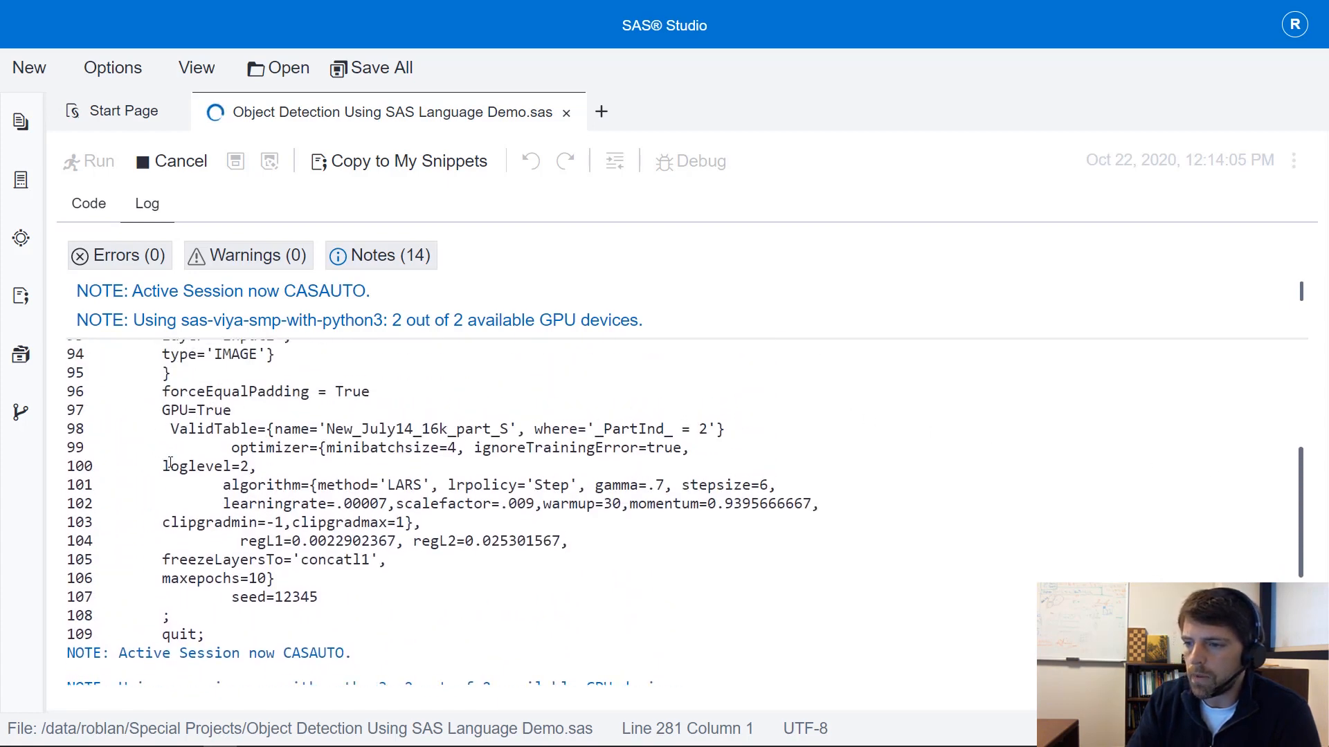
double_click(207, 466)
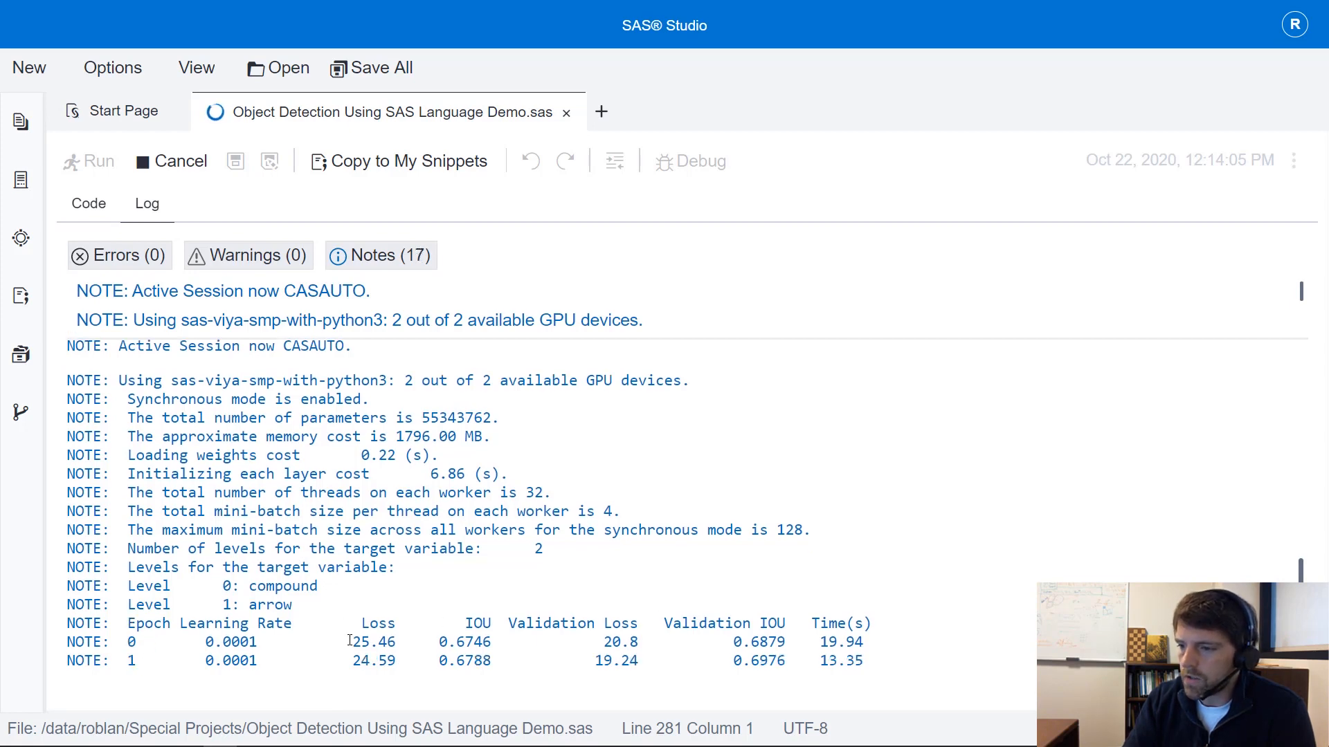
double_click(373, 642)
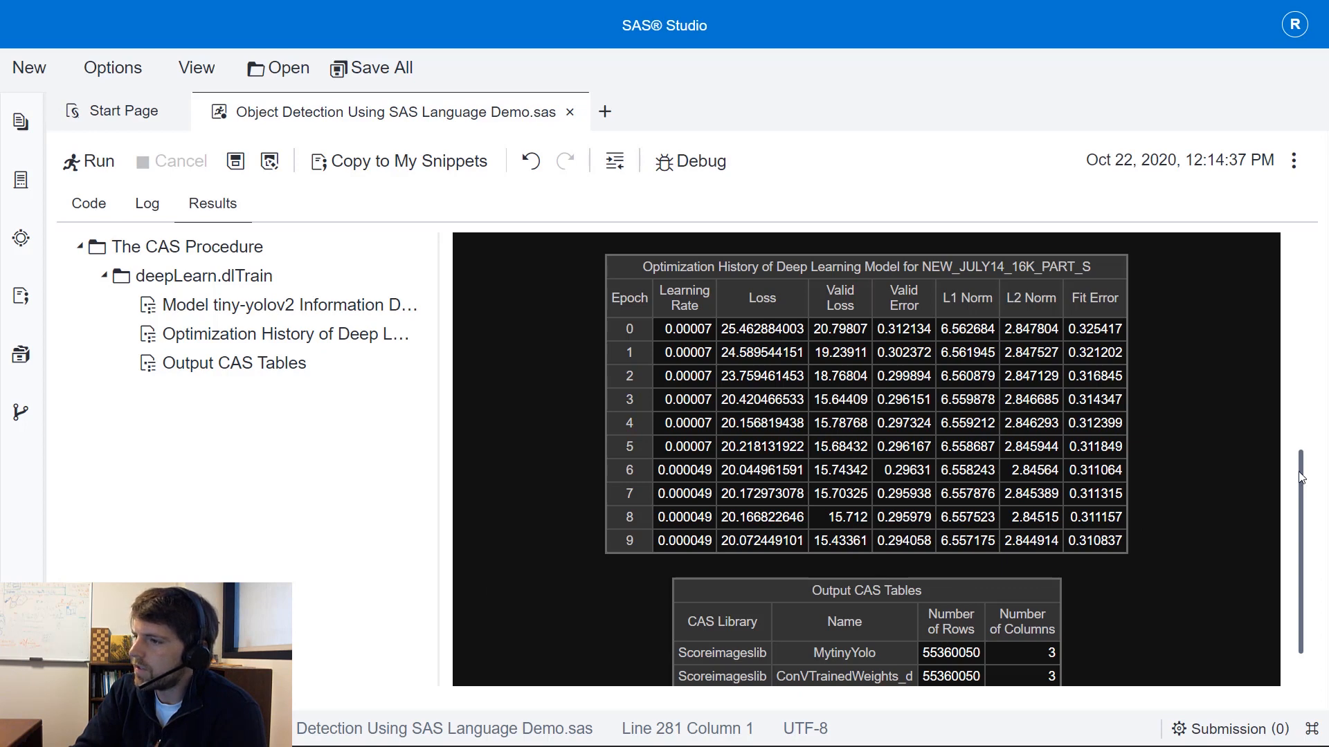
- Browse the Optimization History and Model Information, highlighting the 55,316,812 frozen parameters
scroll("up", 3)
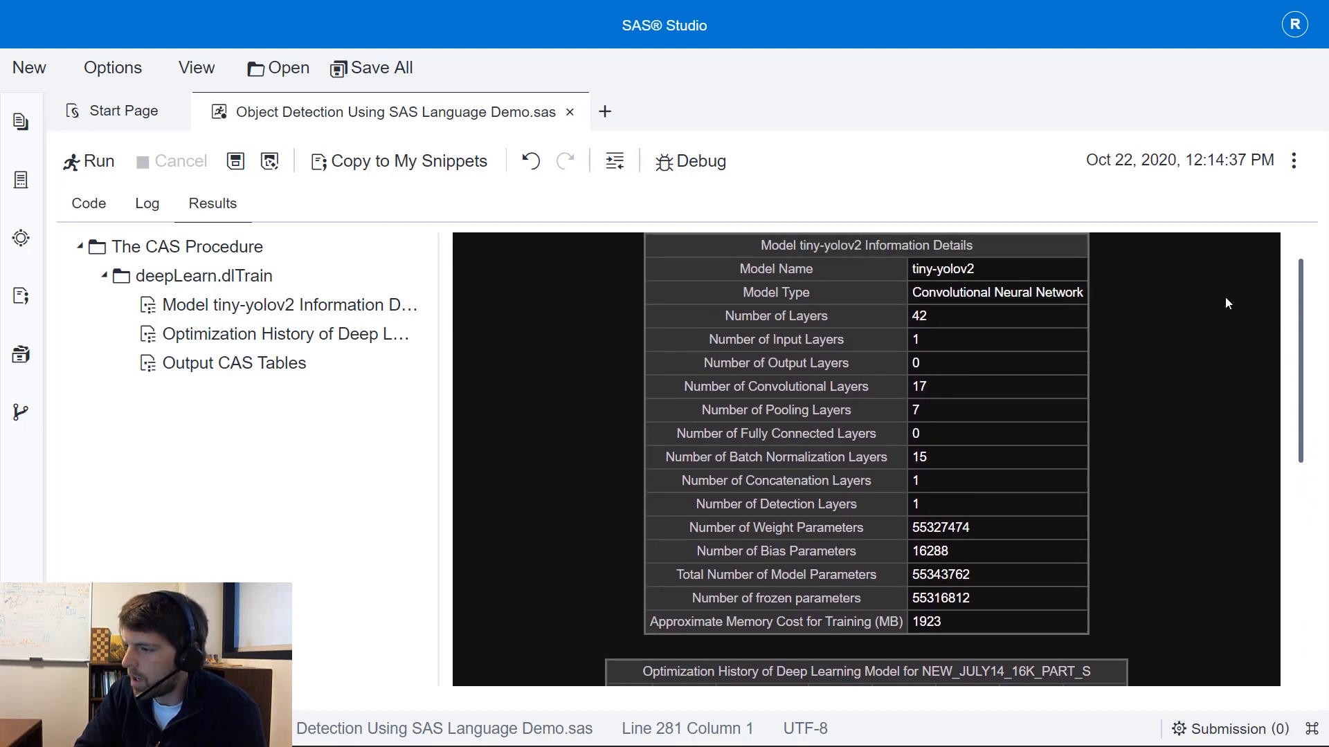
double_click(960, 598)
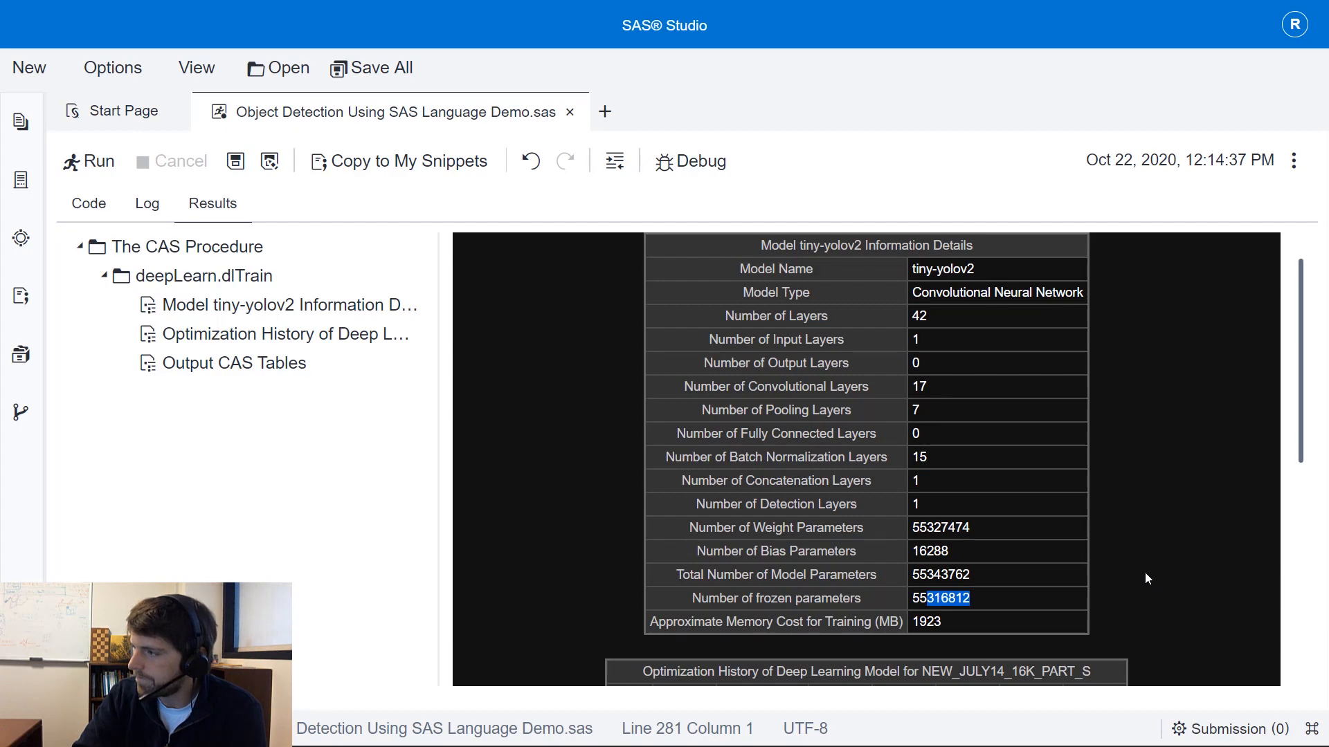
scroll("down", 3)
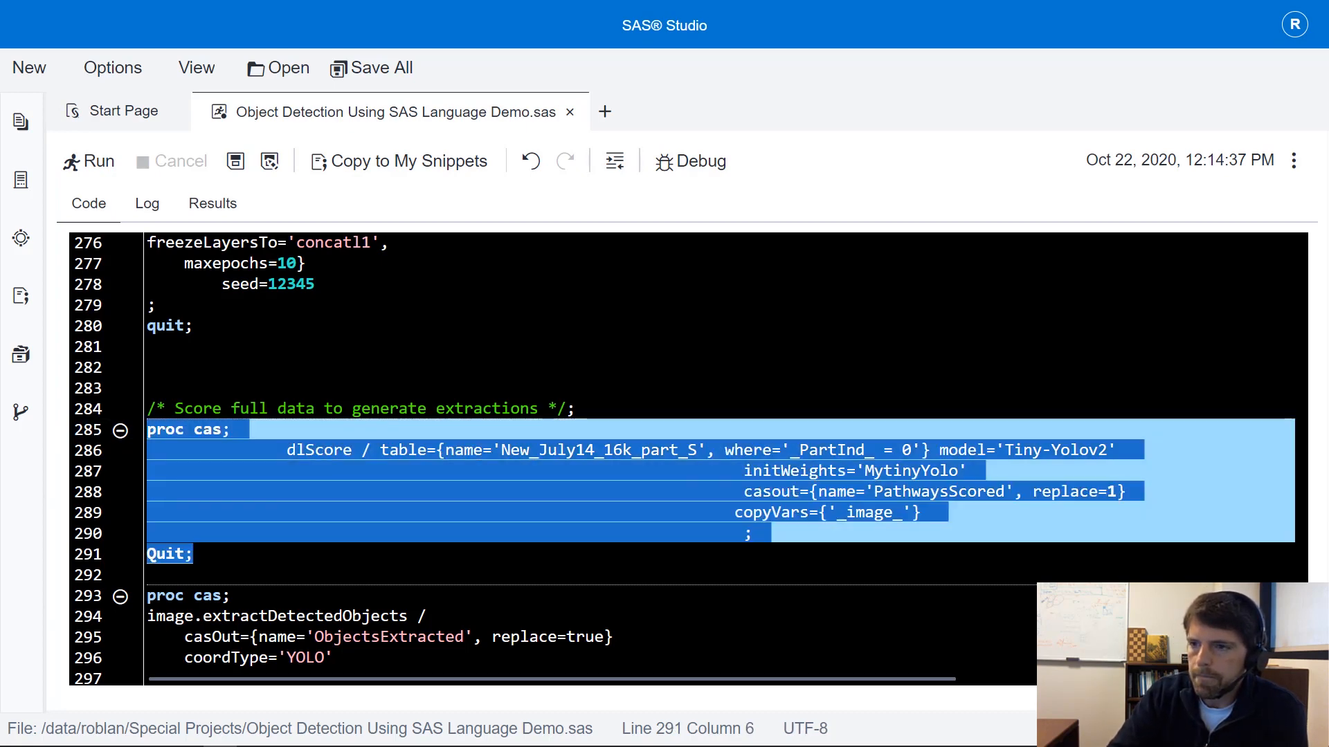
- Score the 810 holdout images into PathwaysScored, checking loss 17.85 and average IoU 0.709
left_click(97, 162)
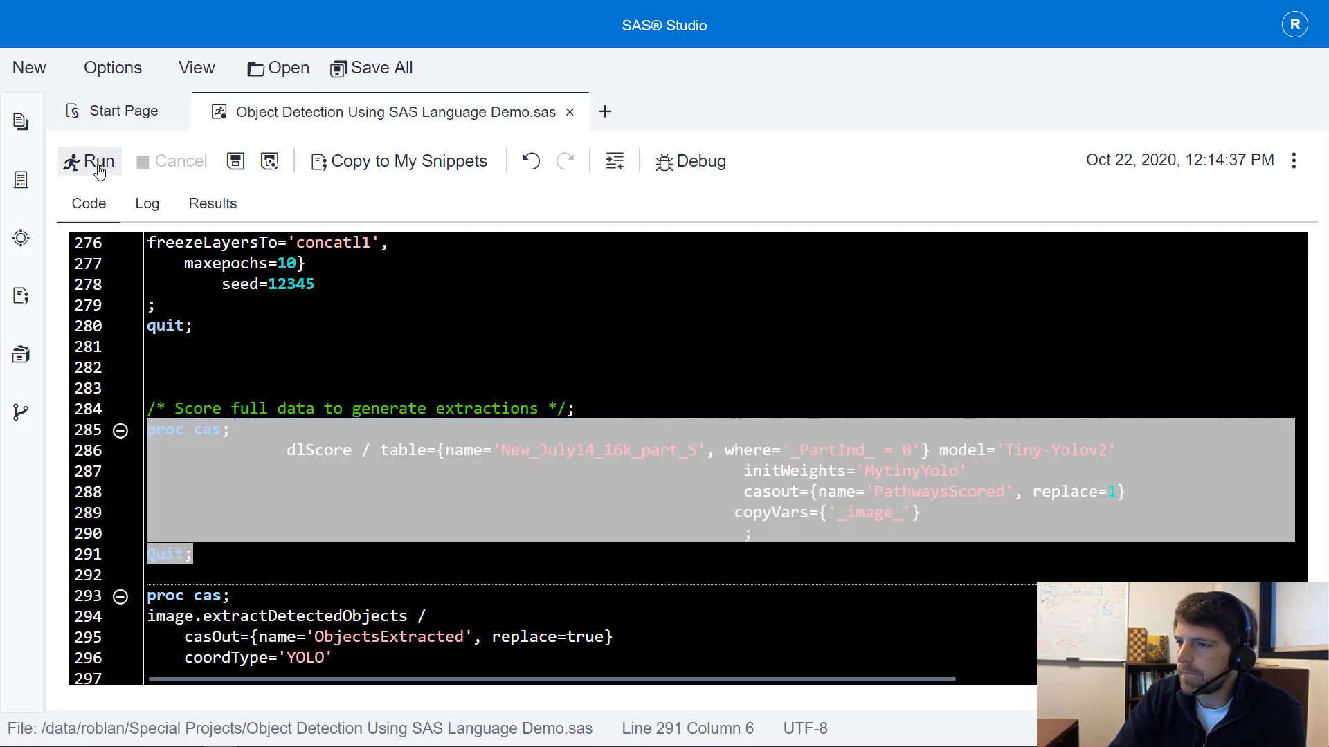
left_click(98, 161)
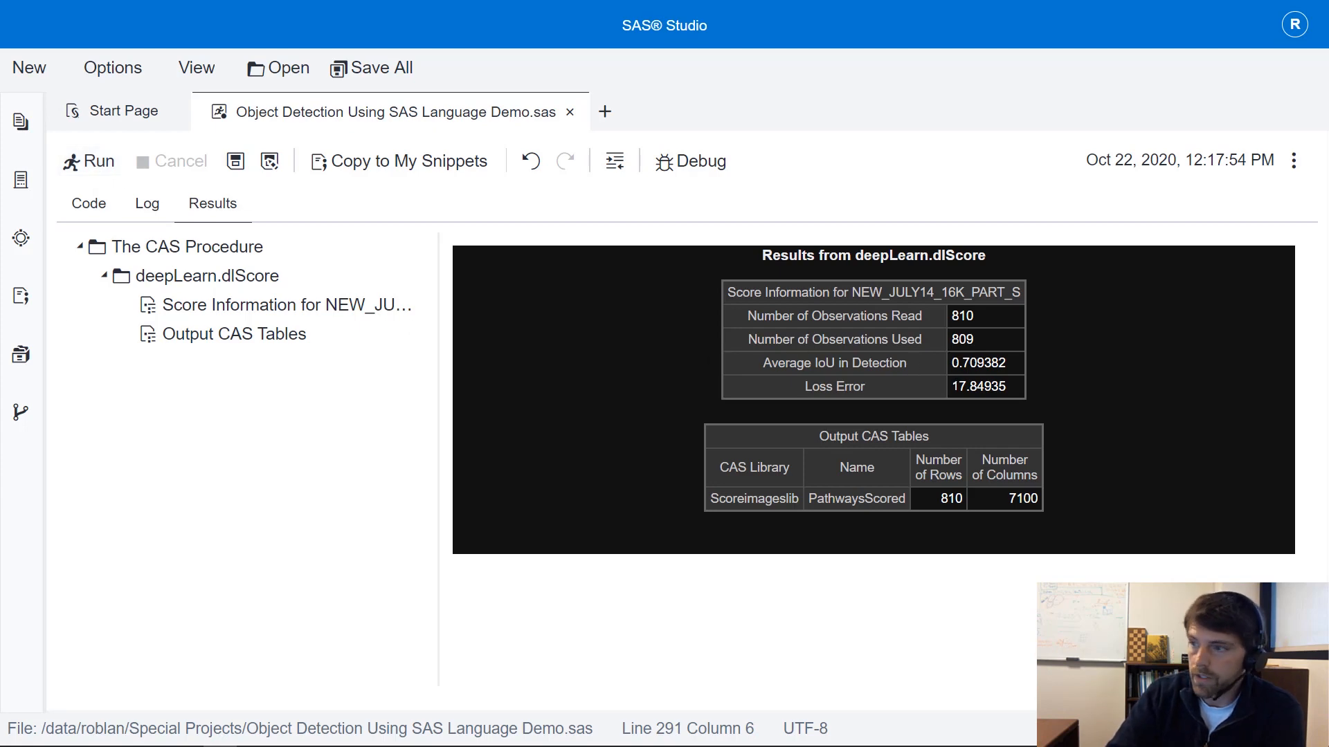
double_click(967, 386)
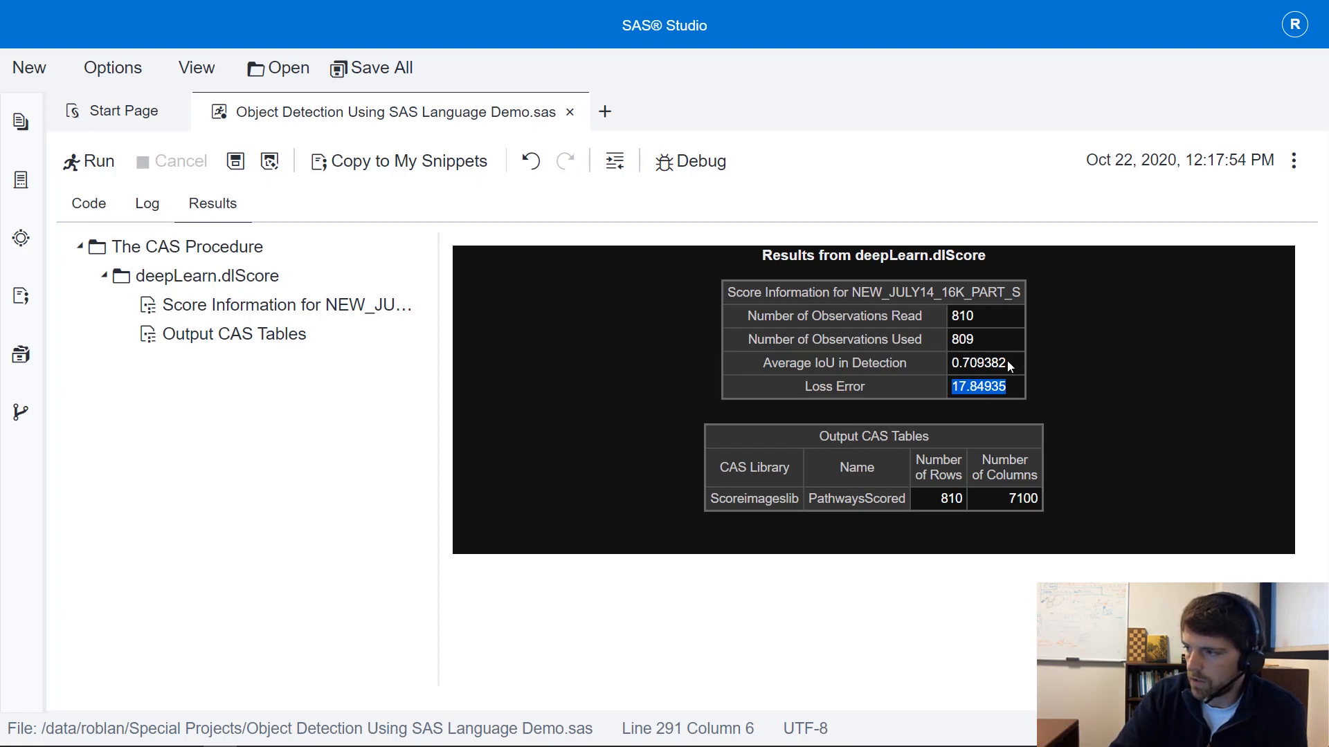
left_click(978, 362)
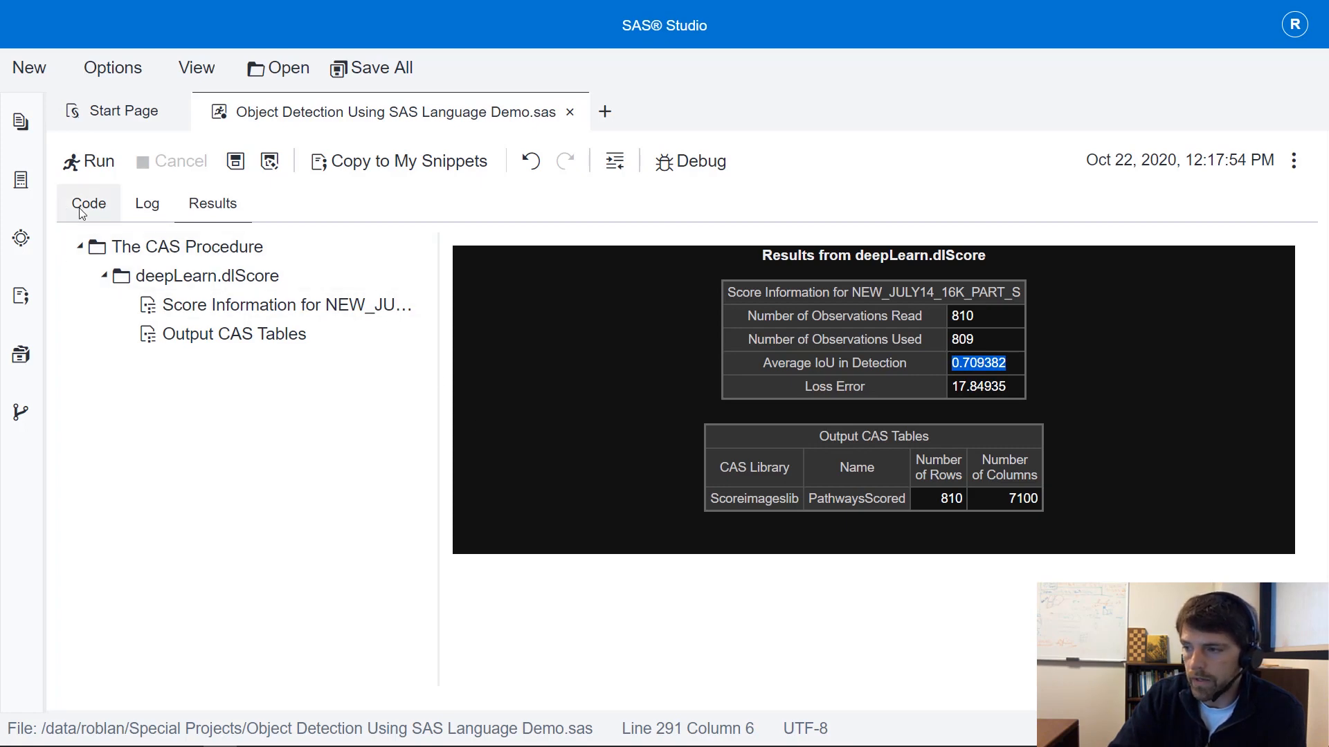
left_click(88, 203)
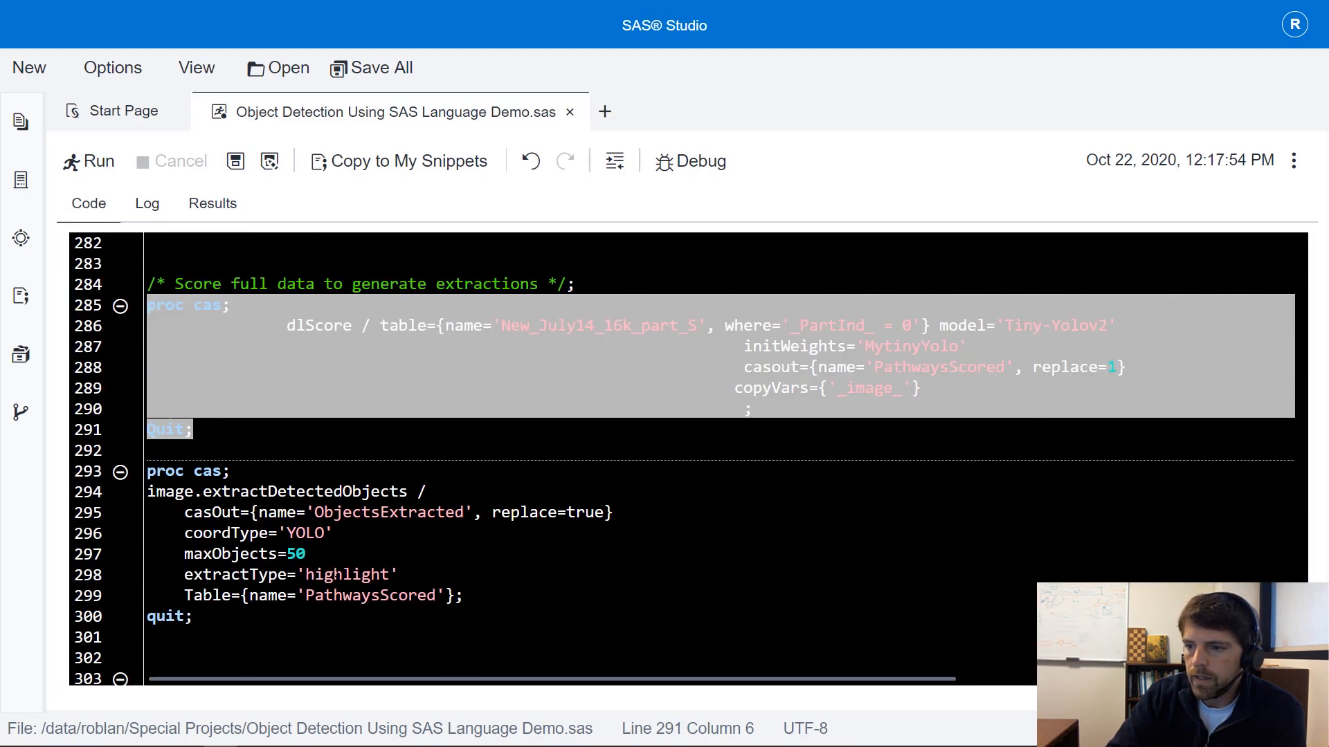
- Select the extractDetectedObjects, saveImages, loadImages and image-display DATA step code after dlScore
scroll("down", 3)
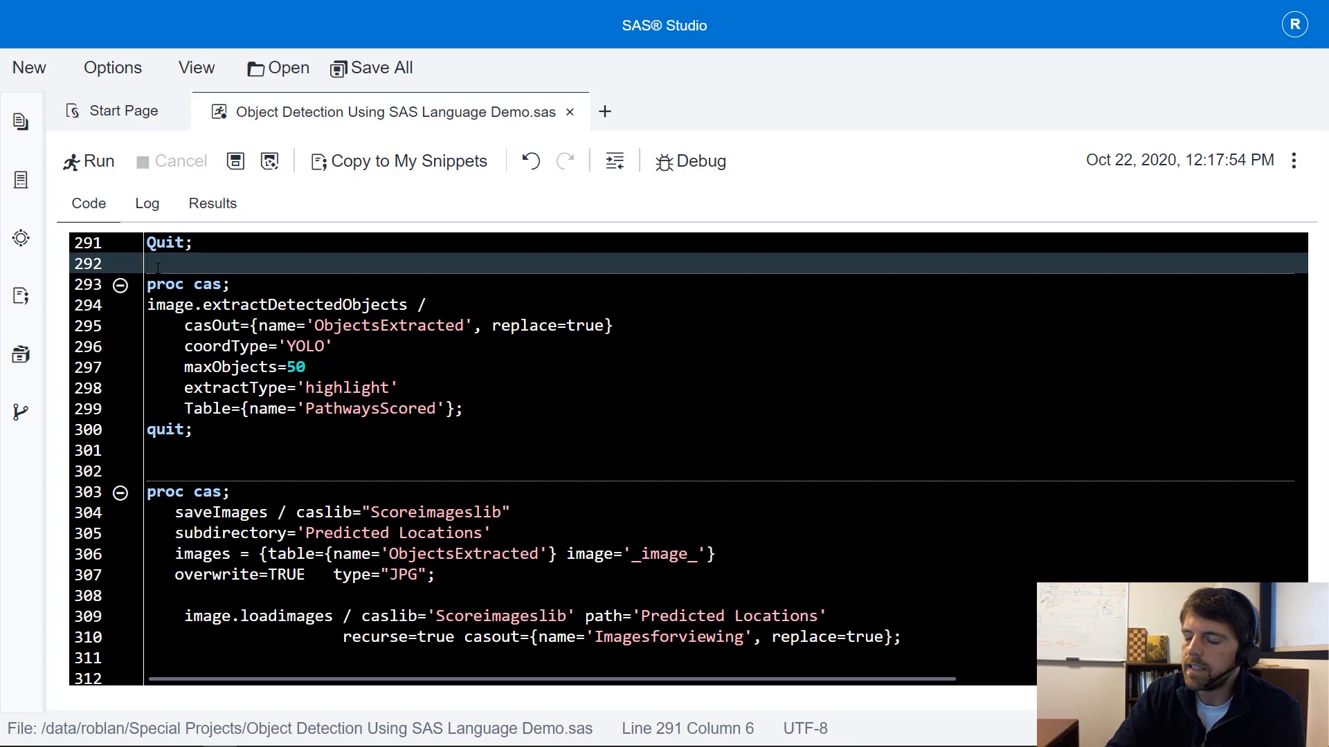
left_click(157, 263)
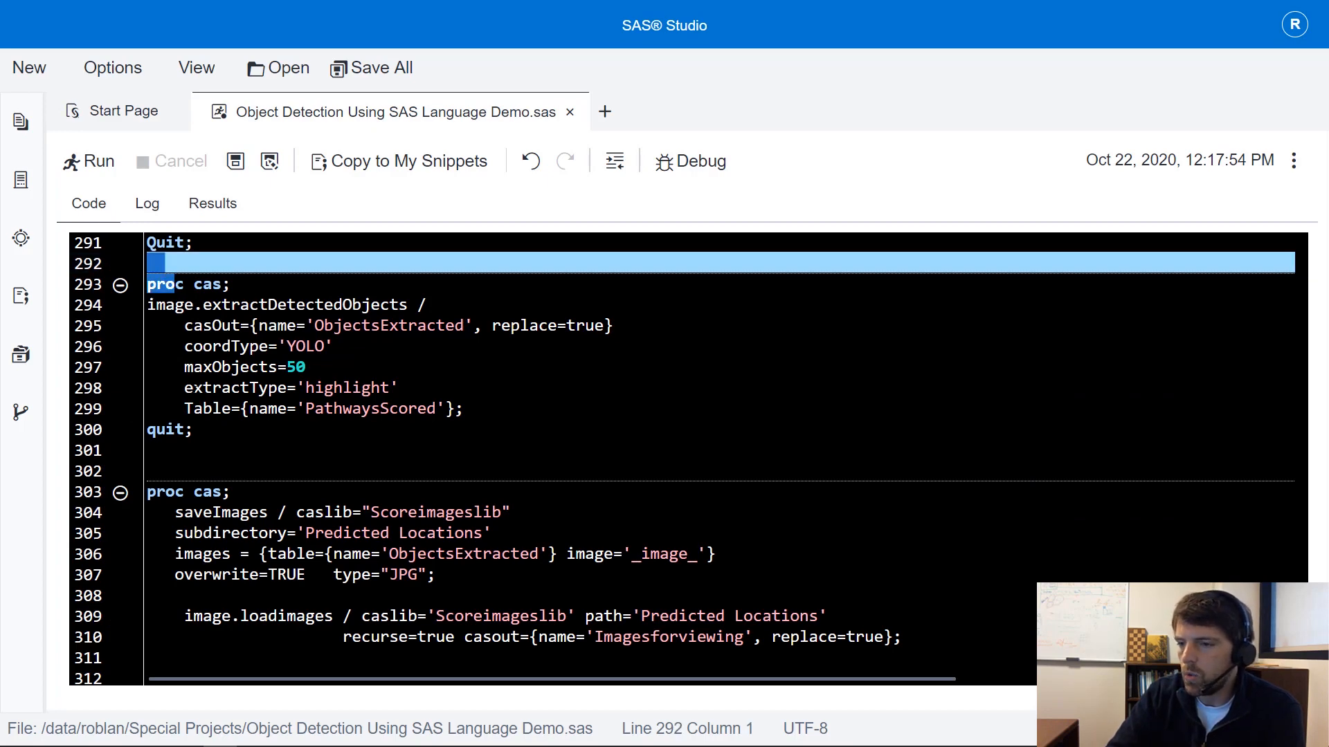
left_click_drag(148, 263, 192, 430)
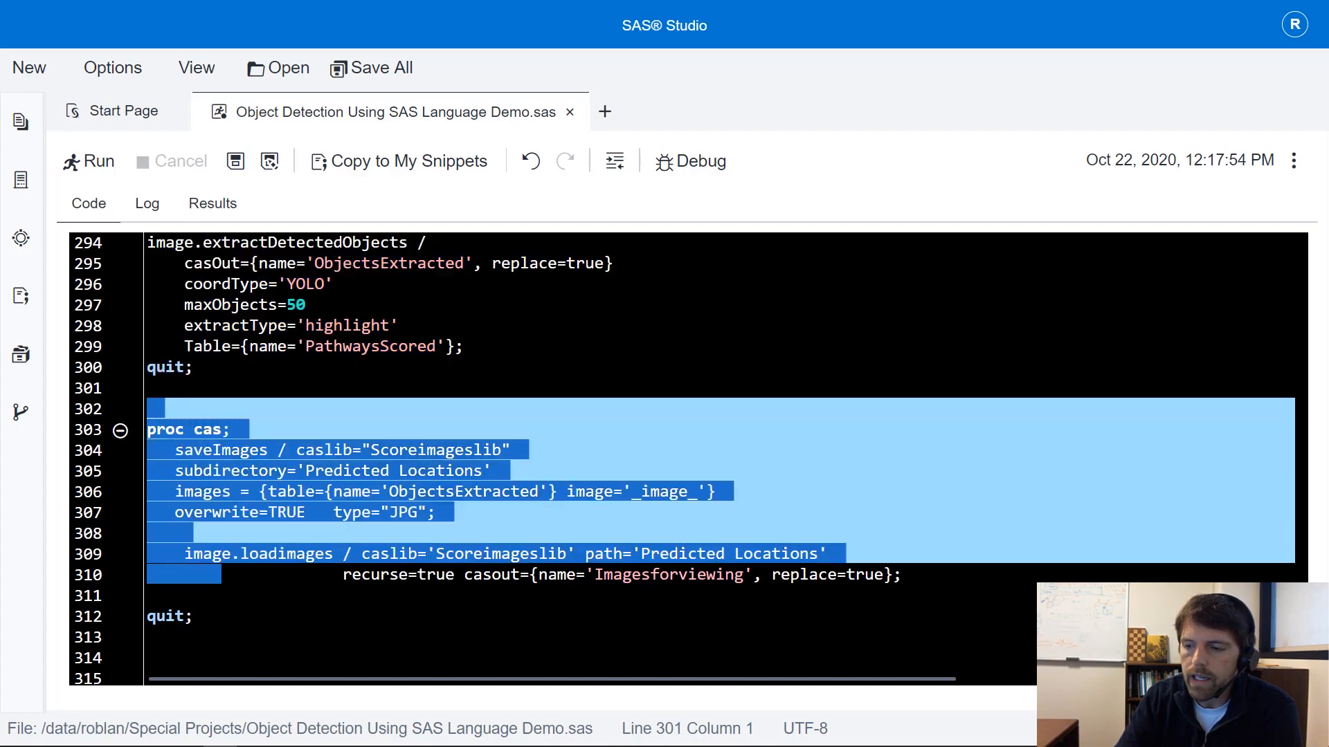
scroll("down", 3)
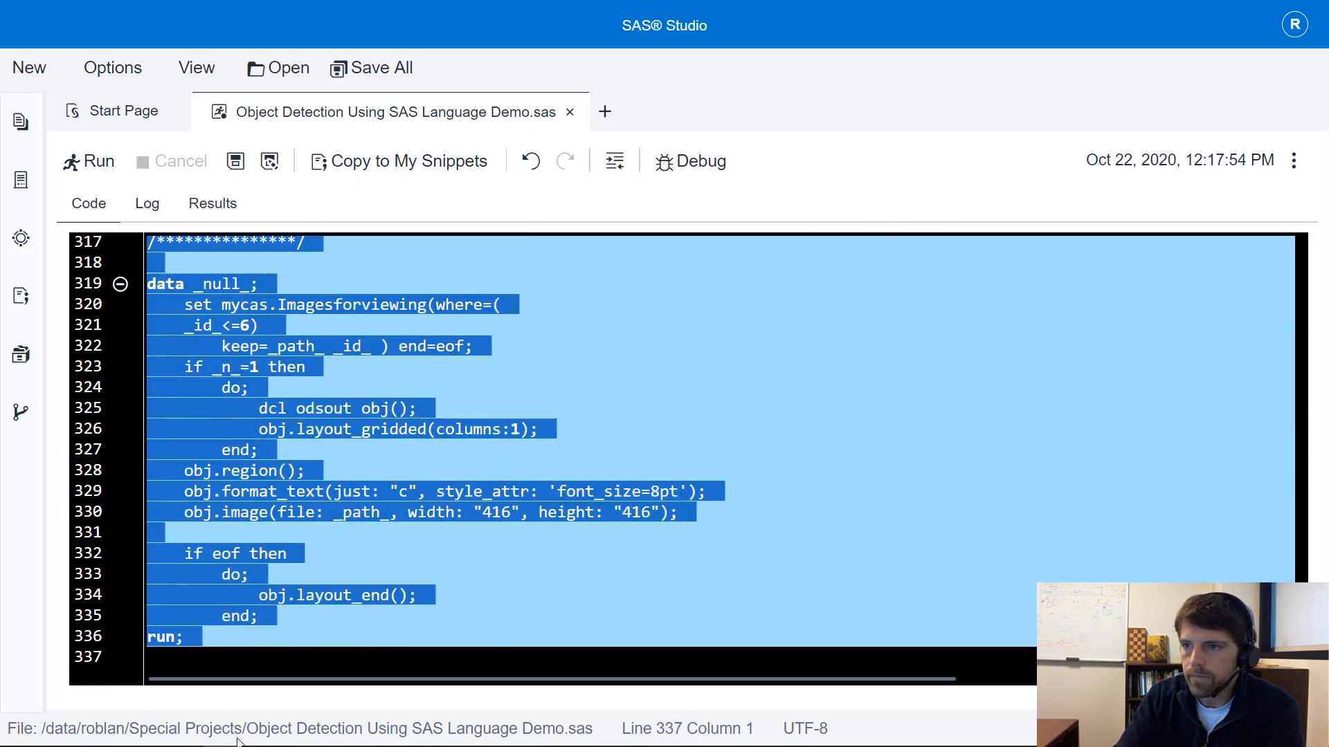
- Run the extraction and display code, then browse images annotated with compound and arrow boxes
left_click(97, 161)
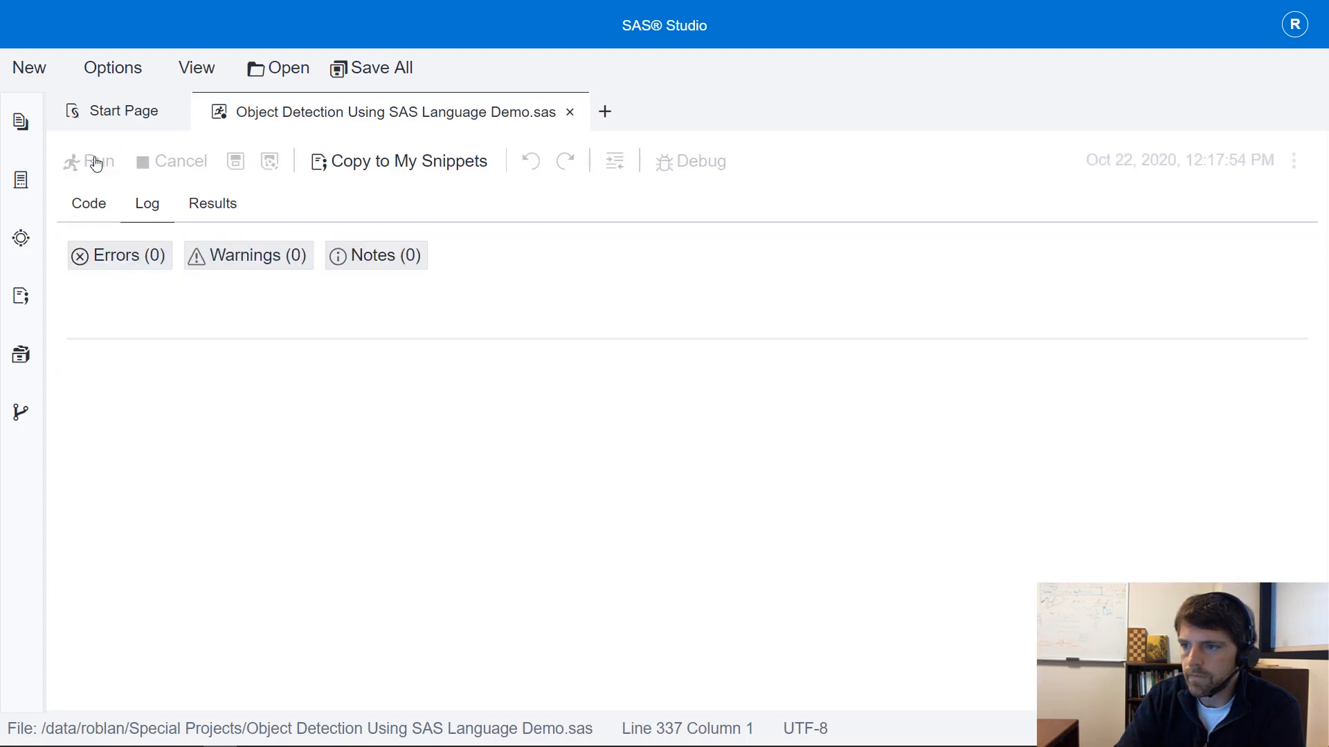
left_click(87, 161)
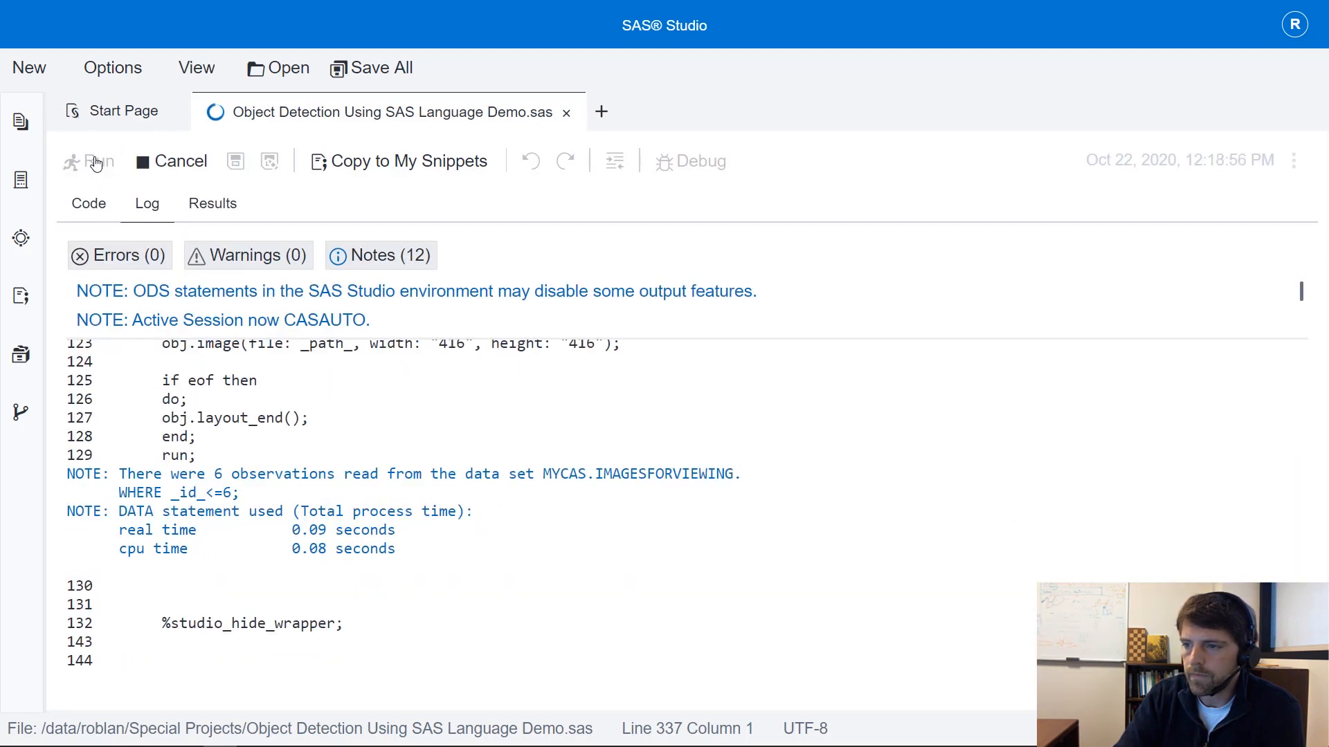
left_click(212, 204)
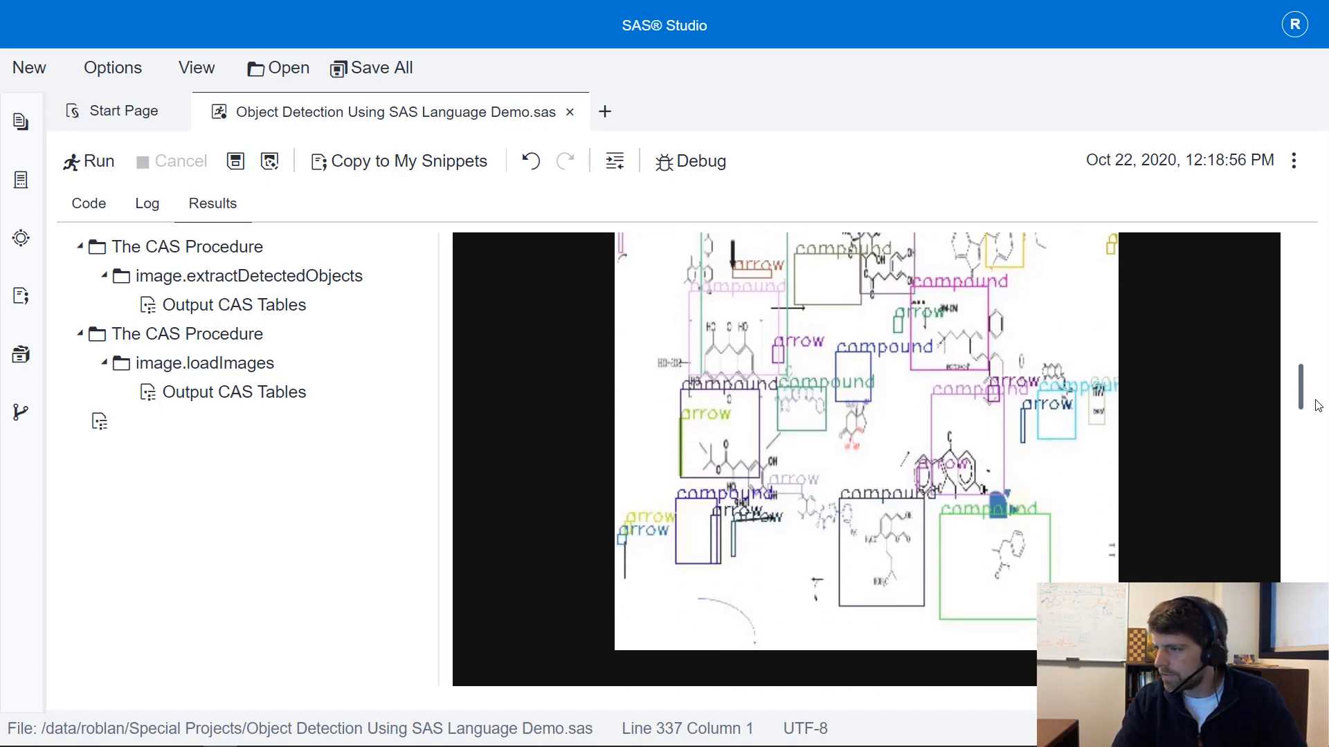
scroll("down", 3)
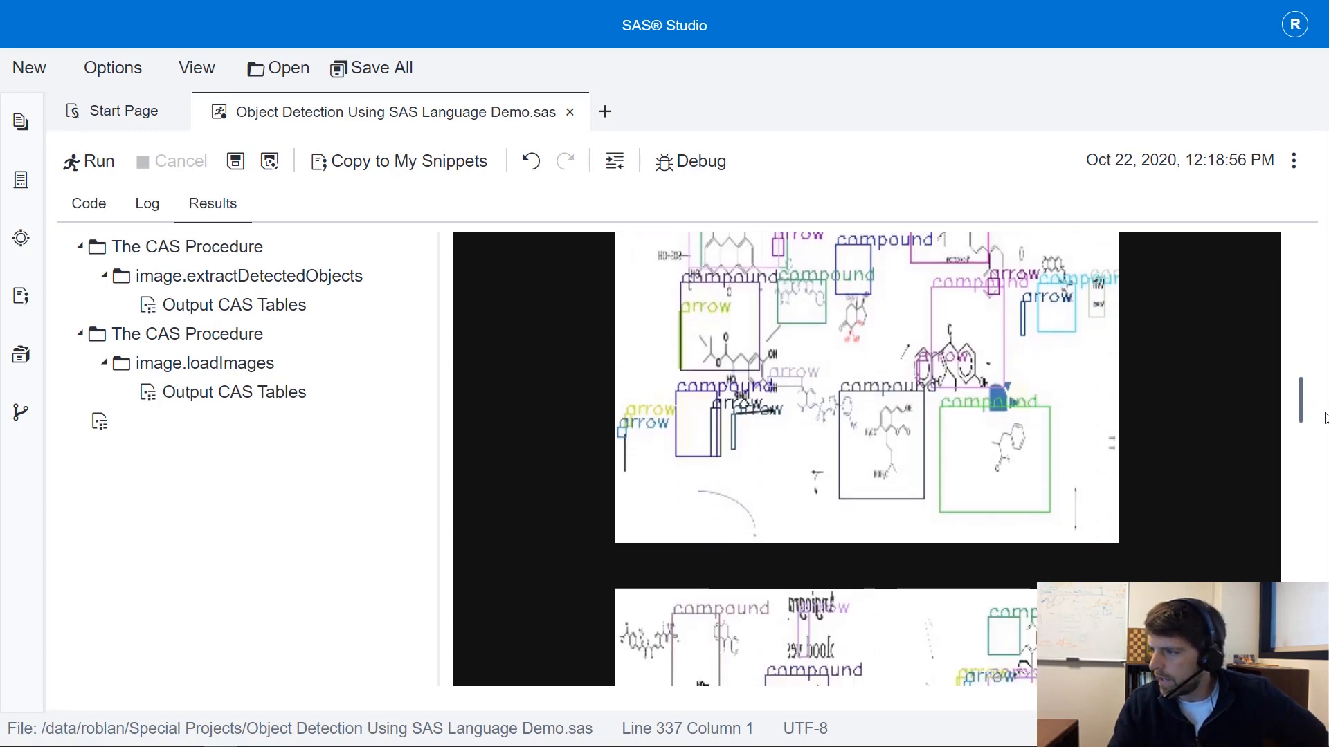
scroll("down", 3)
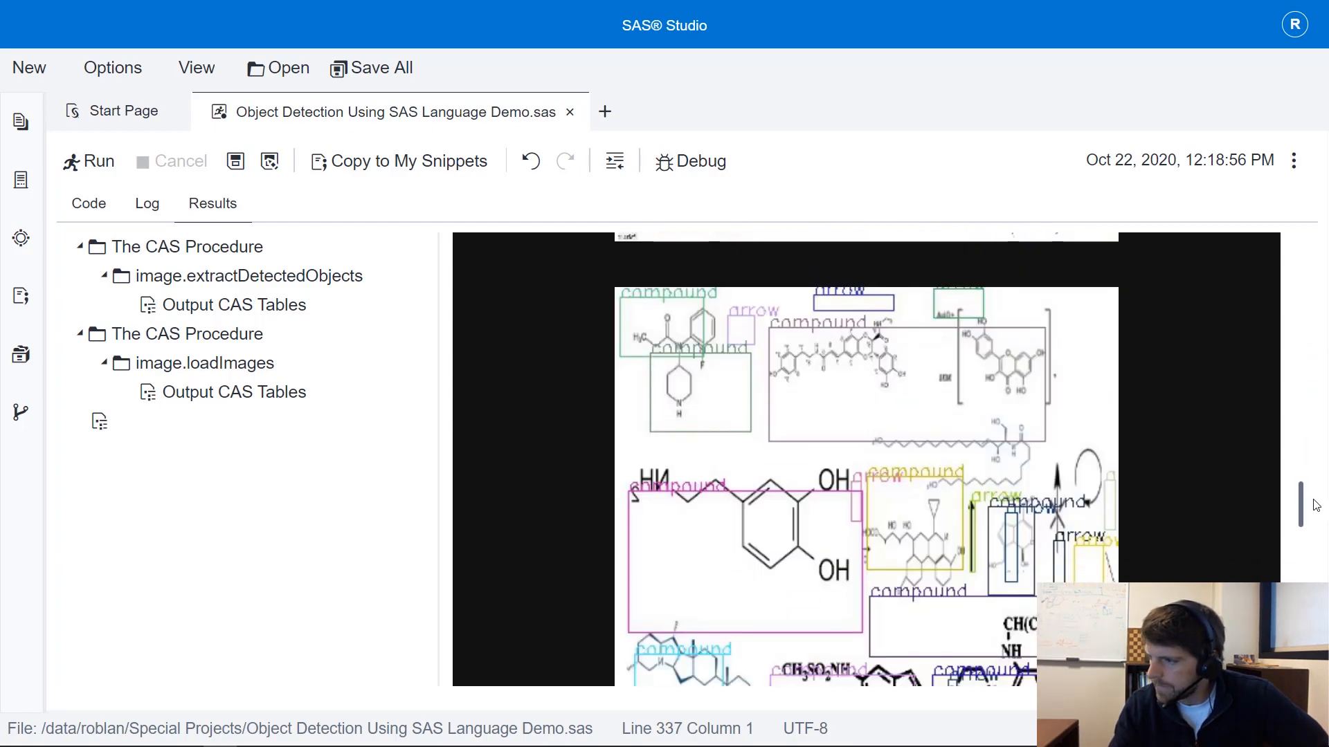
scroll("down", 3)
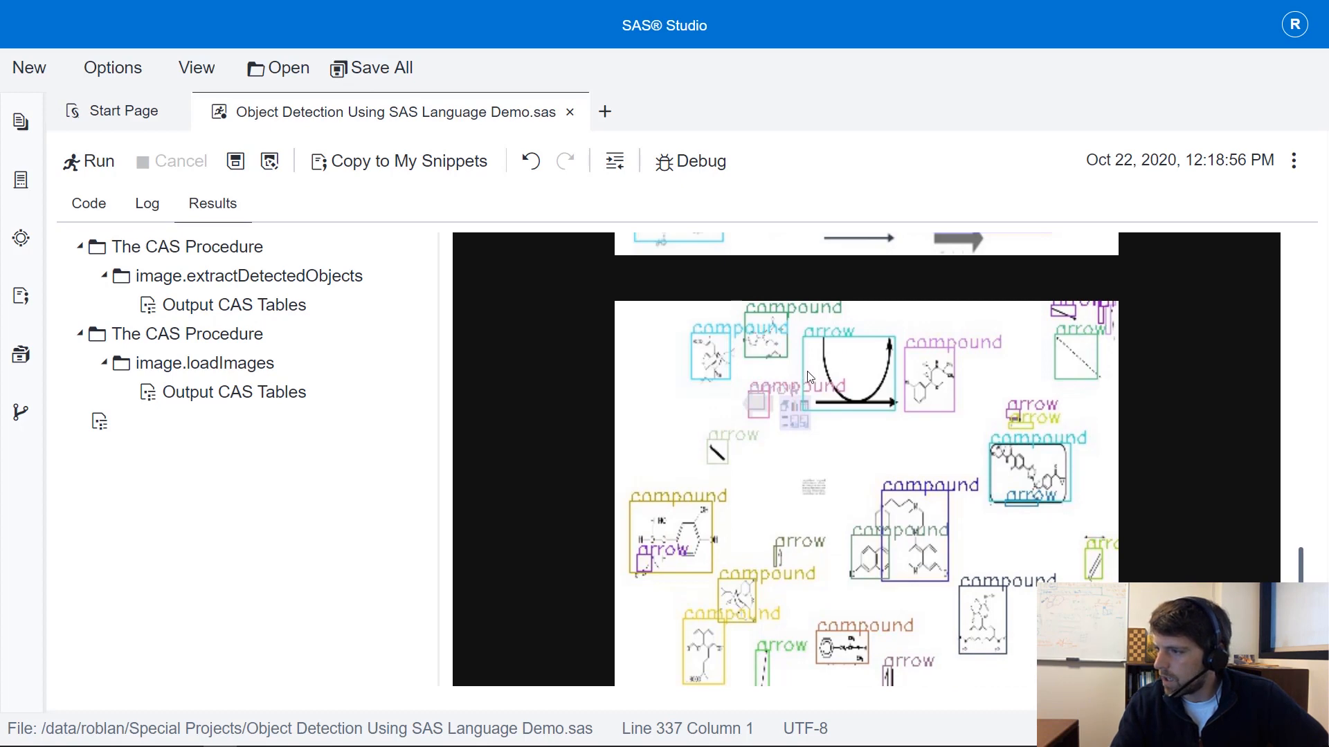
mouse_move(869, 566)
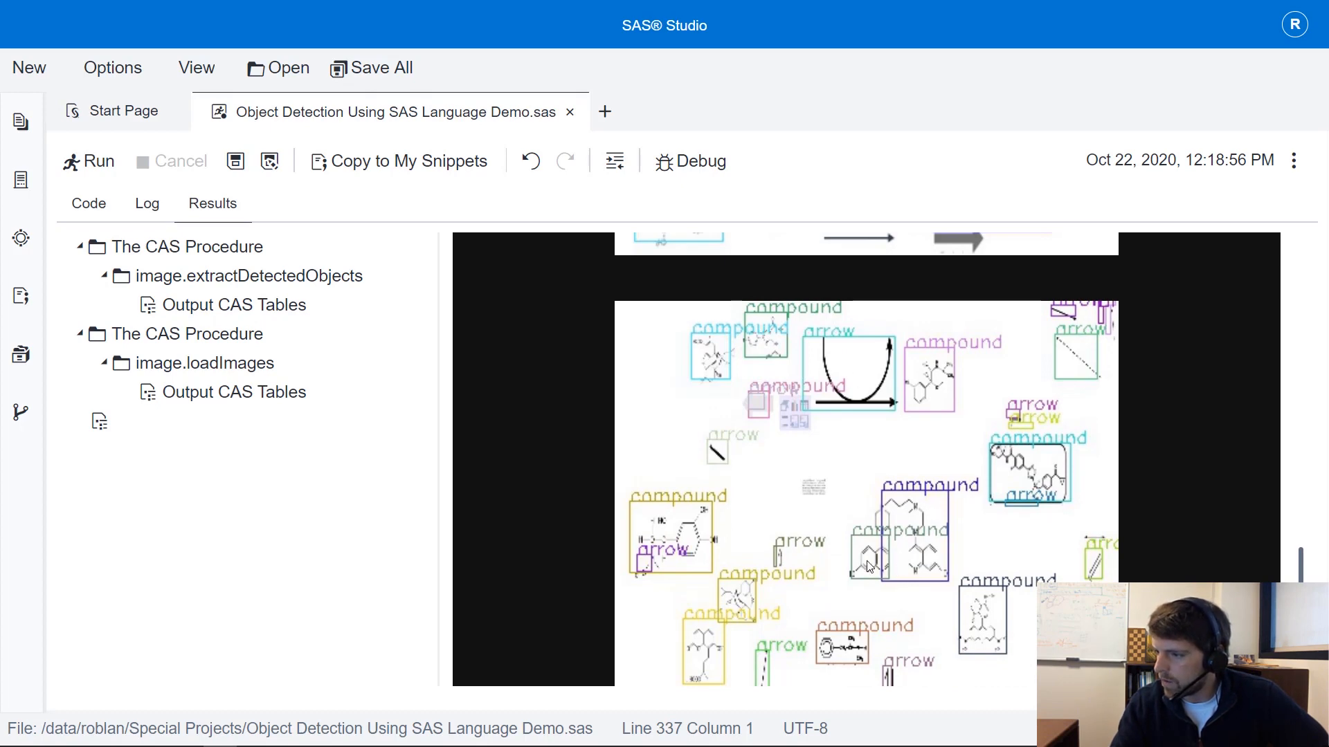
mouse_move(750, 581)
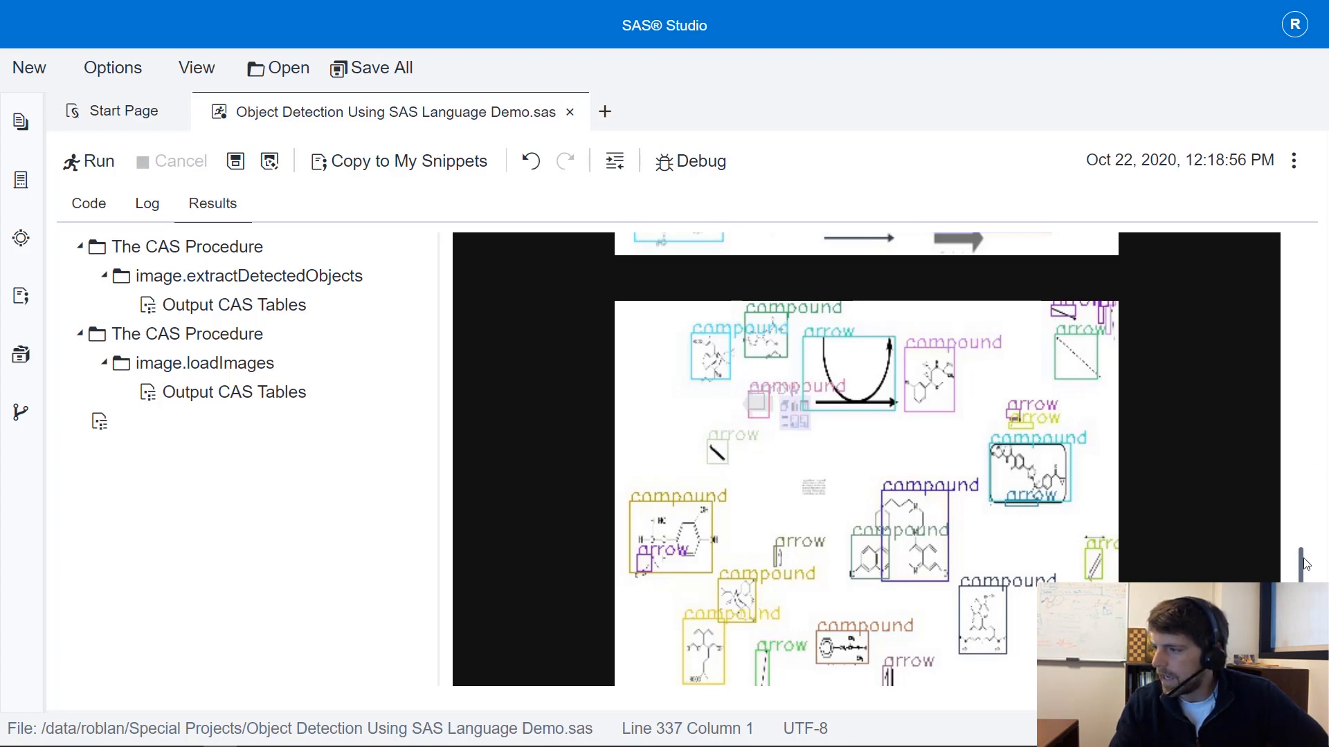
scroll("down", 3)
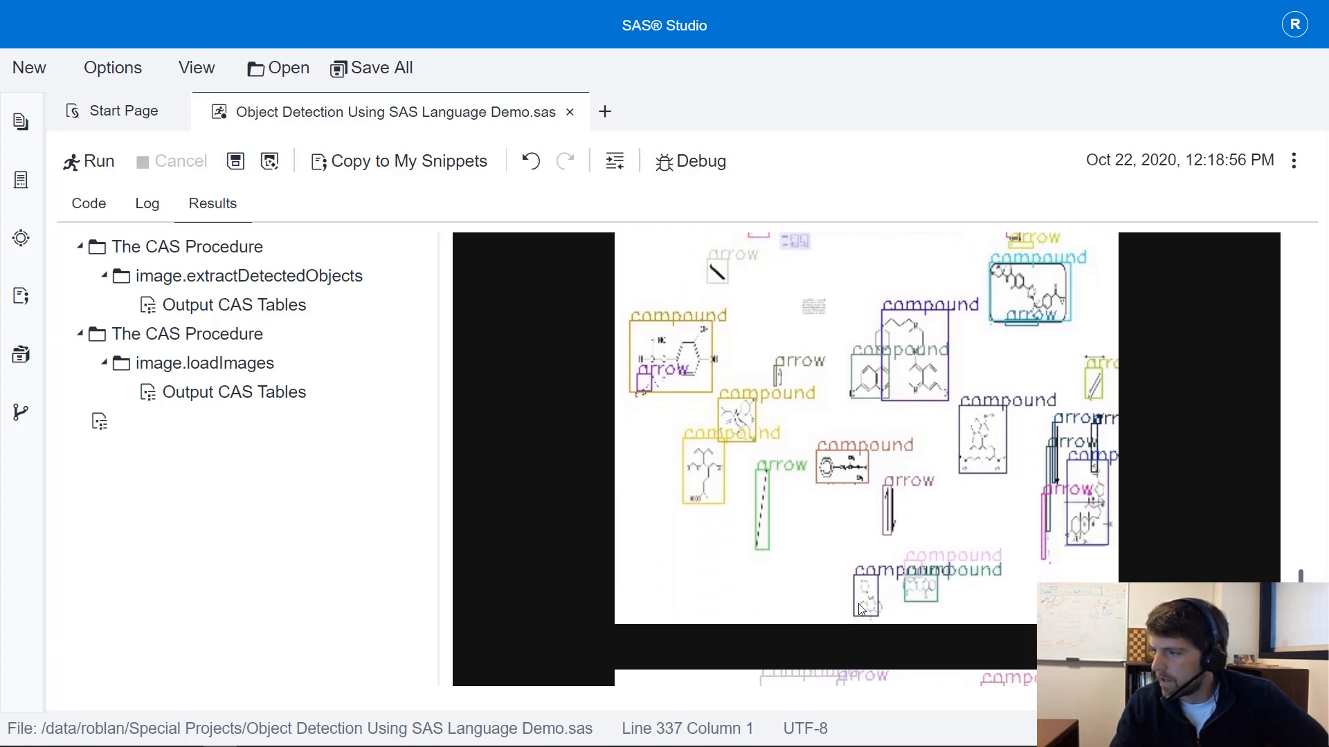